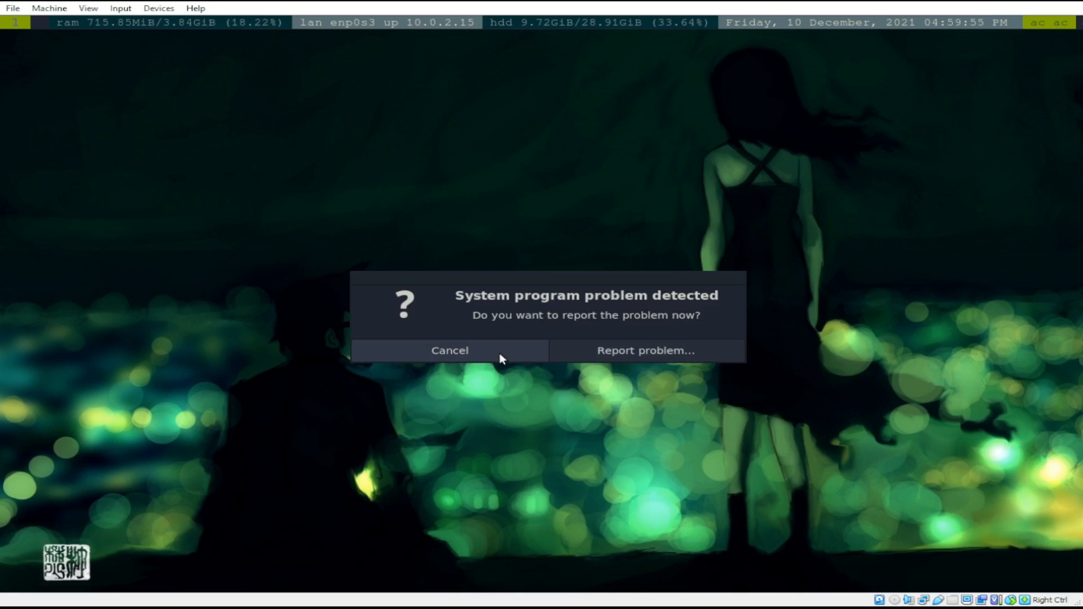
# Dismiss the 'System program problem detected' dialog with Cancel.
pyautogui.click(449, 349)
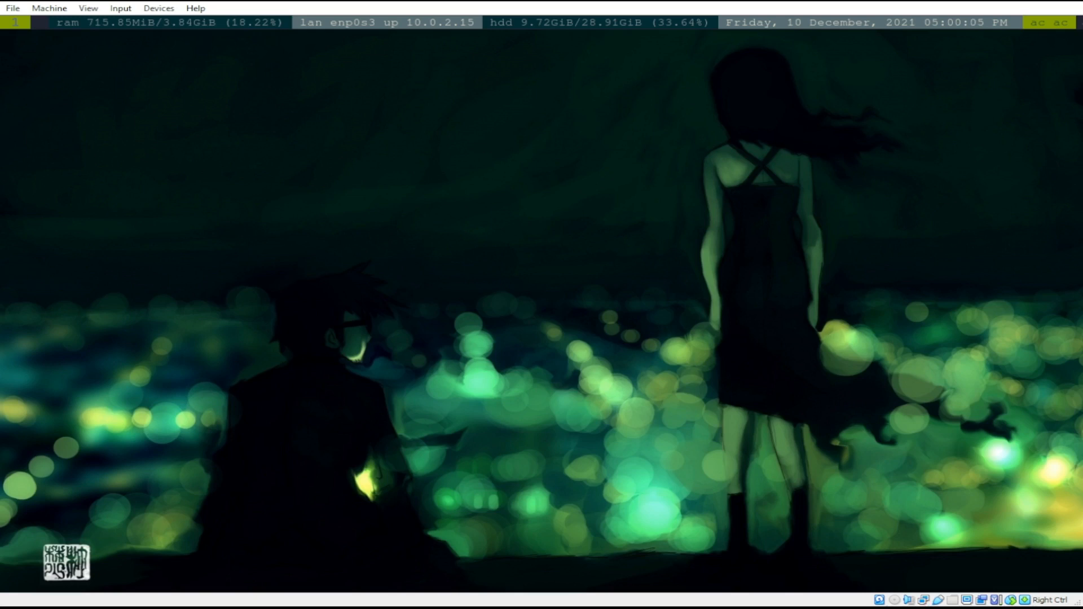
pyautogui.moveTo(719, 152)
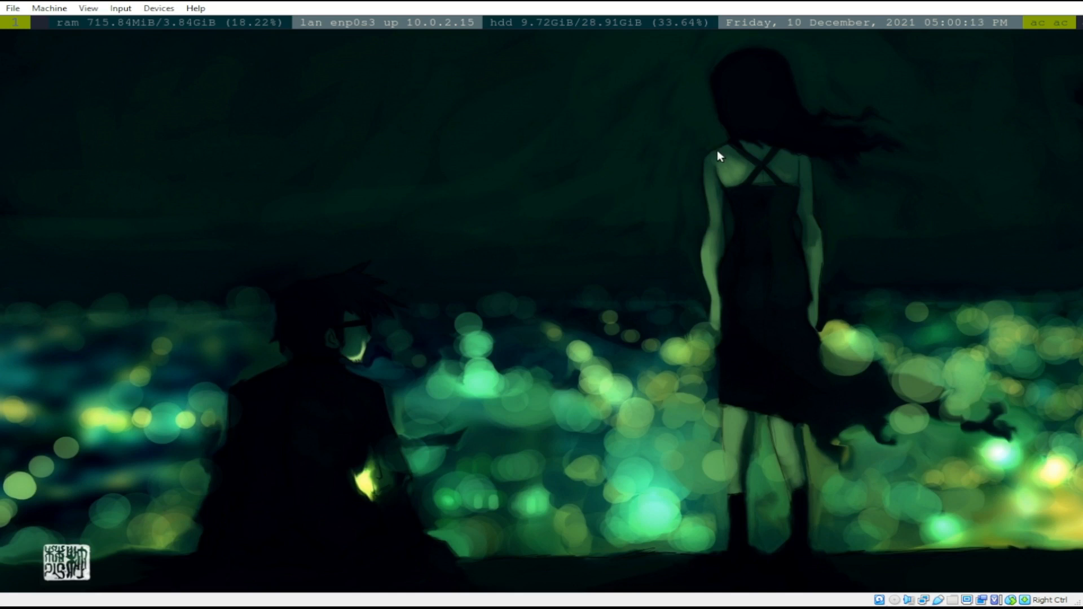
pyautogui.moveTo(537, 229)
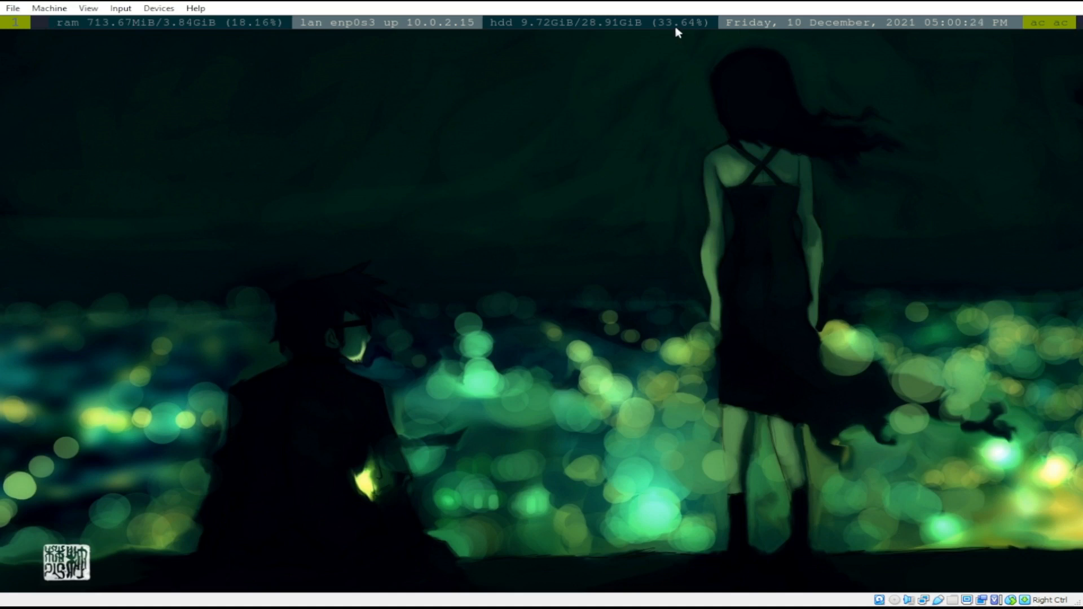
pyautogui.moveTo(614, 40)
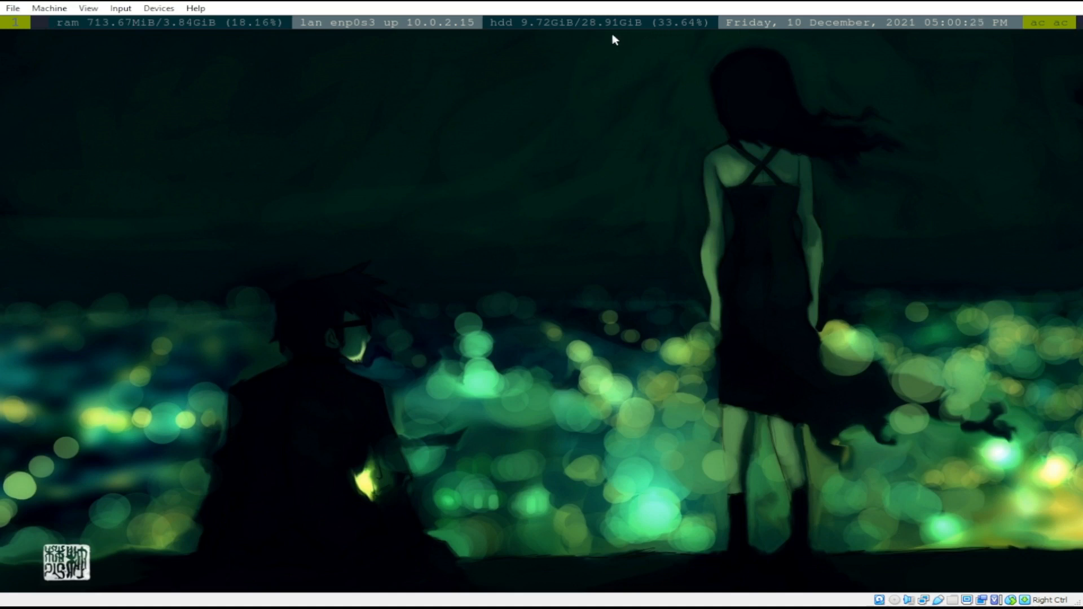
pyautogui.moveTo(319, 205)
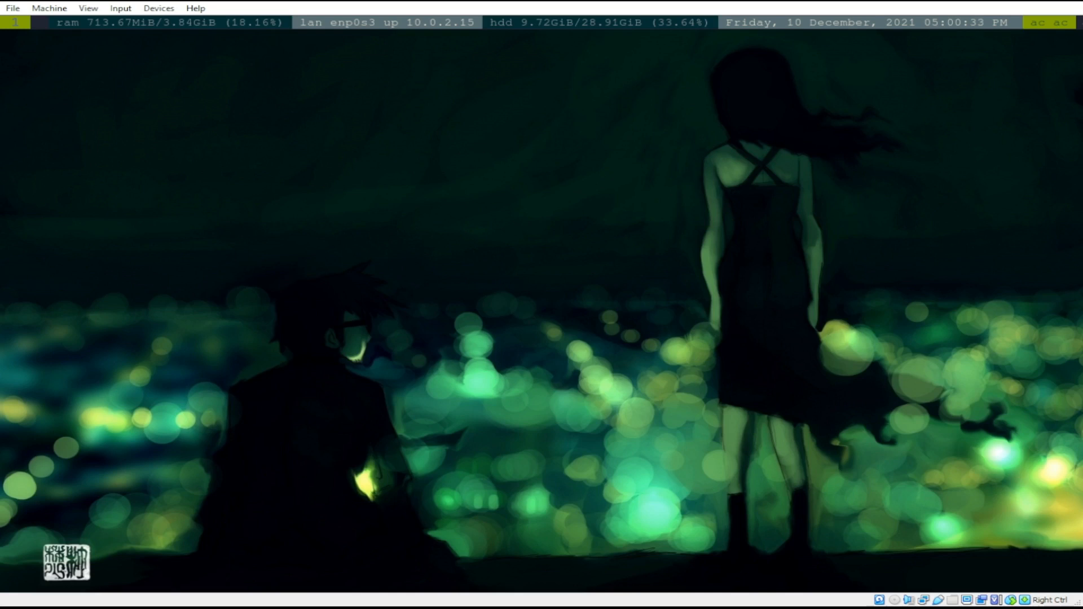
pyautogui.moveTo(320, 184)
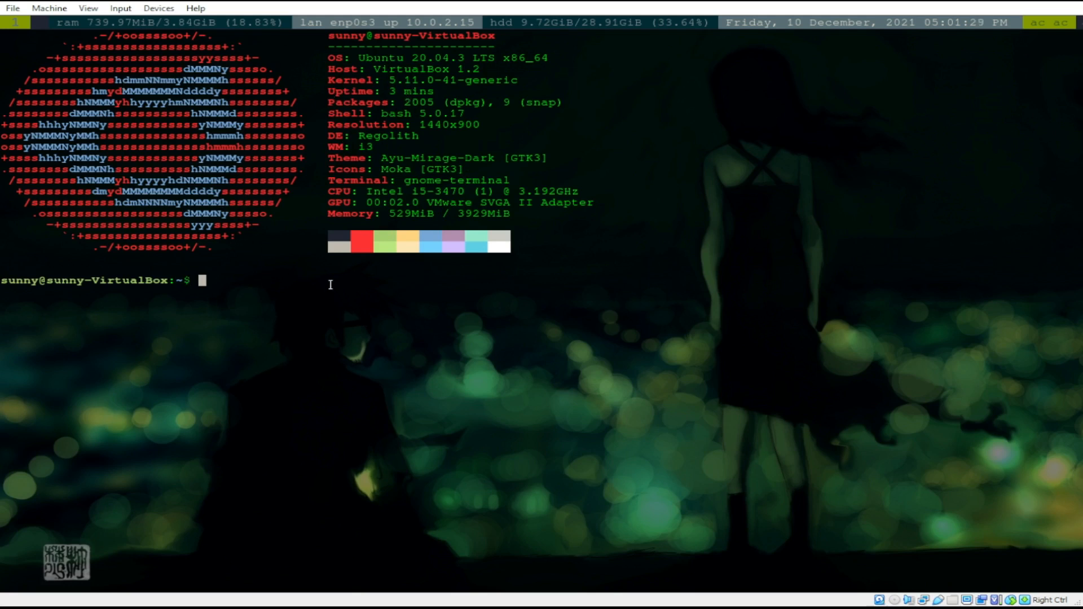
# Open ~/.bashrc in nano and start a new line above the neofetch command.
pyautogui.write('nano')
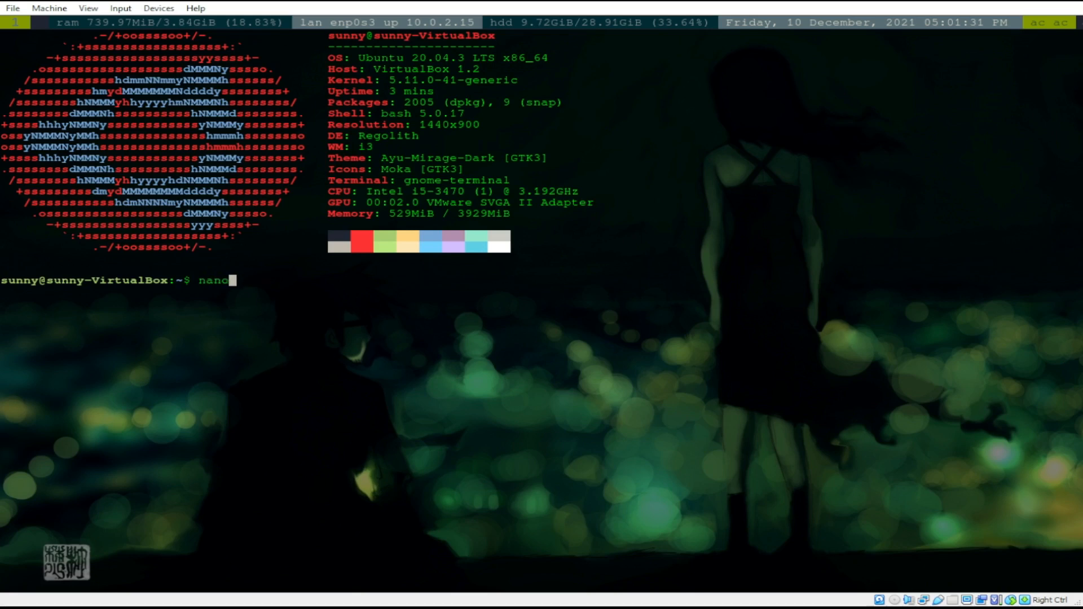
pyautogui.write('~/.')
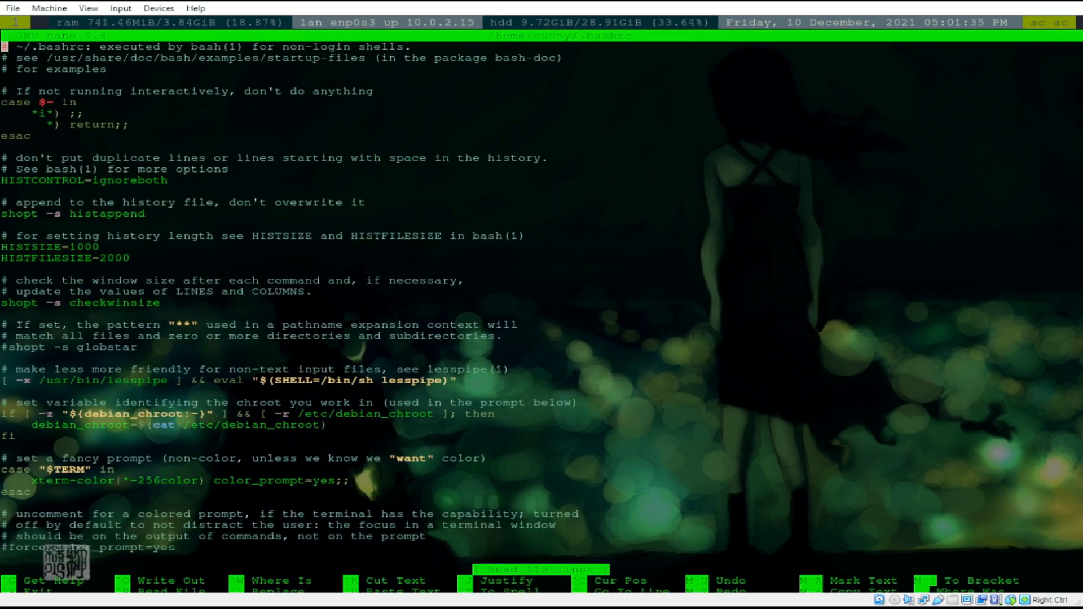
pyautogui.scroll(-3)
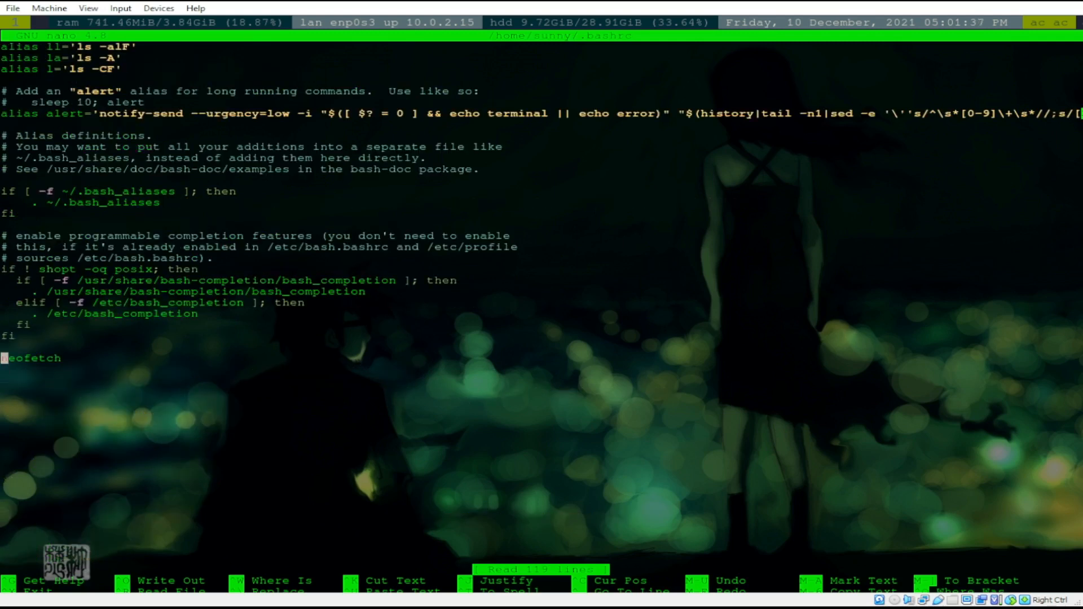
pyautogui.press('Enter')
pyautogui.write('#')
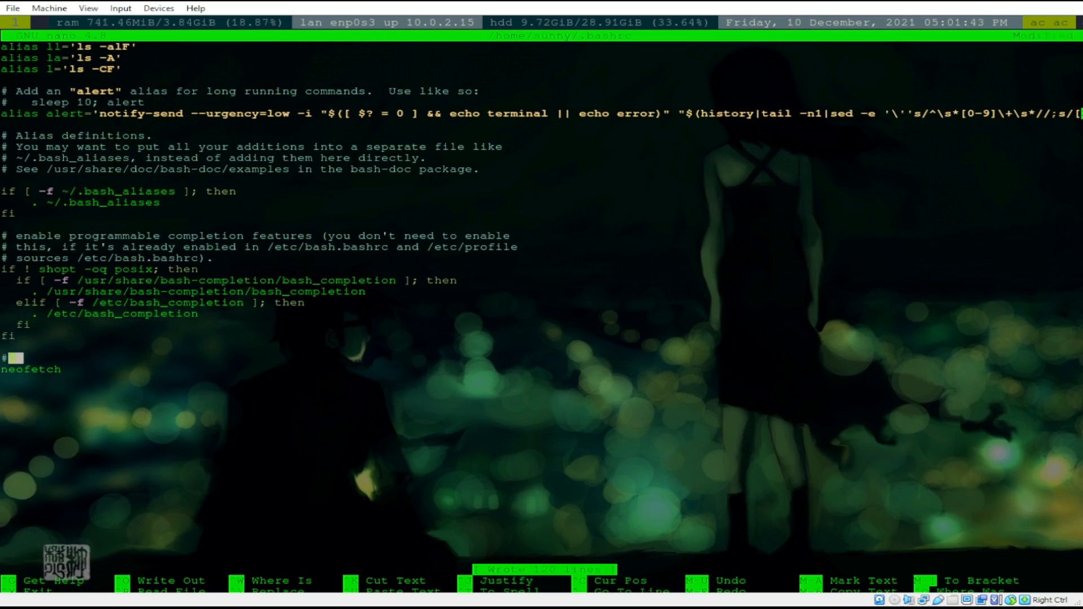
# Add a comment saying neofetch runs every time the terminal opens, then save and exit.
pyautogui.write('runs')
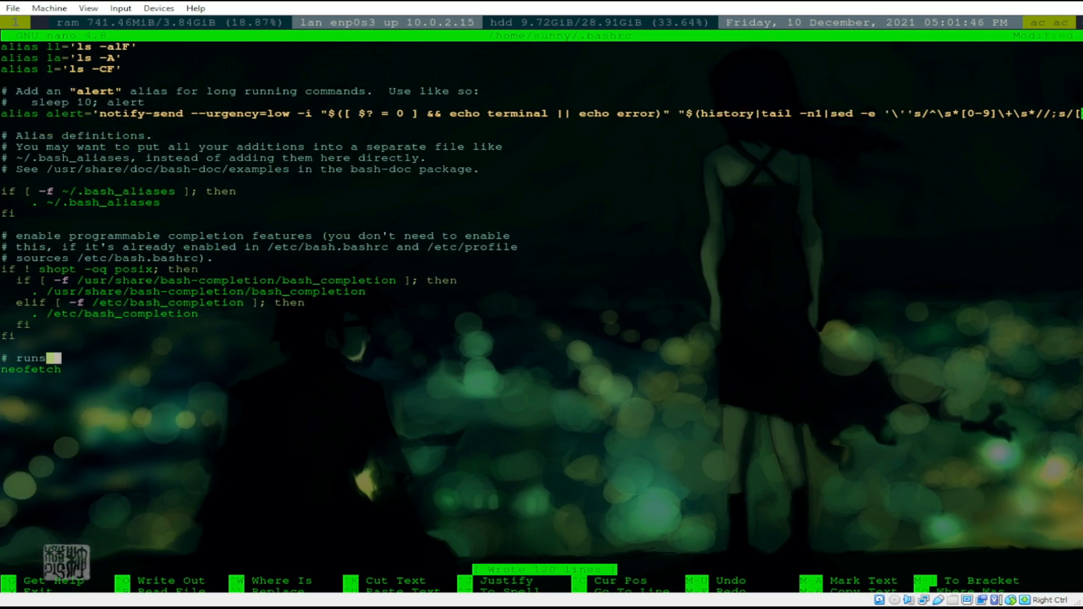
pyautogui.write('neofetch everytime')
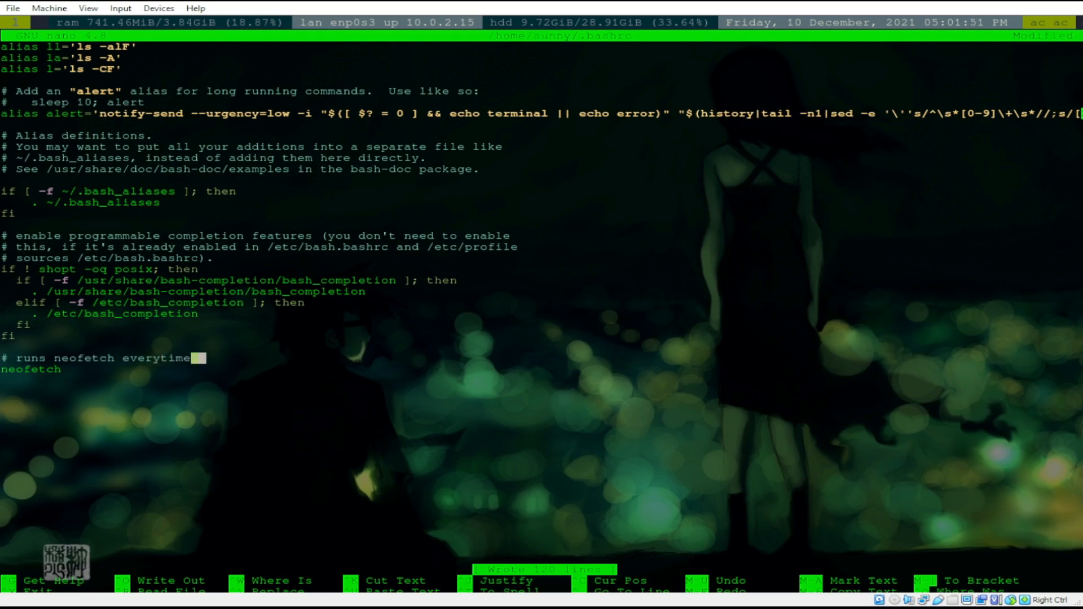
pyautogui.write('i open m')
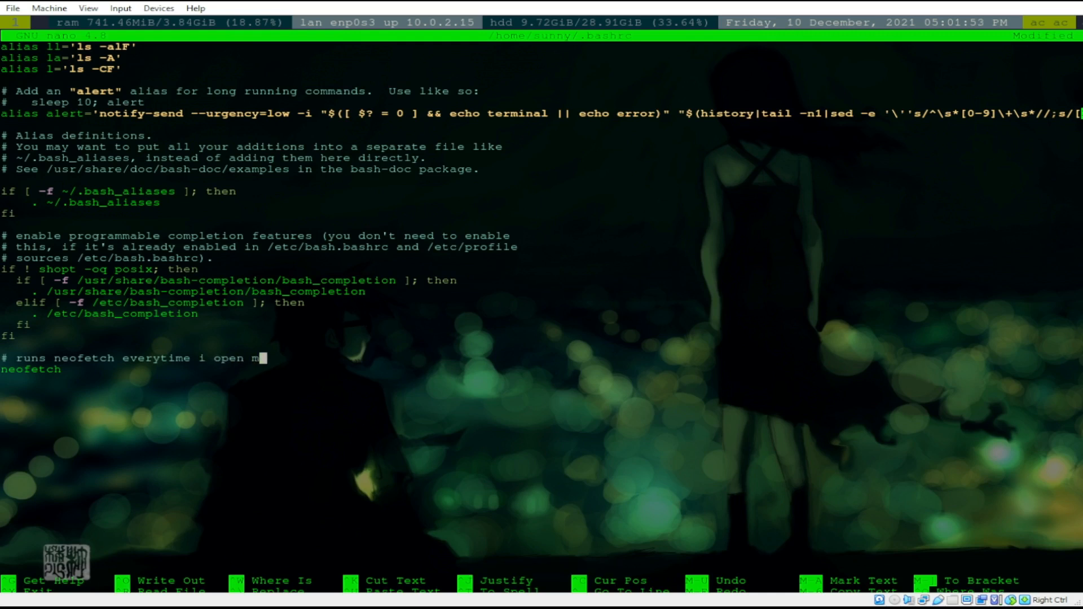
pyautogui.write('y terminal')
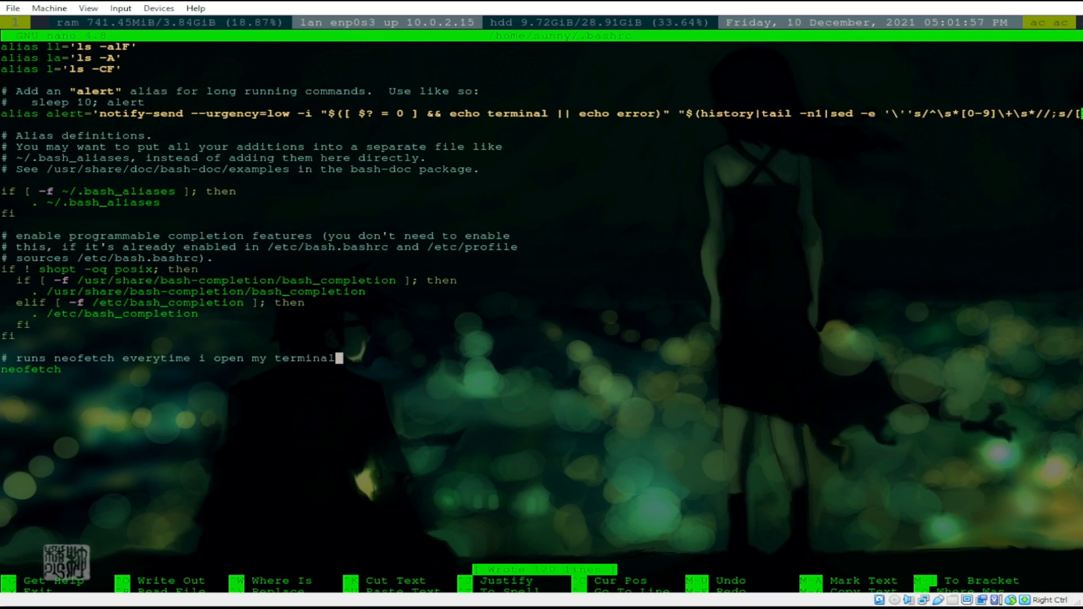
pyautogui.press('ctrl+x')
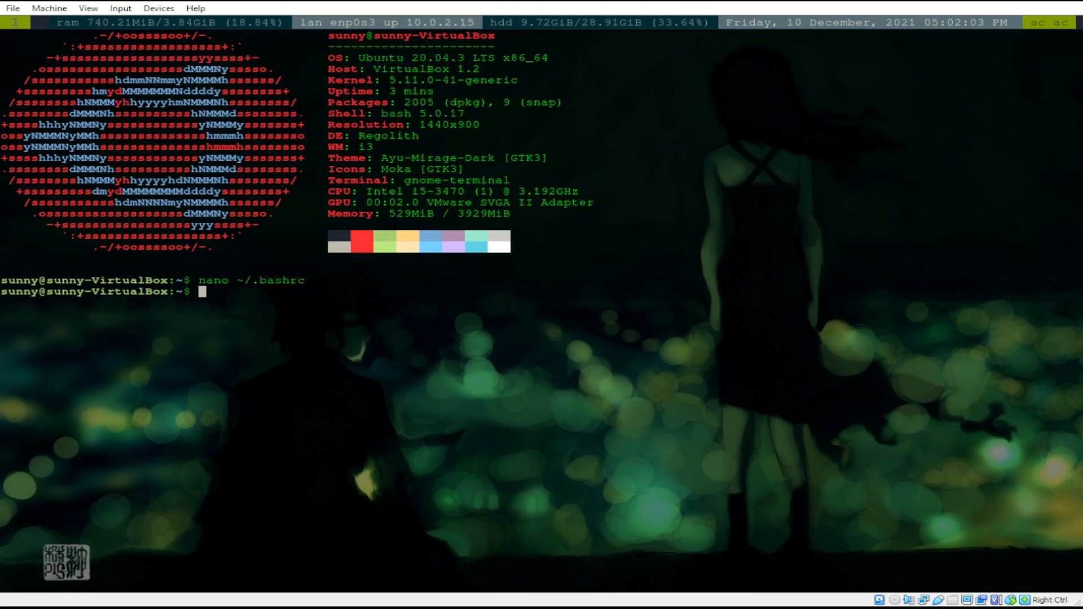
pyautogui.moveTo(361, 383)
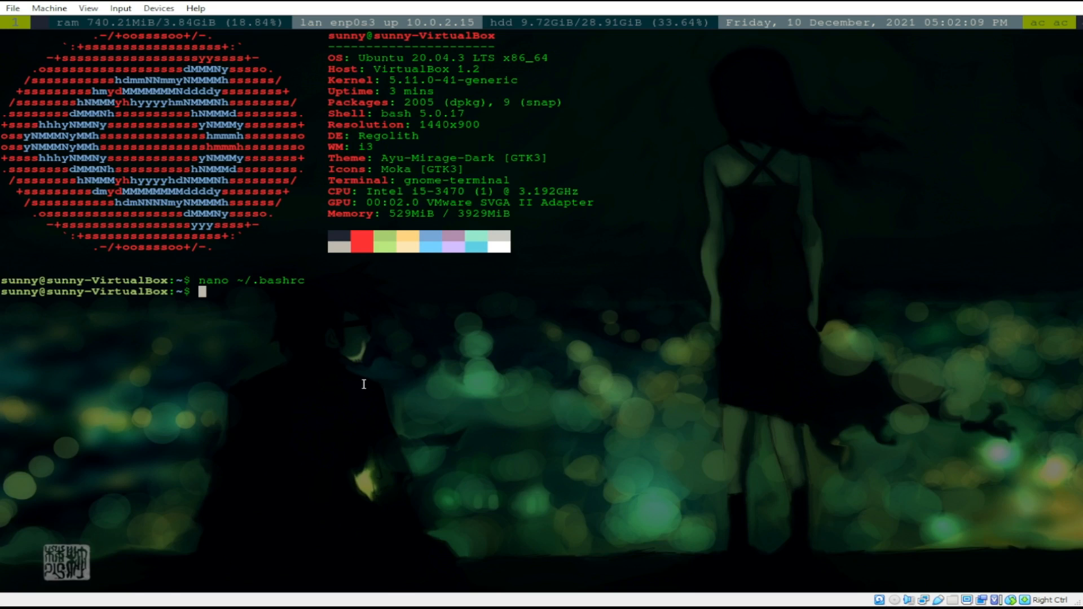
# List files, change into ~/.config, and open compton.conf in nano.
pyautogui.write('ls')
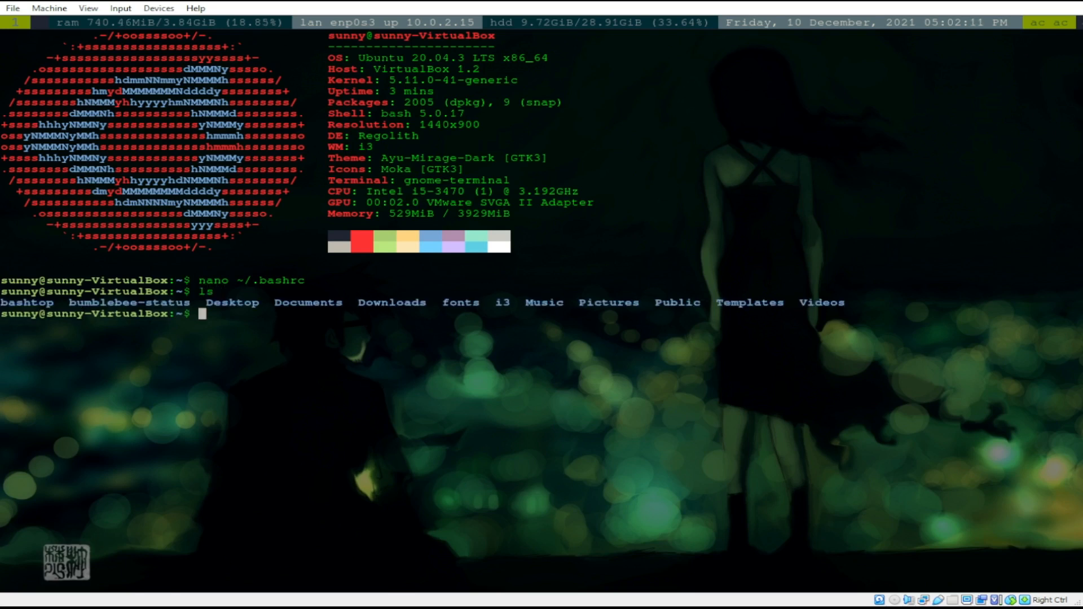
pyautogui.write('cd ~')
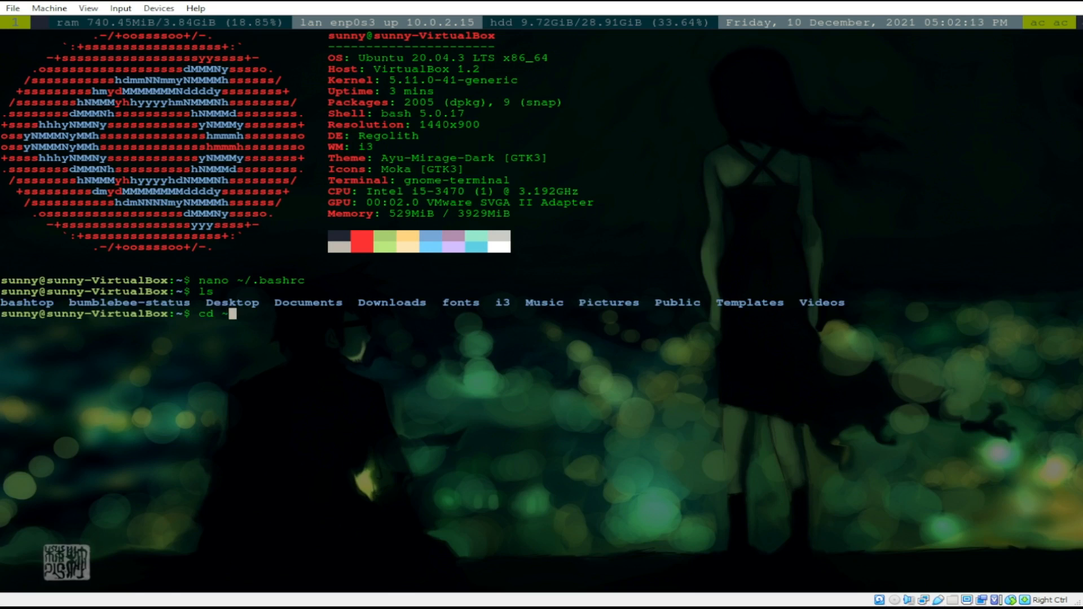
pyautogui.write('.config')
pyautogui.write('ls')
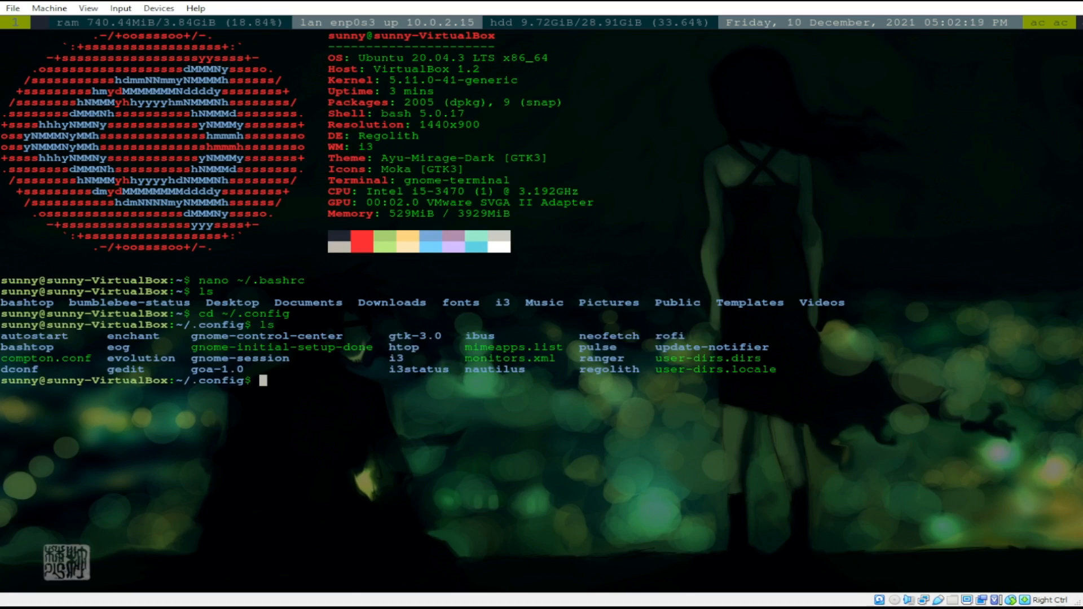
pyautogui.write('nano')
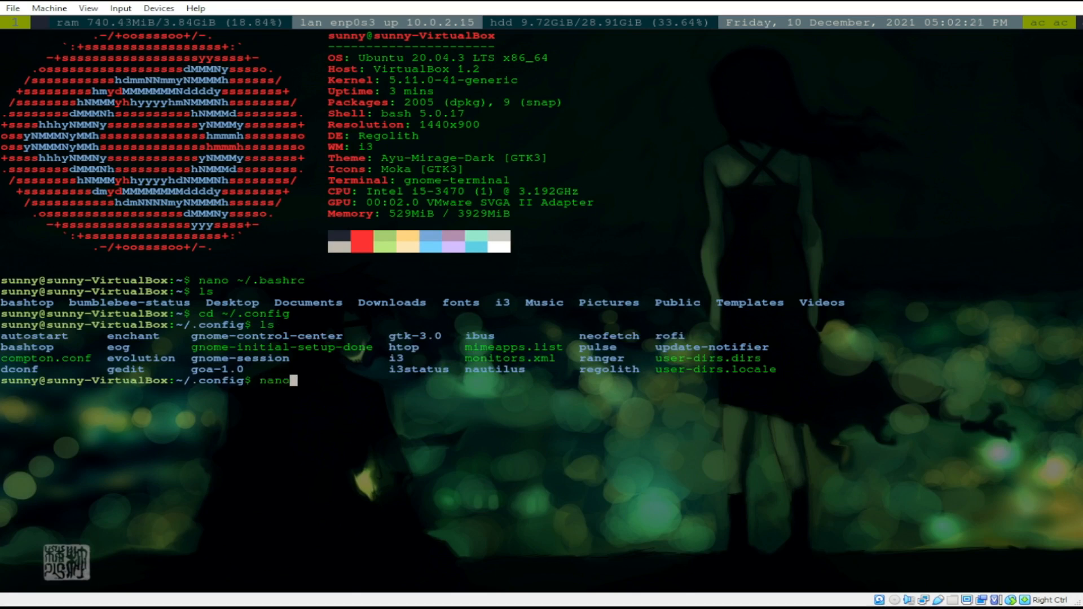
pyautogui.write('compton.')
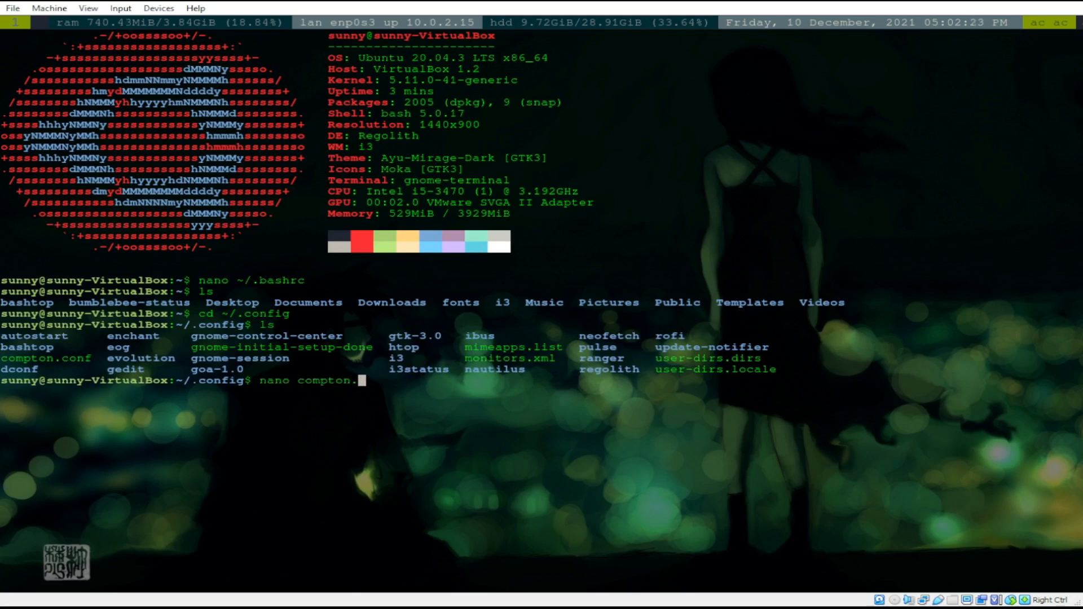
pyautogui.write('onf')
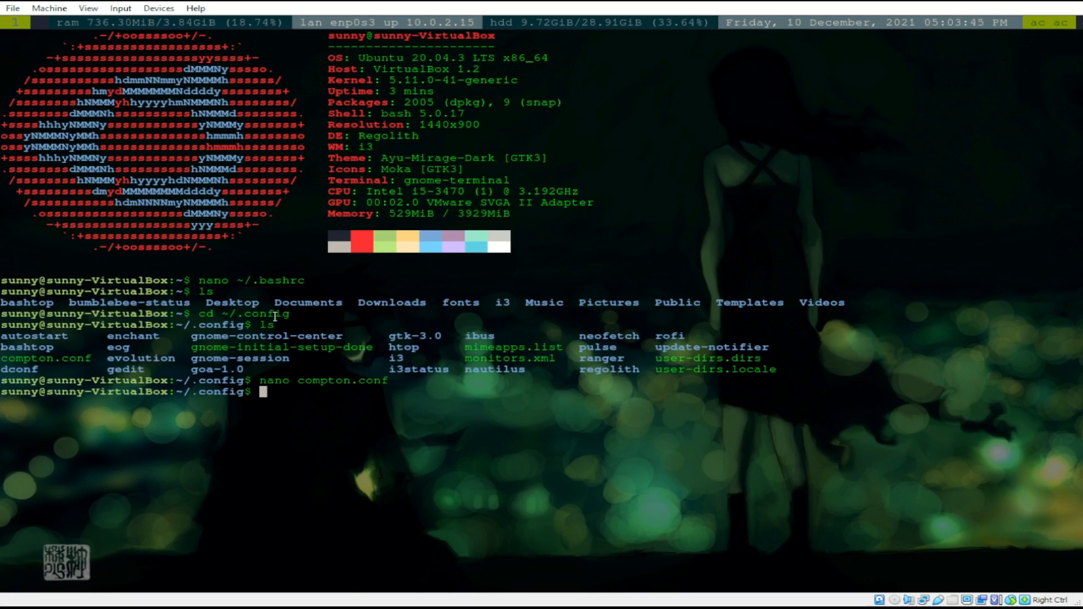
pyautogui.moveTo(715, 350)
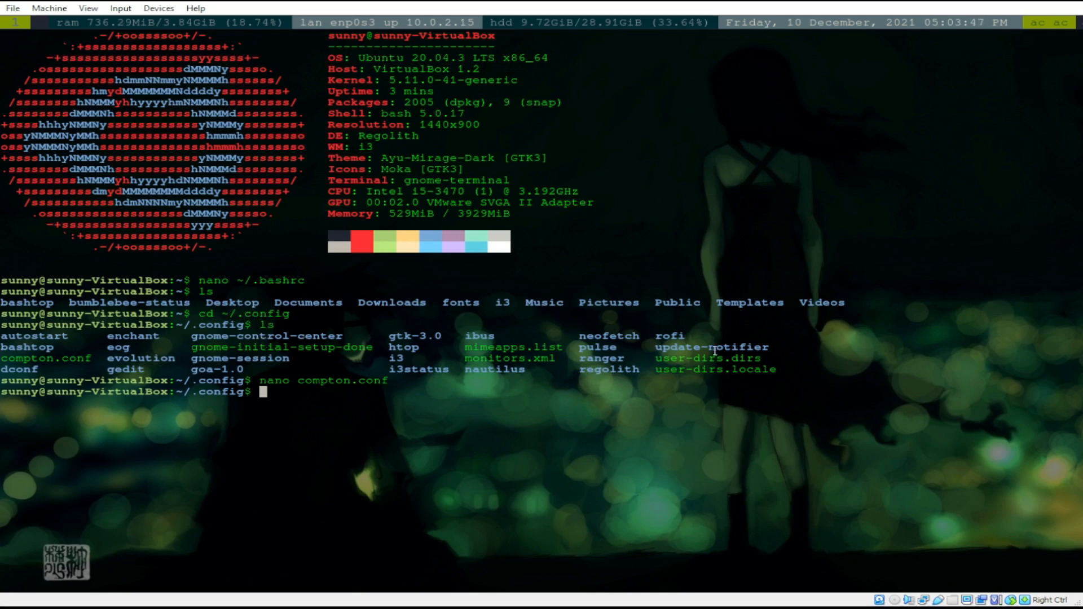
pyautogui.moveTo(893, 380)
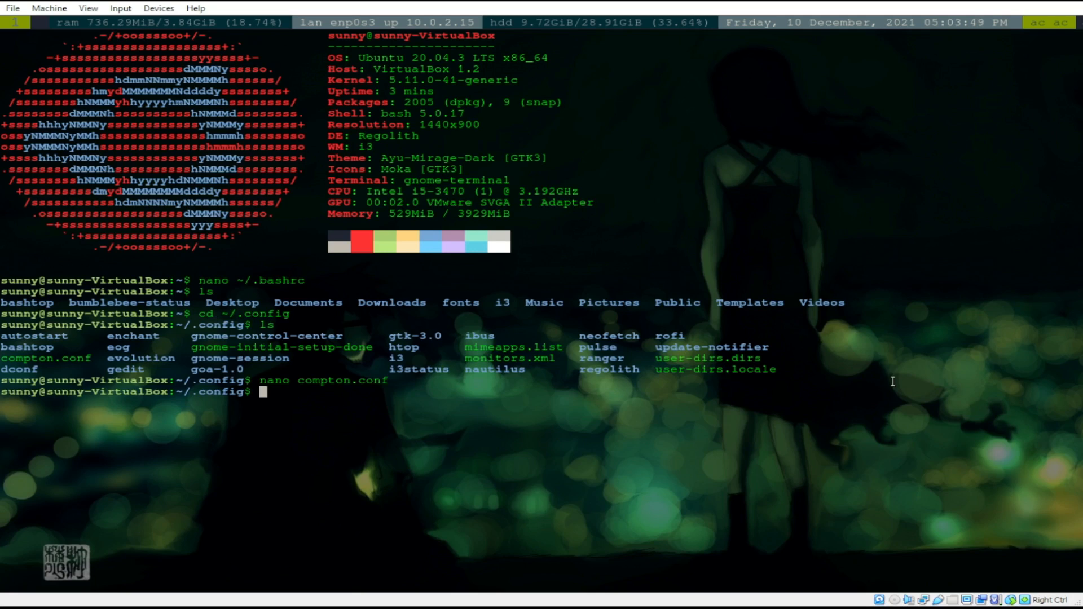
# Change into the regolith folder and list flags, i3, i3xrocks and Xresources.
pyautogui.write('nan')
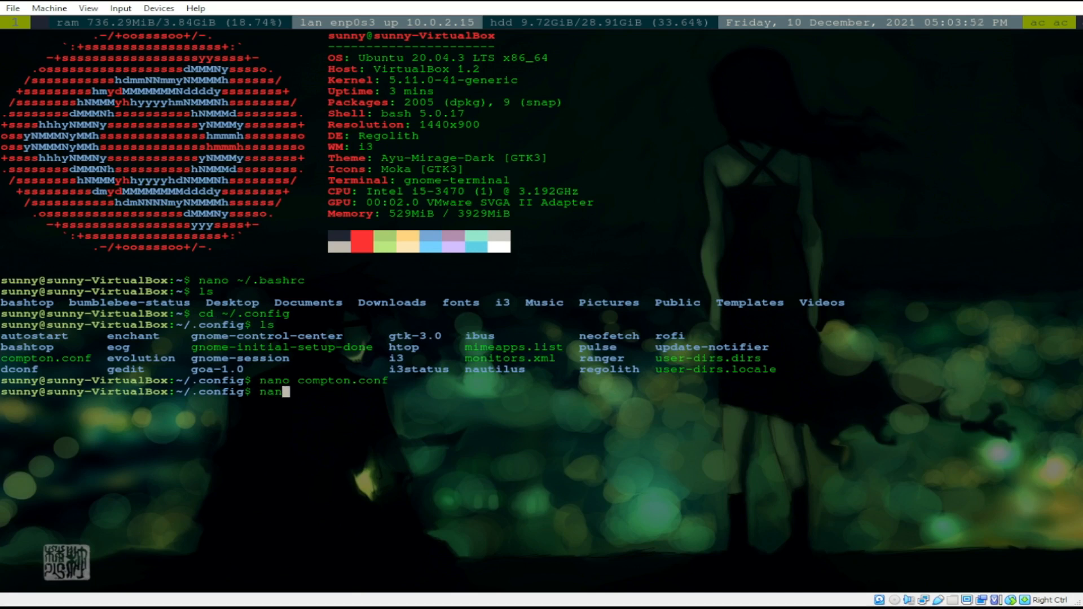
pyautogui.write('cd regol')
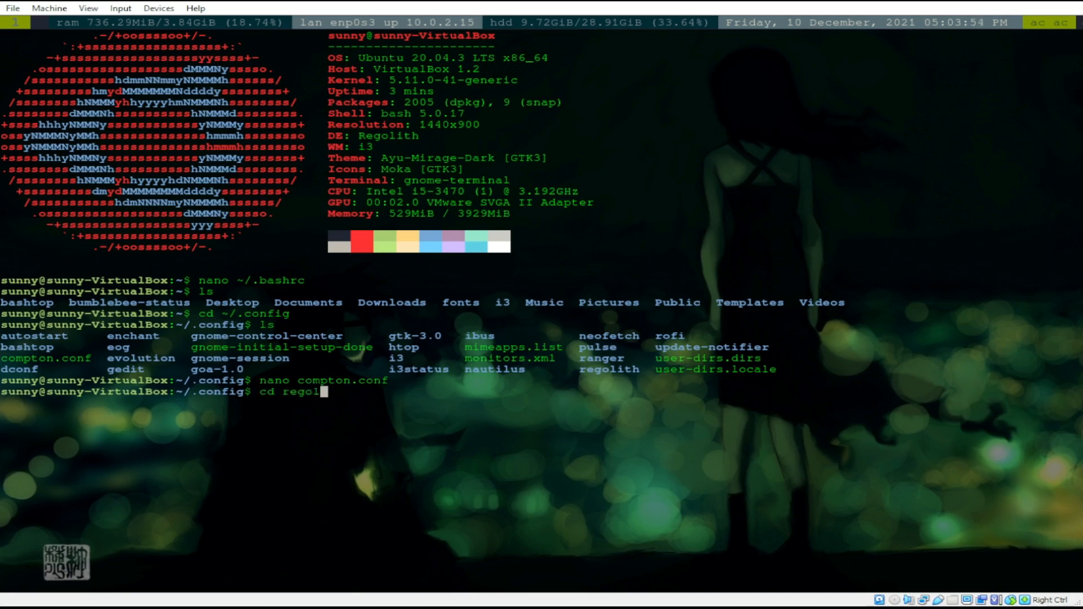
pyautogui.write('th')
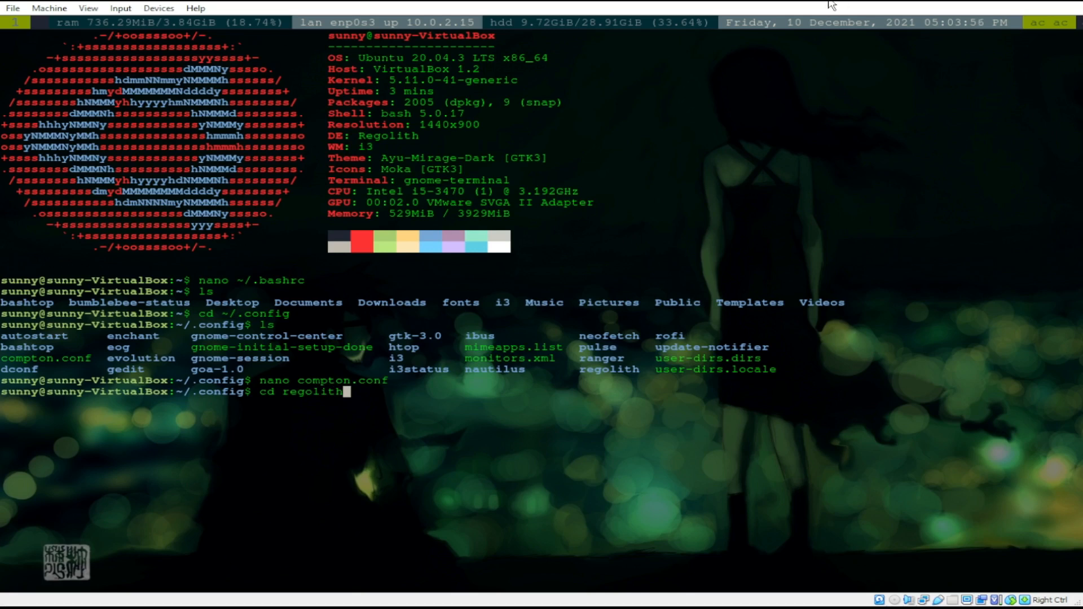
pyautogui.moveTo(905, 66)
pyautogui.write('ls')
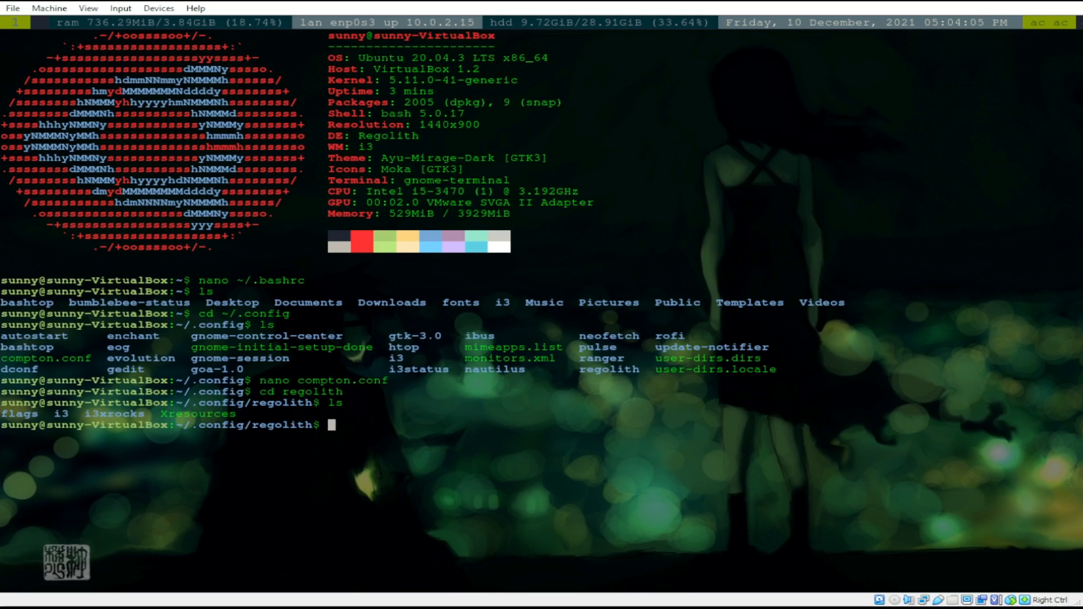
pyautogui.write('nano')
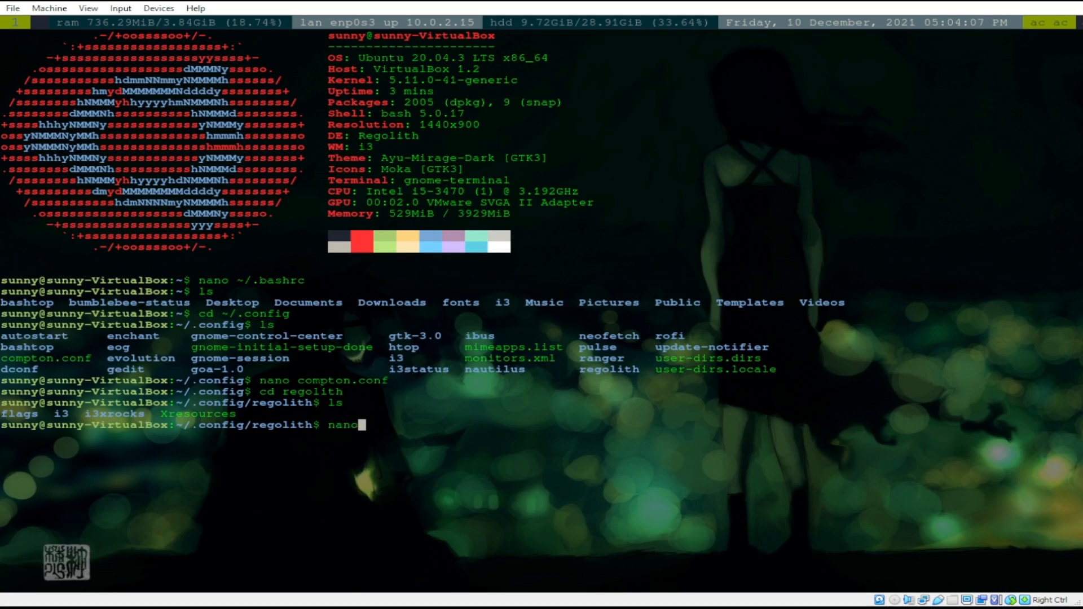
pyautogui.write('Xresour')
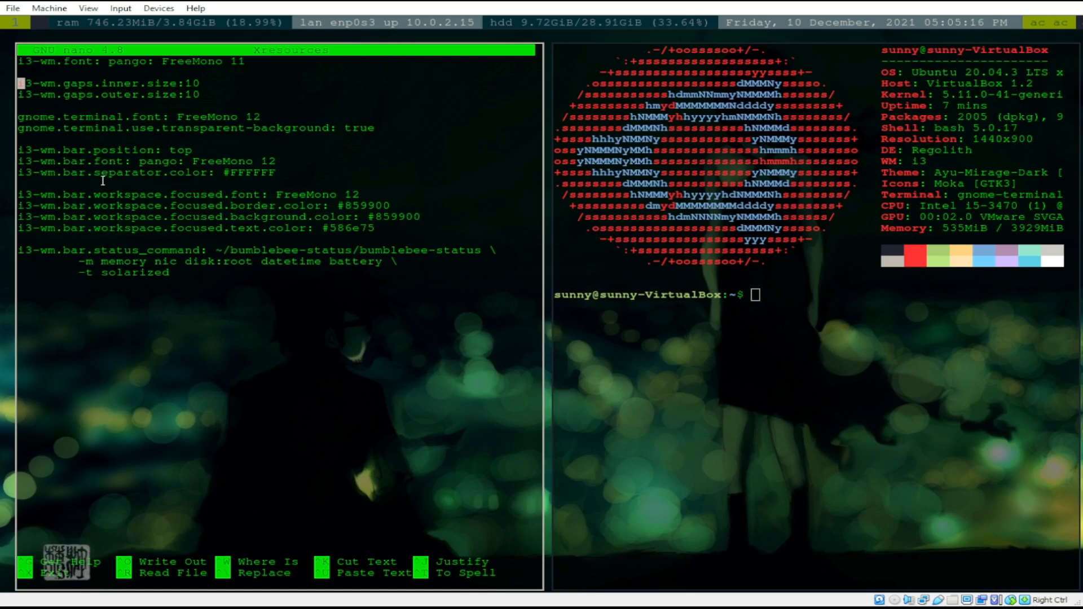
pyautogui.moveTo(33, 32)
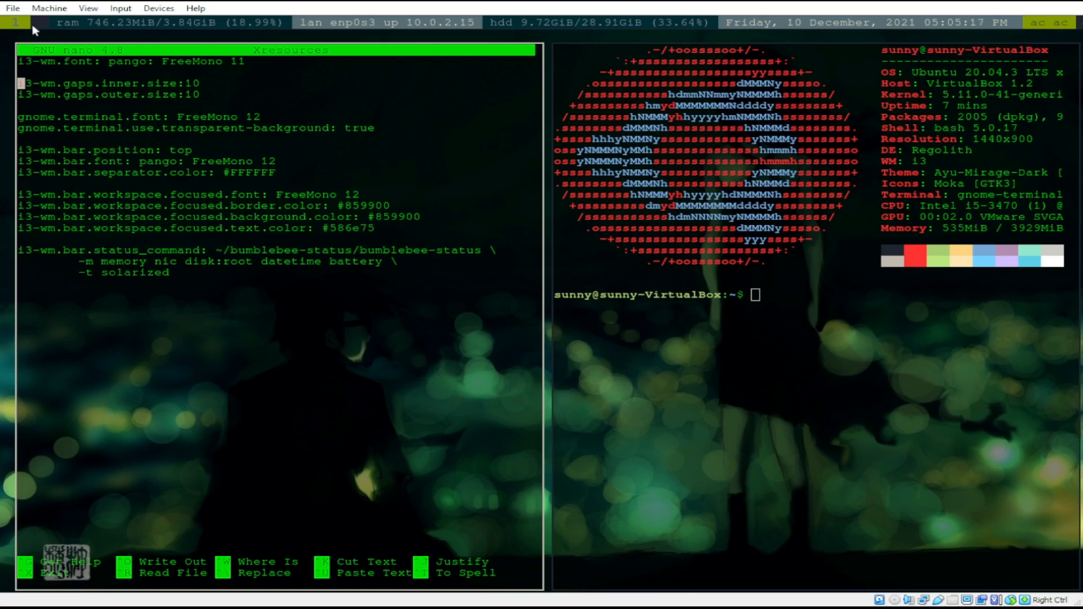
pyautogui.moveTo(920, 23)
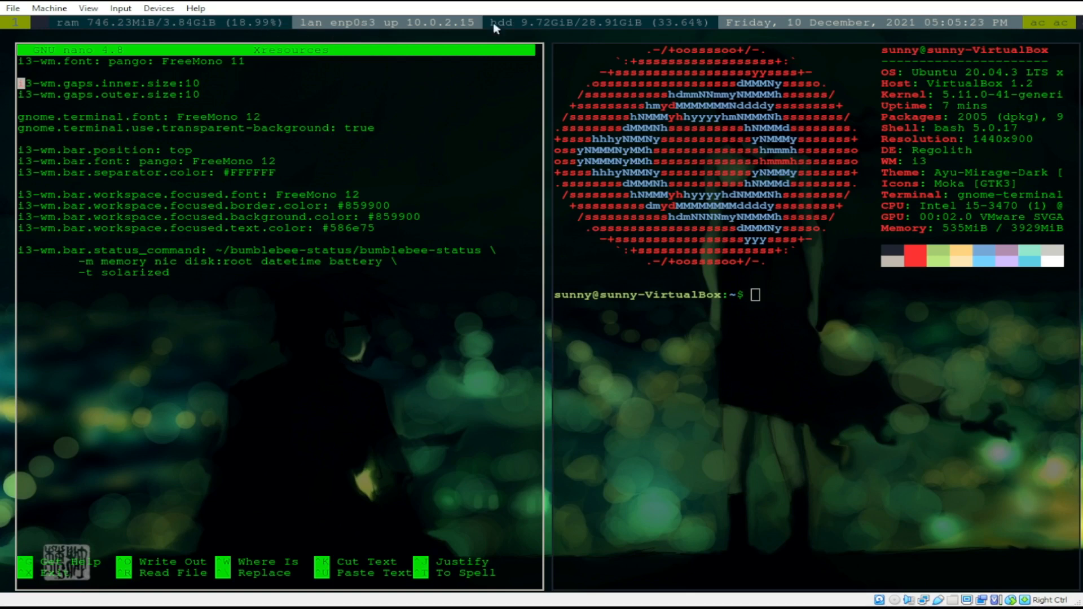
pyautogui.moveTo(528, 47)
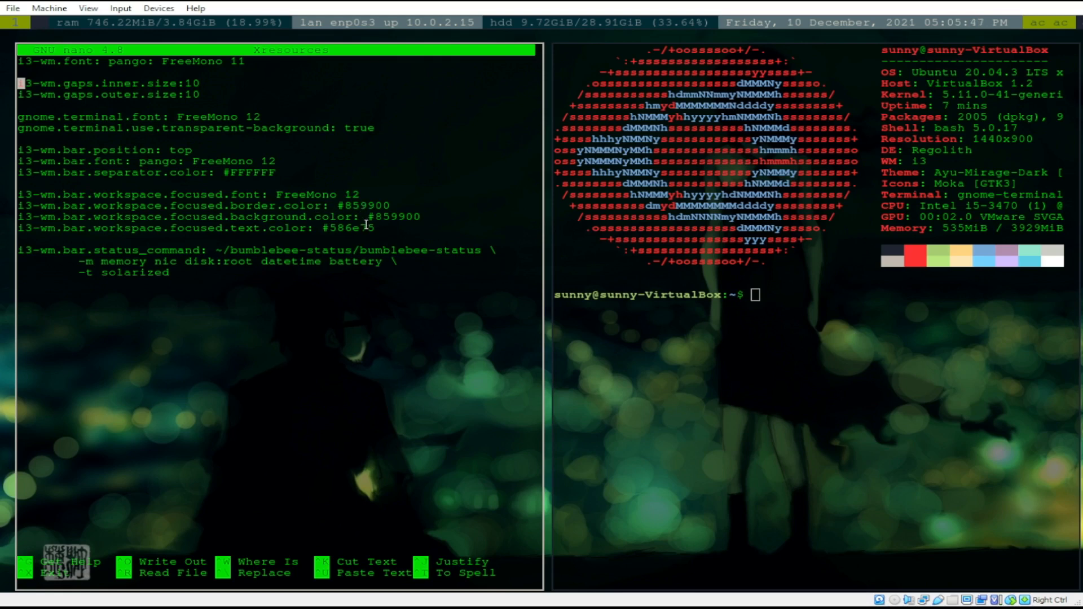
pyautogui.moveTo(182, 270)
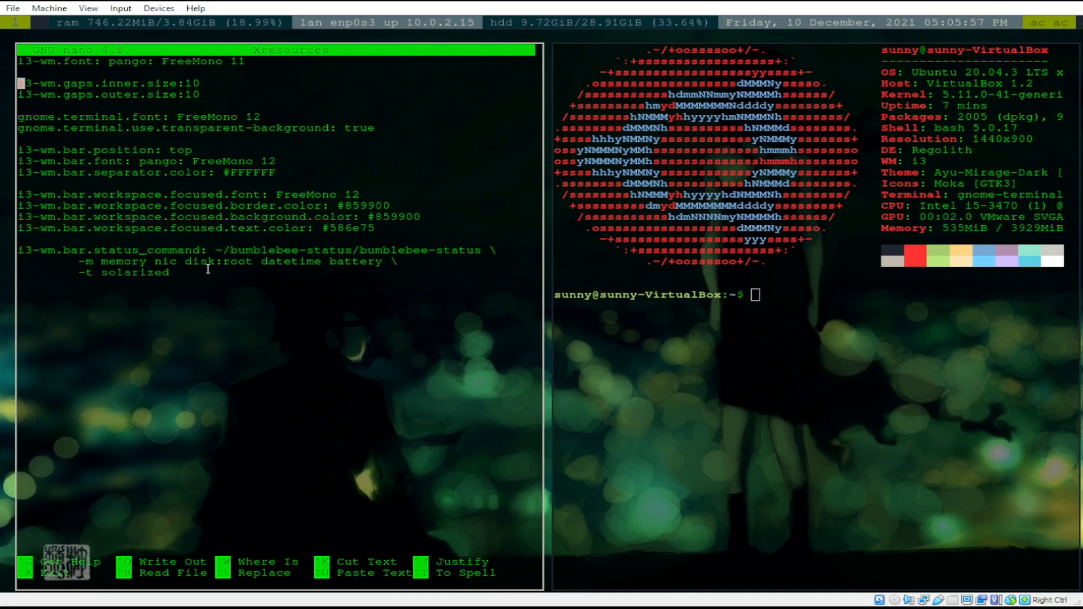
pyautogui.doubleClick(133, 272)
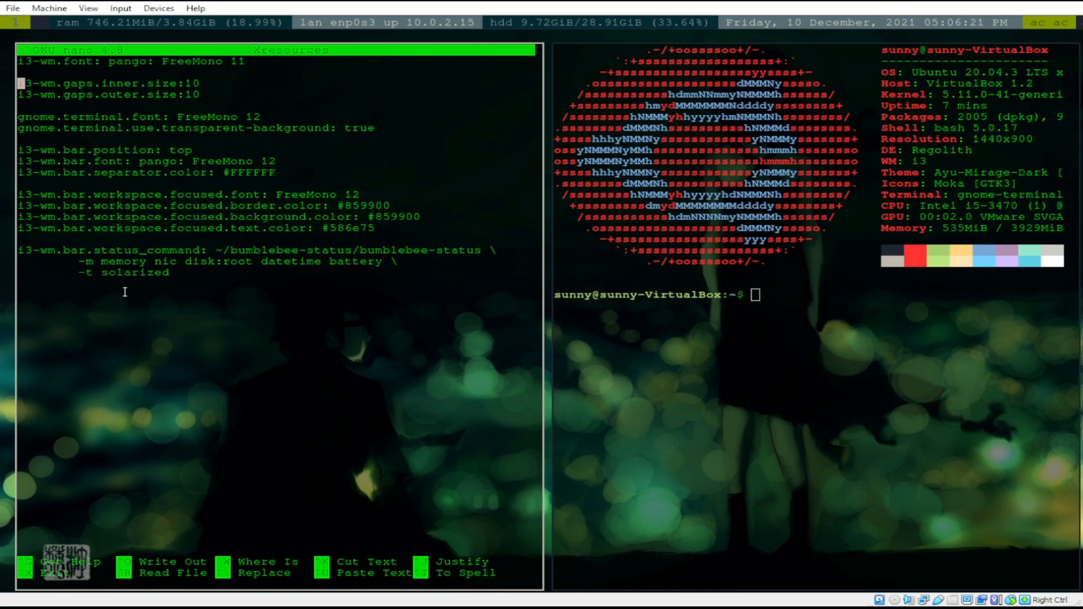
pyautogui.doubleClick(137, 271)
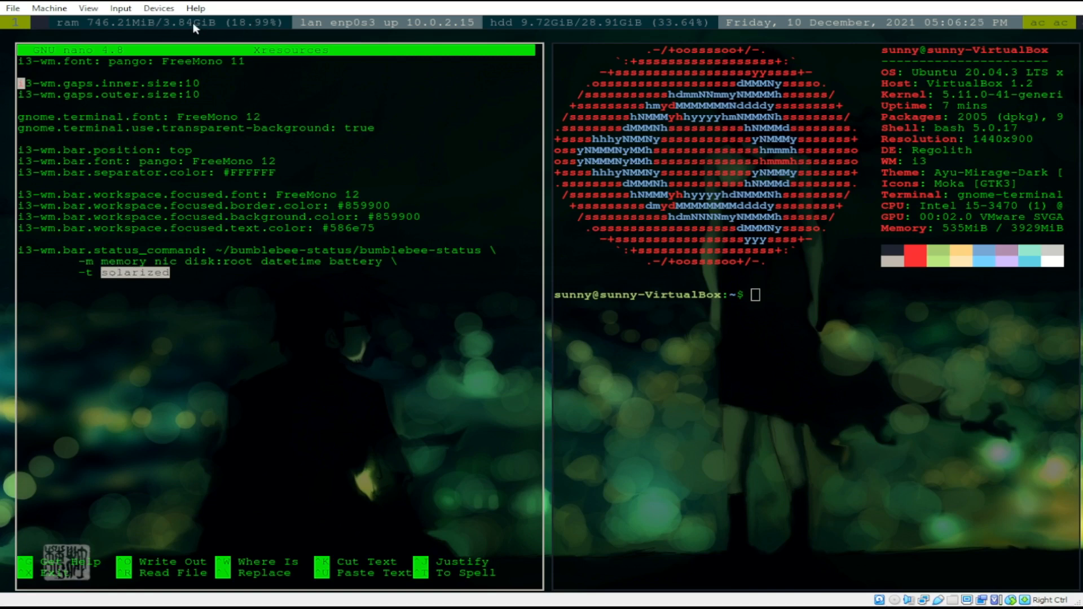
pyautogui.moveTo(336, 30)
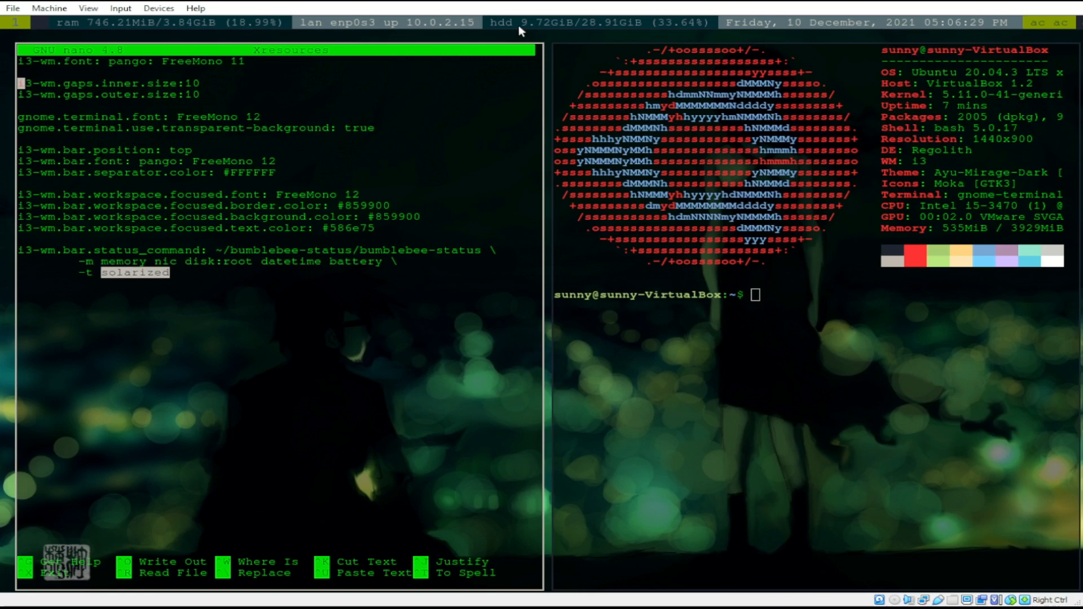
pyautogui.moveTo(505, 35)
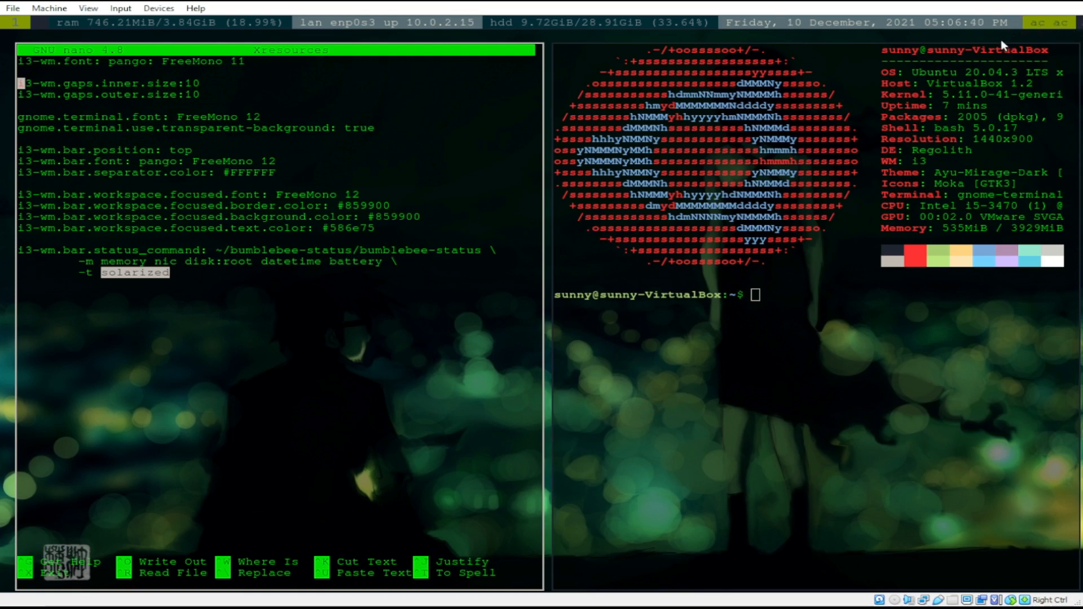
pyautogui.moveTo(297, 291)
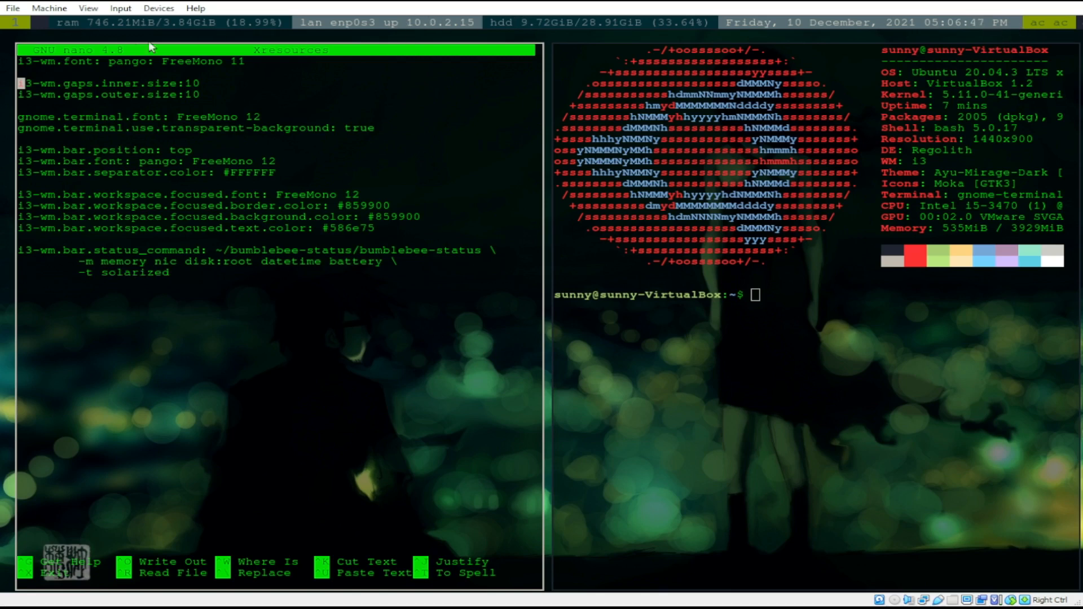
pyautogui.moveTo(408, 311)
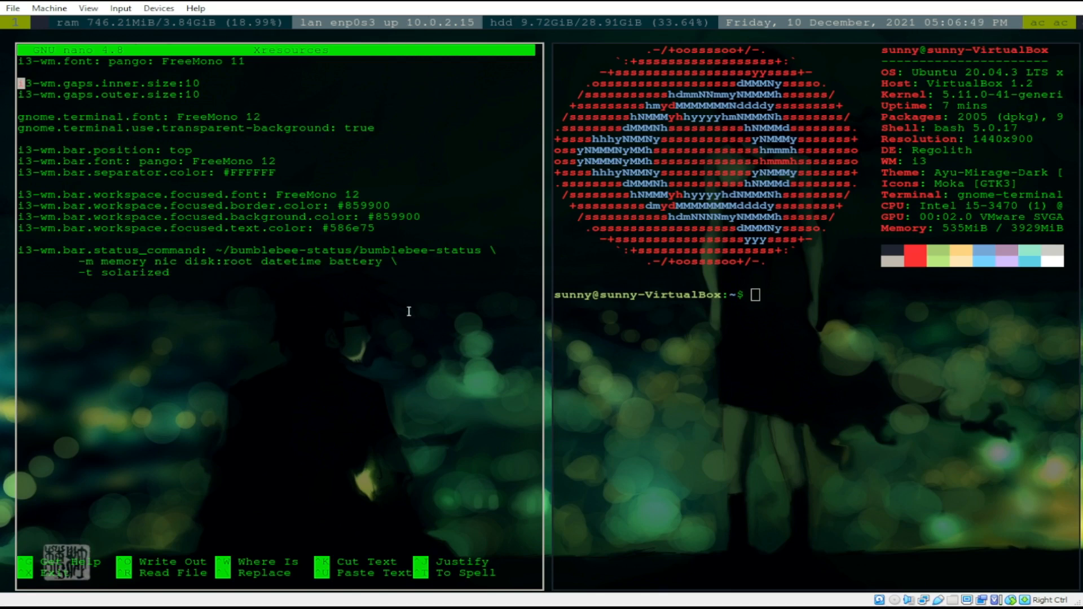
pyautogui.moveTo(235, 276)
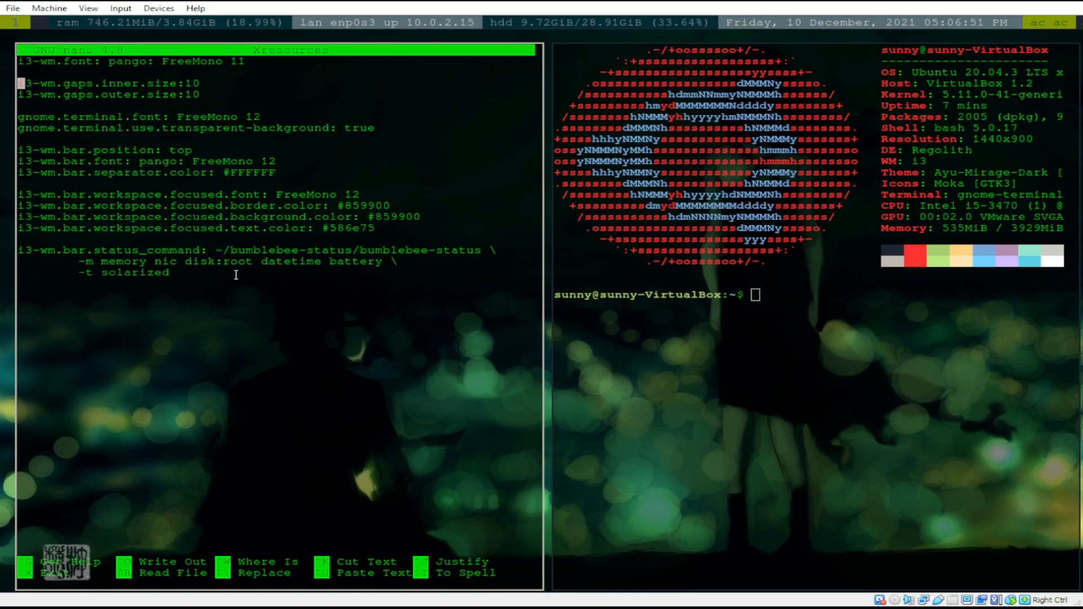
pyautogui.moveTo(228, 274)
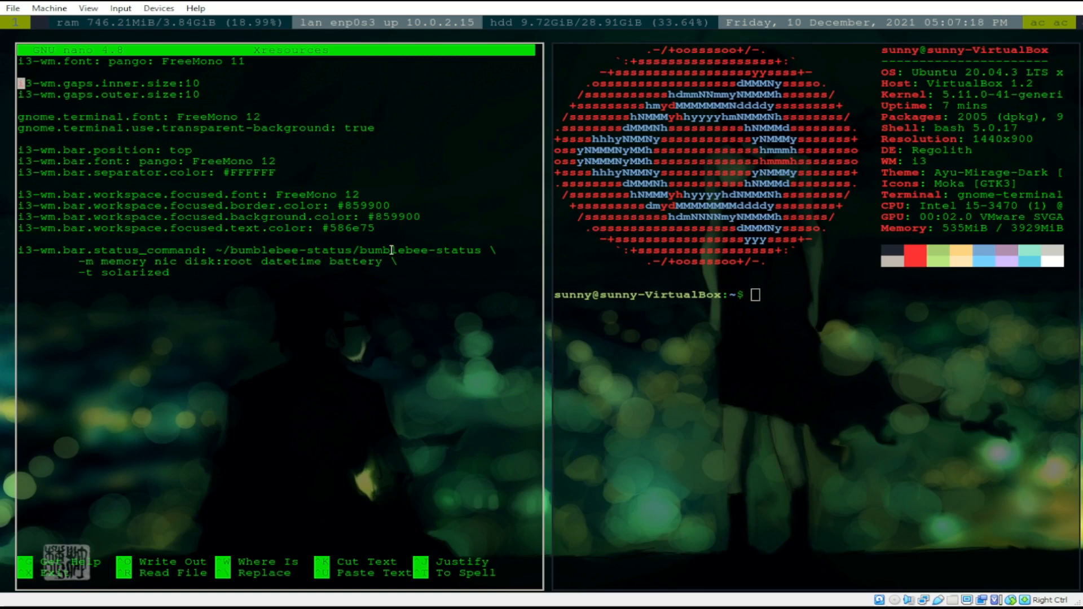
pyautogui.moveTo(179, 298)
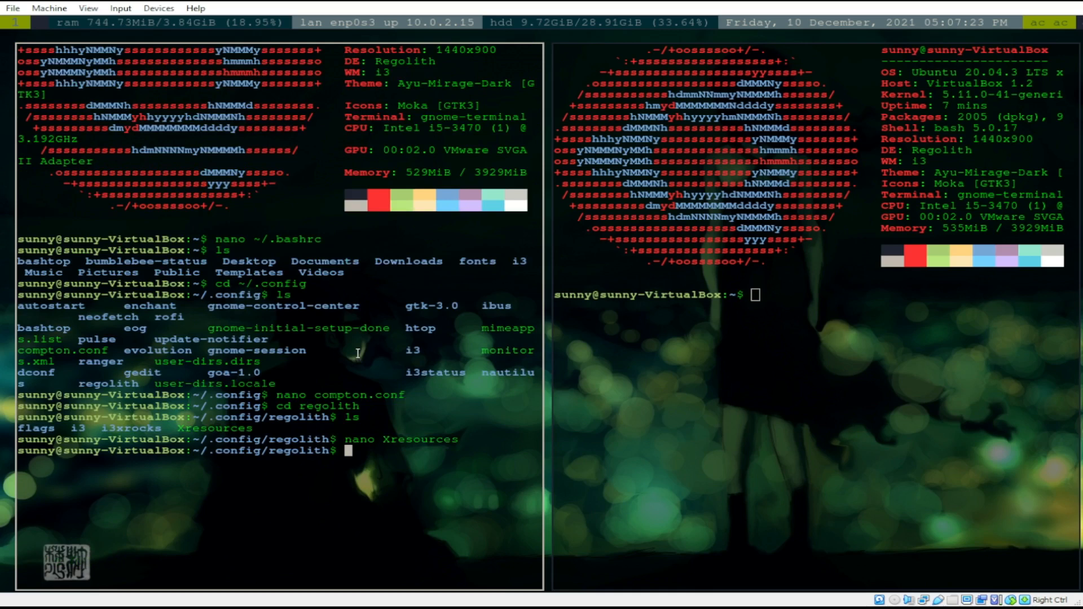
# Return to ~/.config and attempt to enter a non-existent ~/bumble-bee folder.
pyautogui.write('cd ~/')
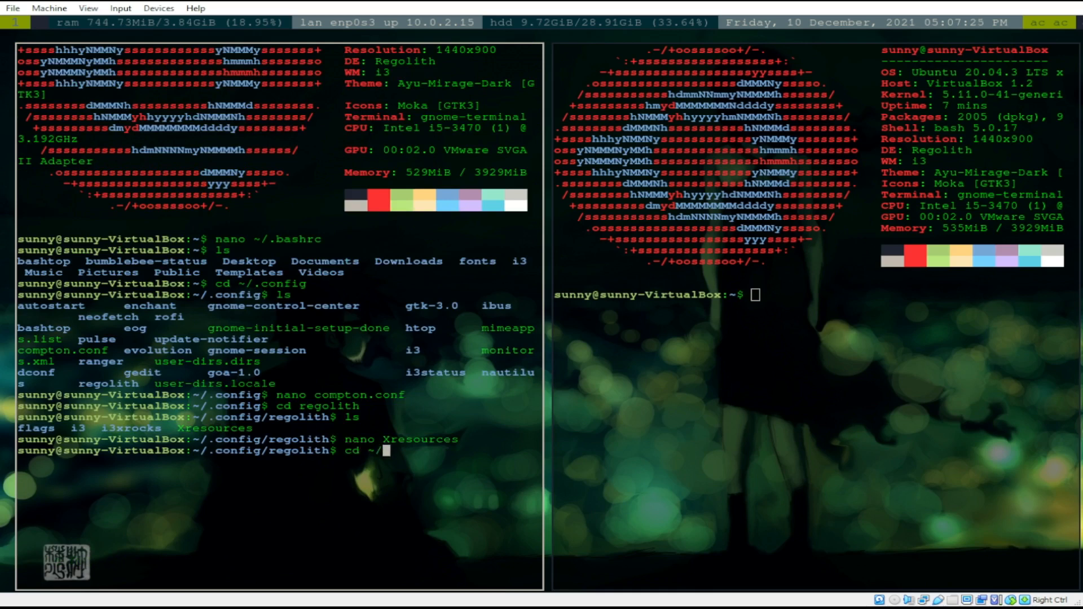
pyautogui.write('b')
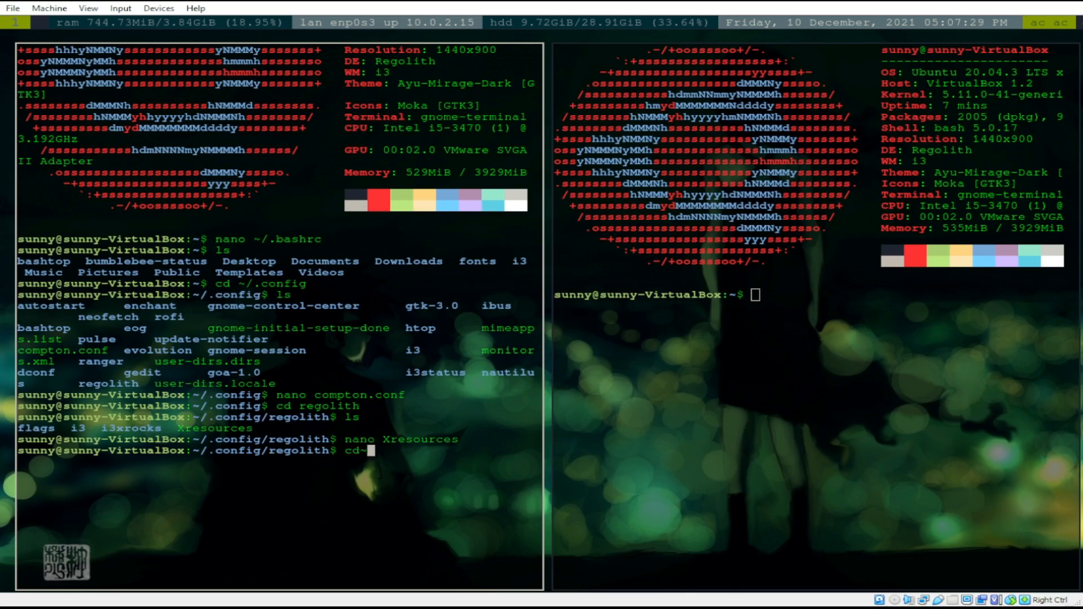
pyautogui.write('~/.config')
pyautogui.write('cd')
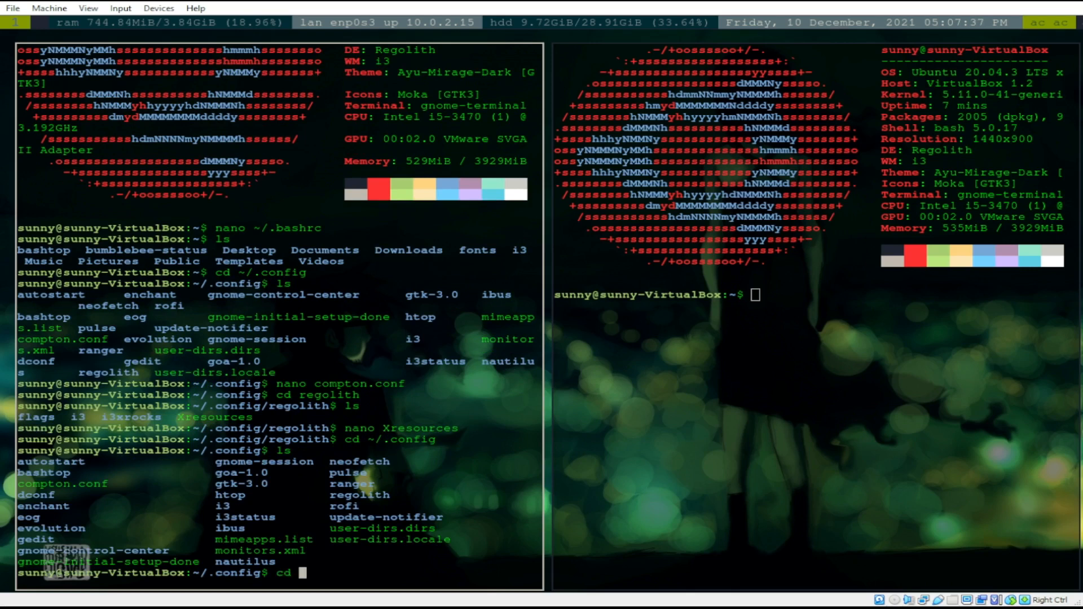
pyautogui.write('~/bum')
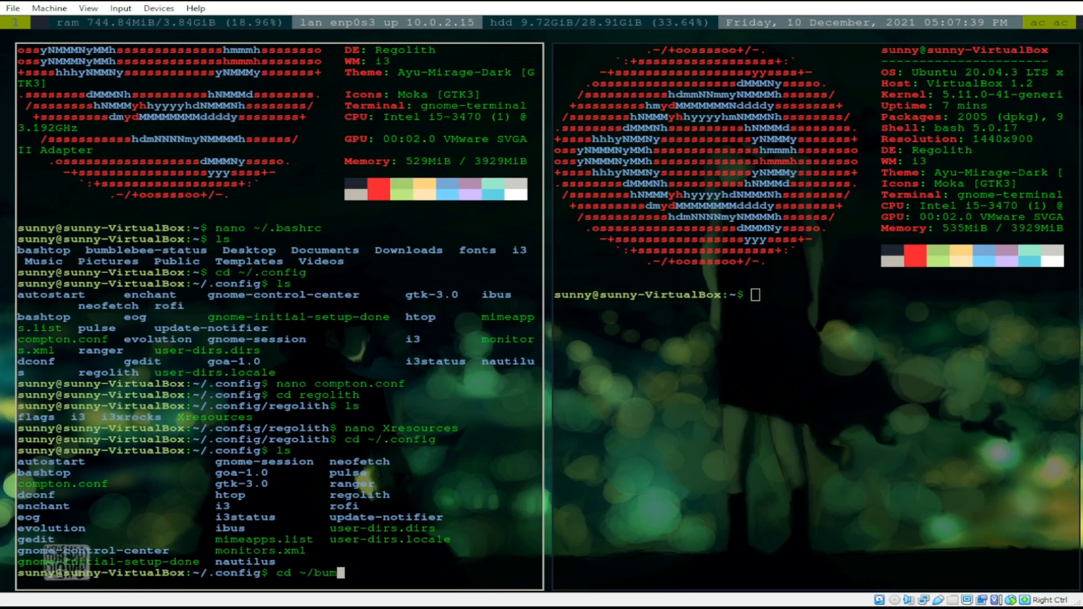
pyautogui.write('ble-bee')
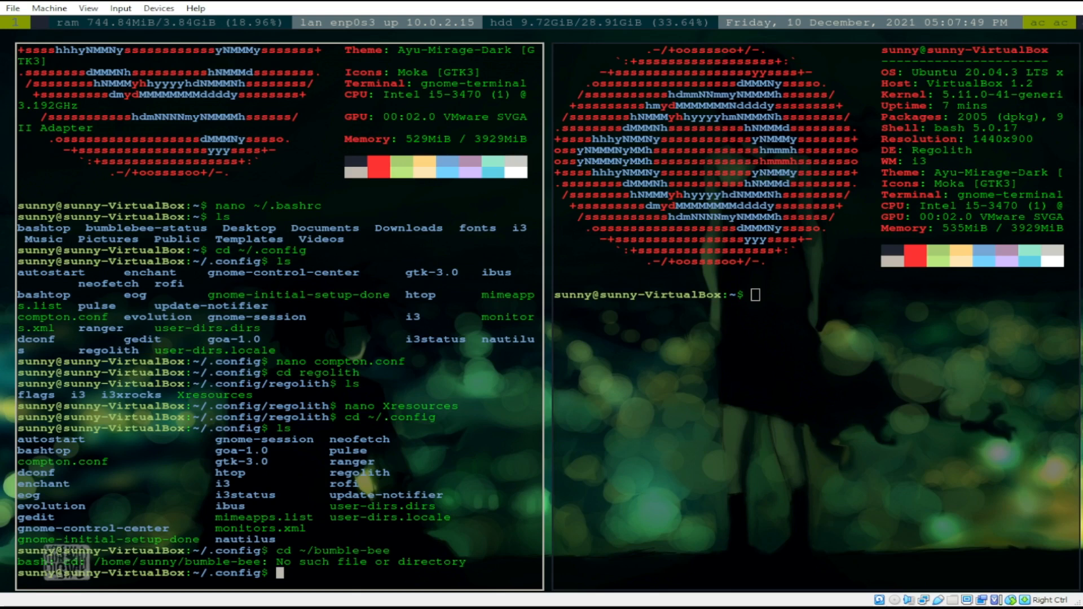
# Change back into the regolith folder and start nano for Xresources.
pyautogui.write('cd r')
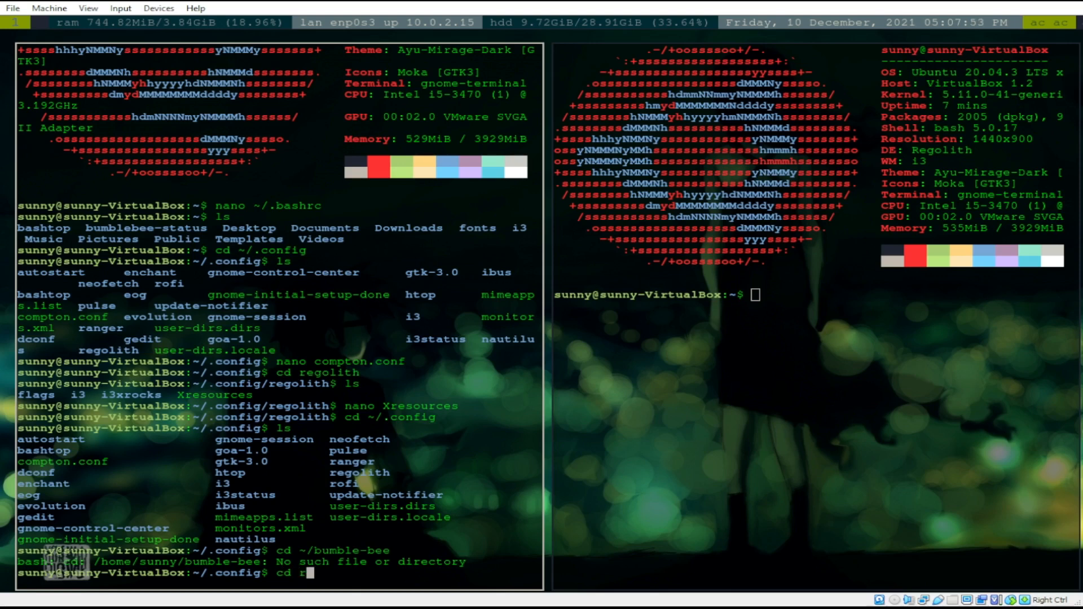
pyautogui.write('egolith')
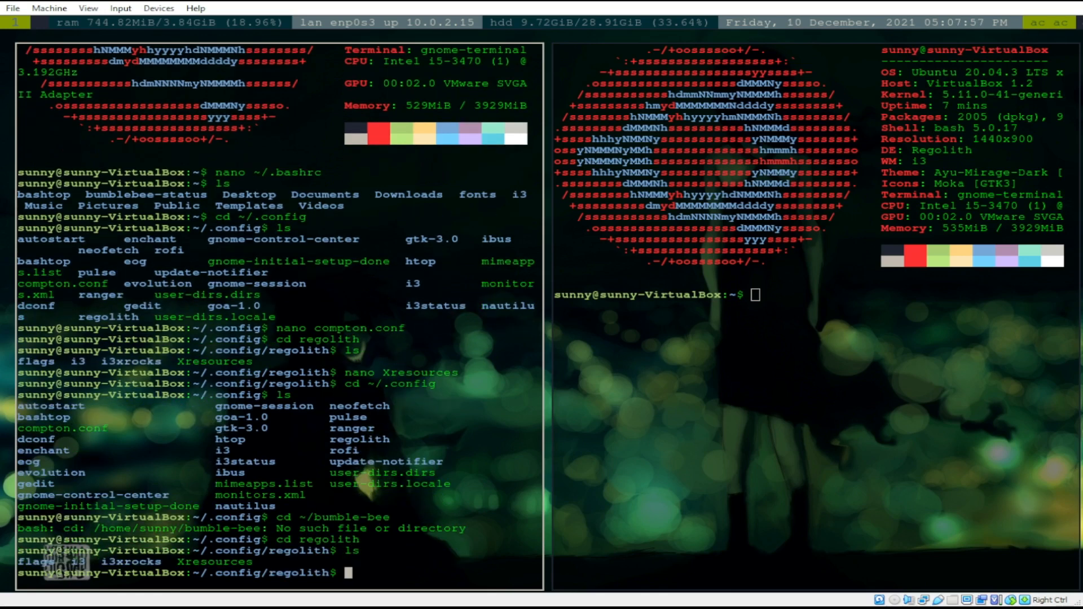
pyautogui.write('cd')
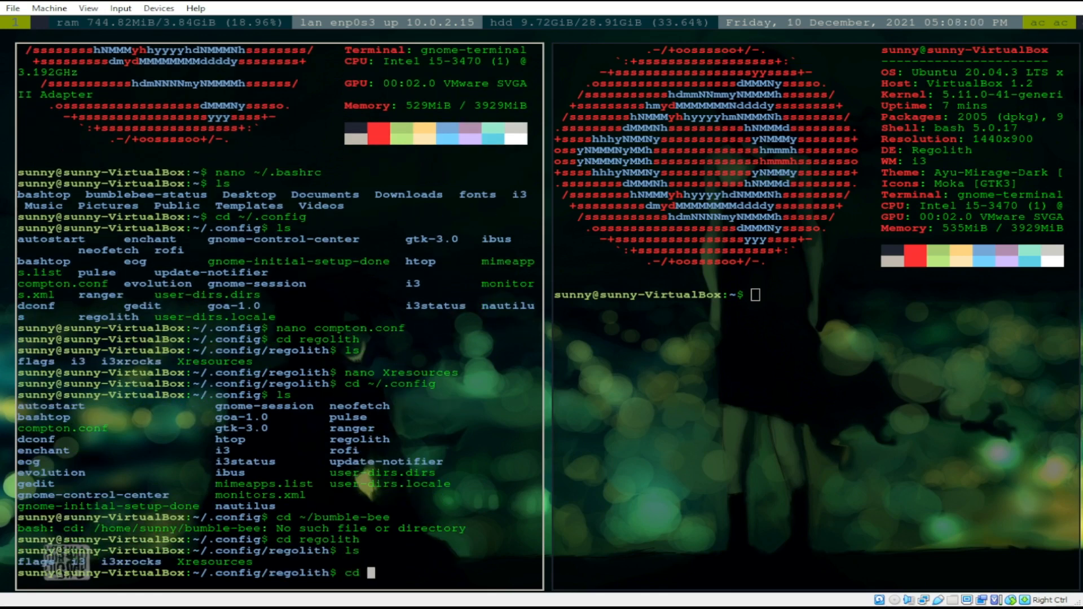
pyautogui.write('c')
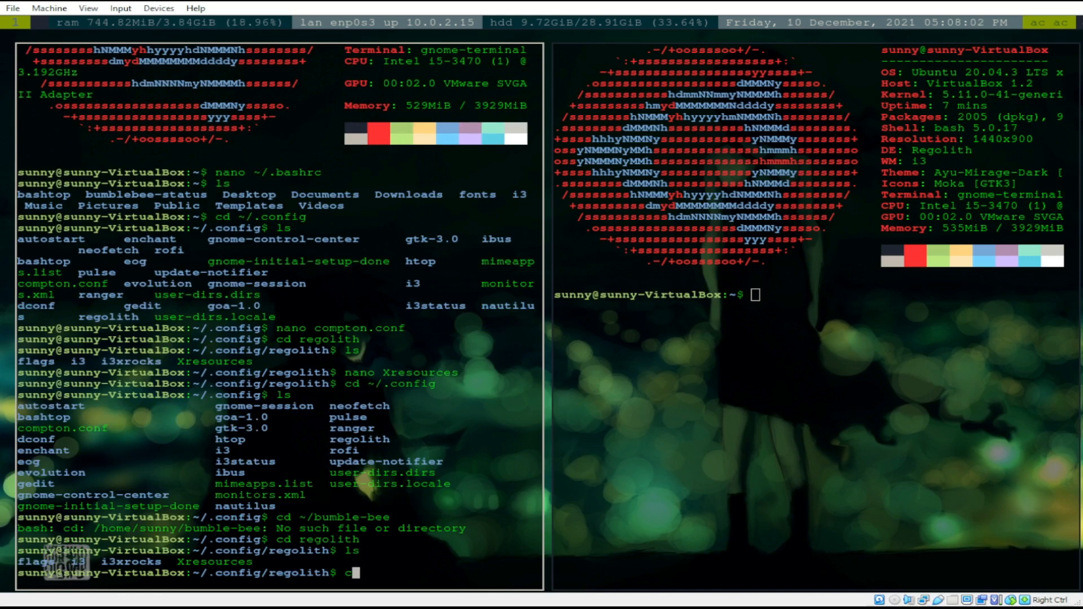
pyautogui.write('nano')
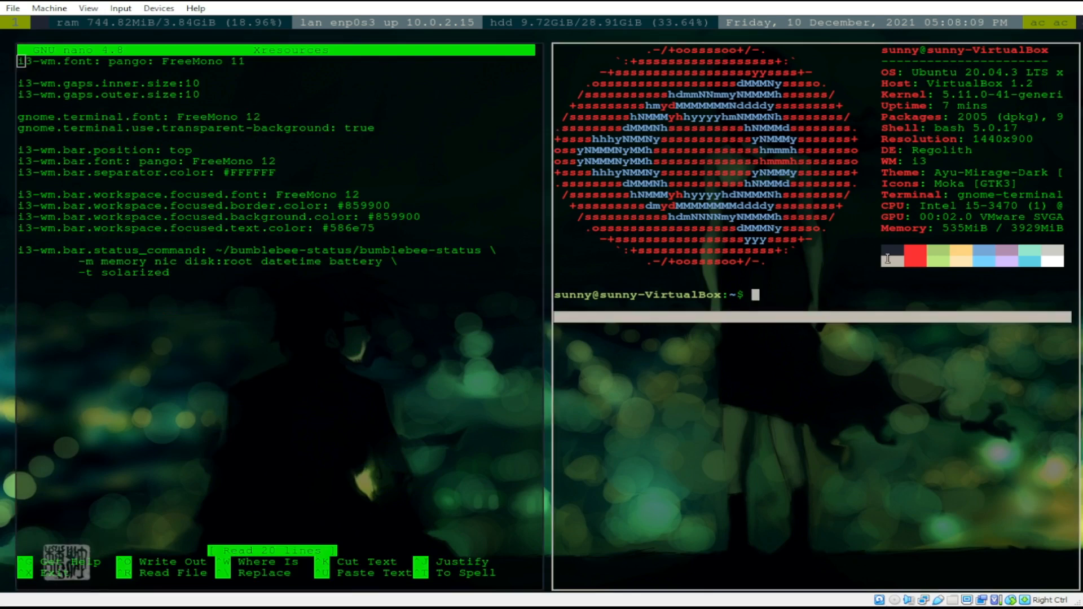
# Change the right terminal into ~/bumblebee-status and list its contents.
pyautogui.write('cd')
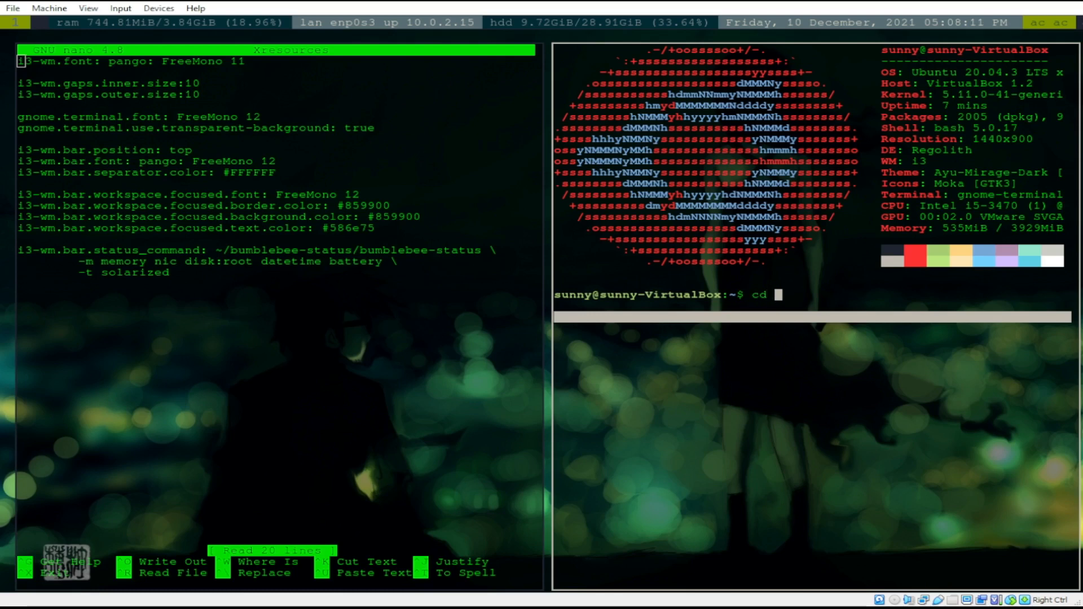
pyautogui.write('~/')
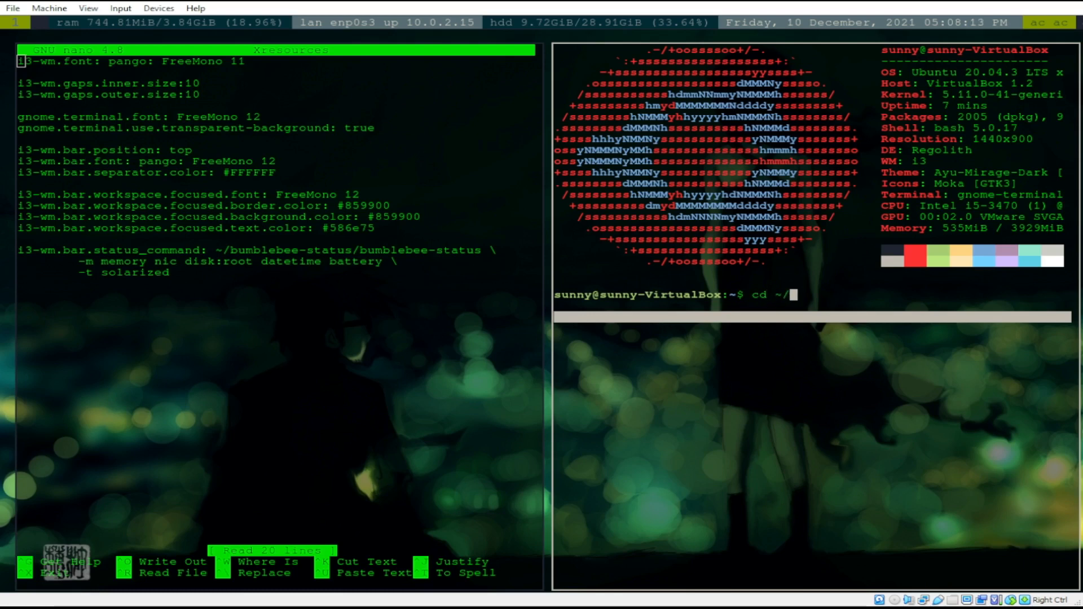
pyautogui.write('bum')
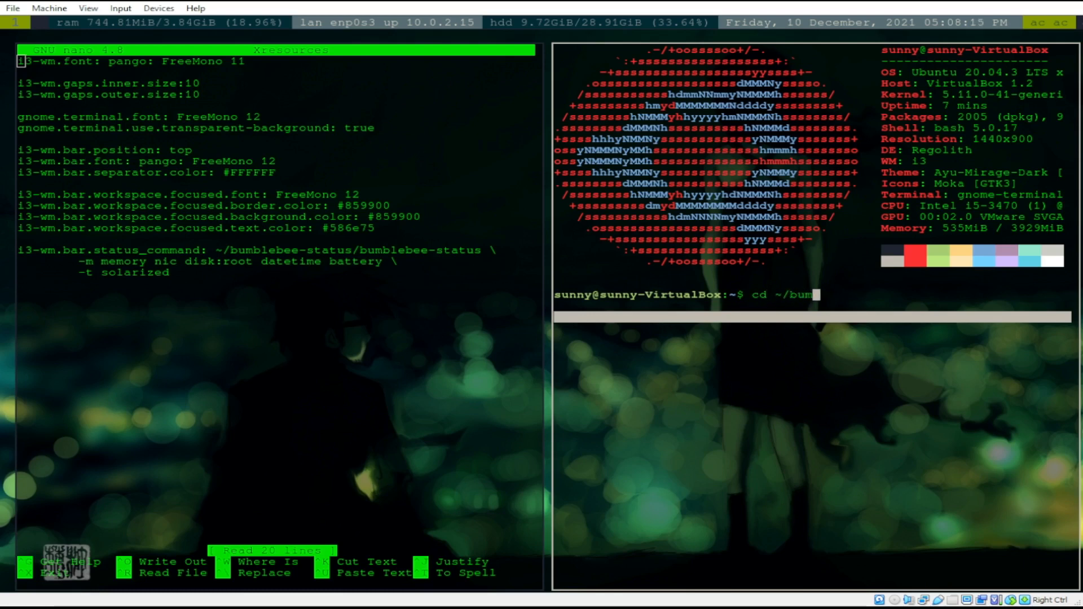
pyautogui.write('ble-')
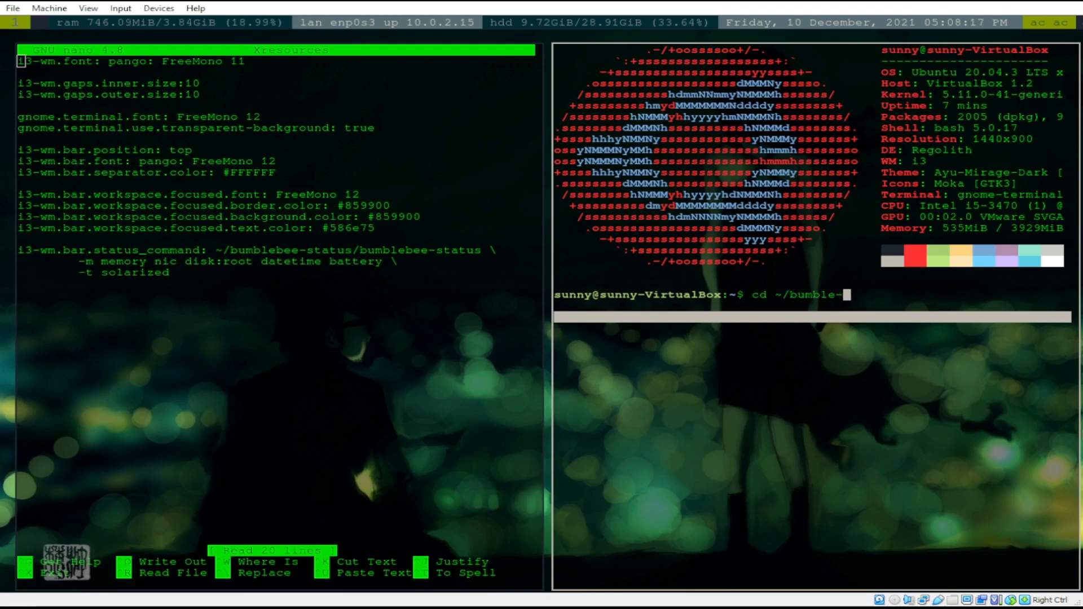
pyautogui.write('bee-status')
pyautogui.write('ls')
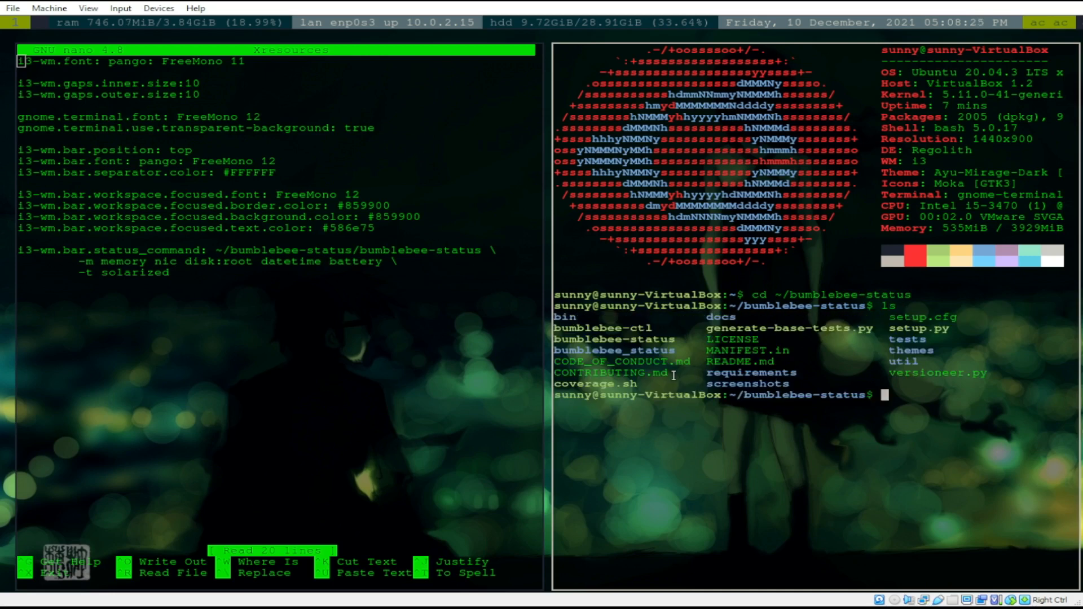
pyautogui.moveTo(822, 350)
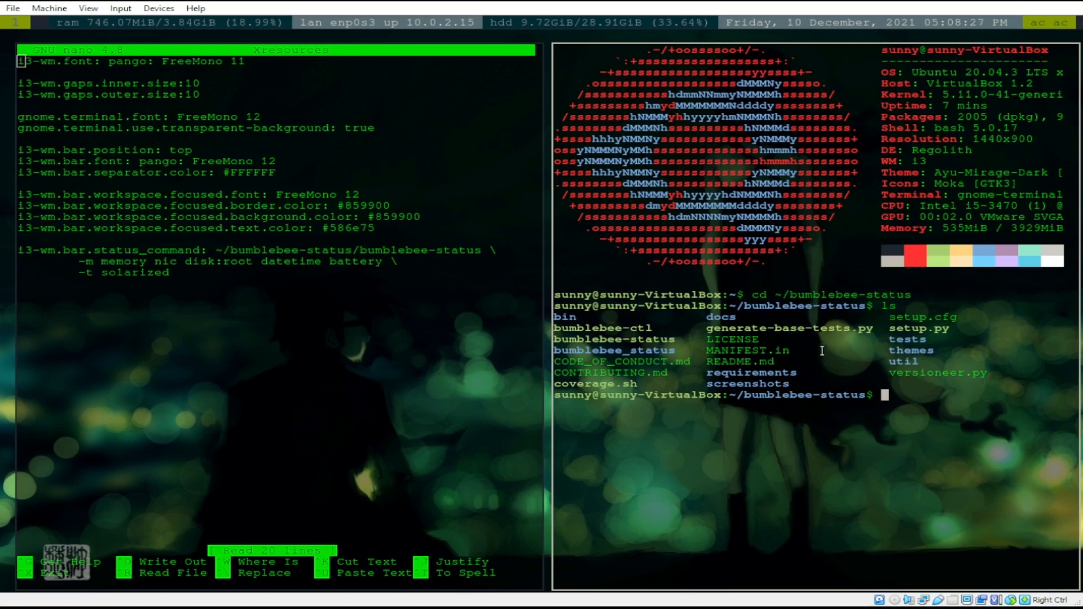
pyautogui.moveTo(776, 291)
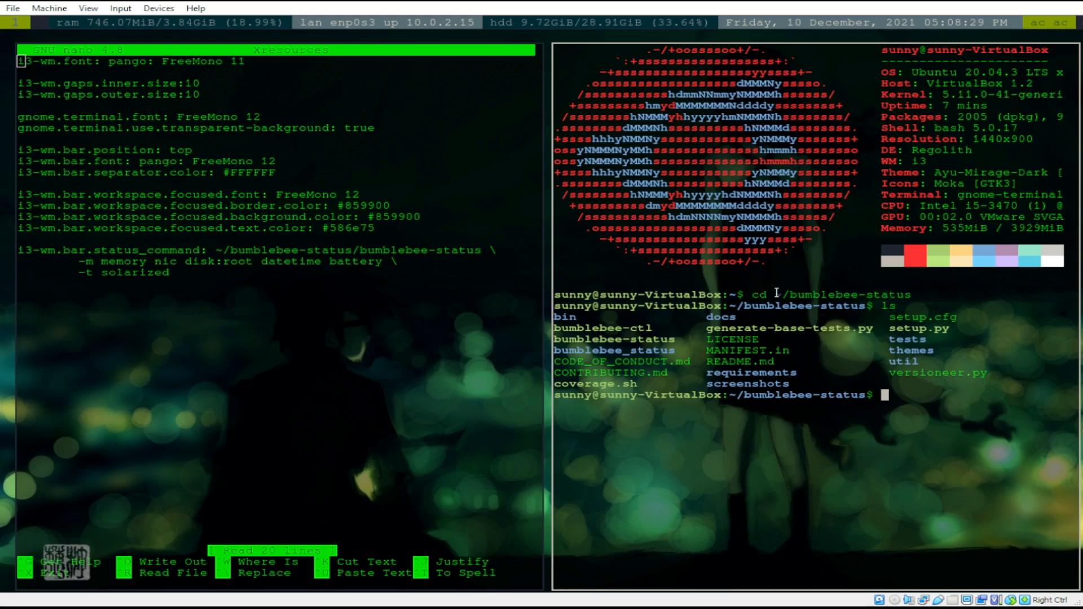
pyautogui.moveTo(838, 361)
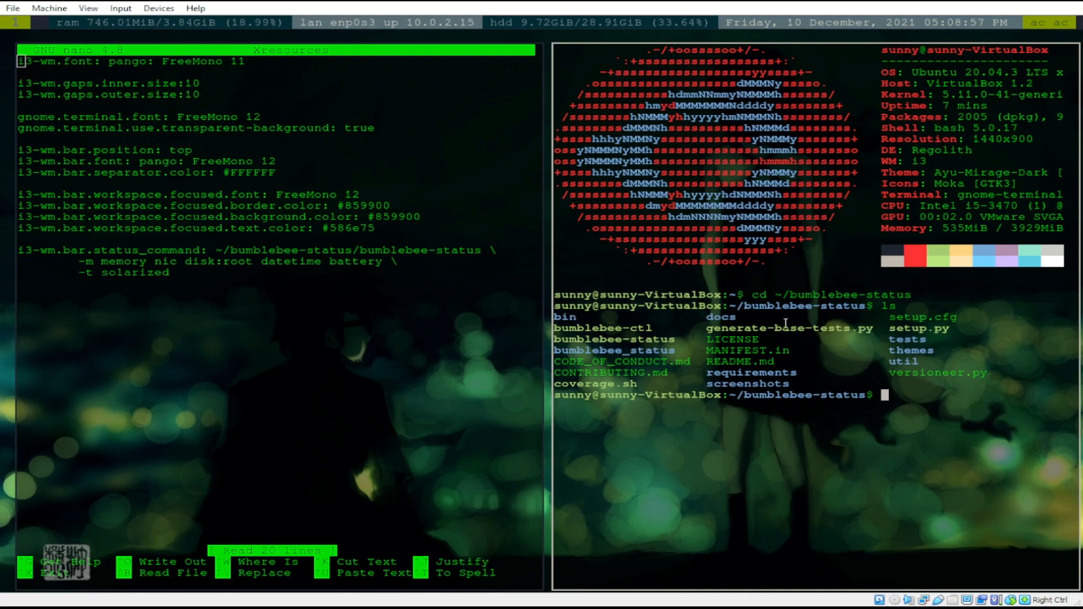
pyautogui.moveTo(531, 26)
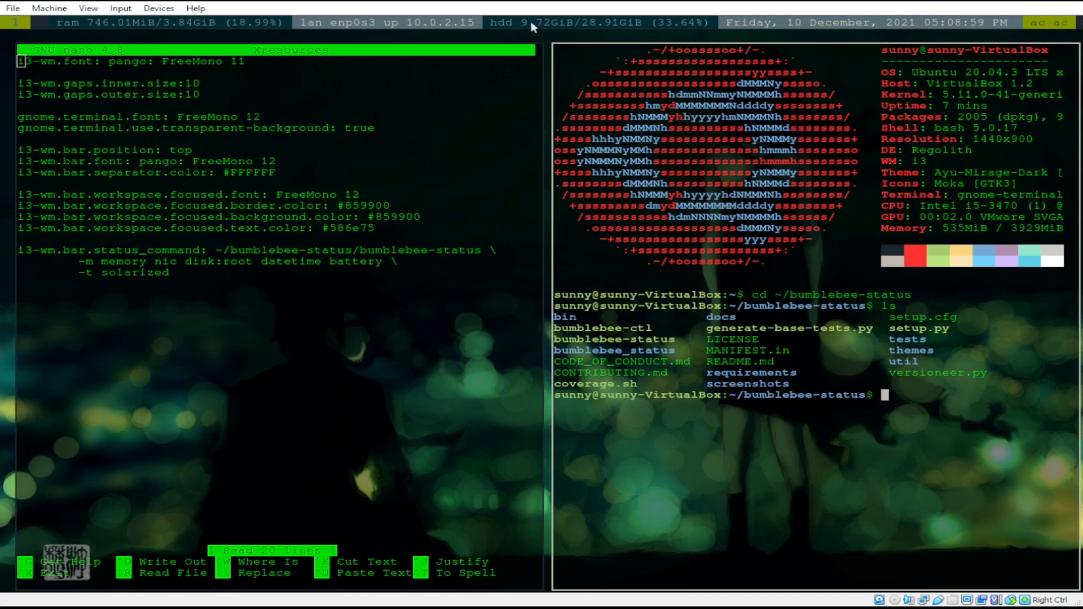
pyautogui.moveTo(551, 95)
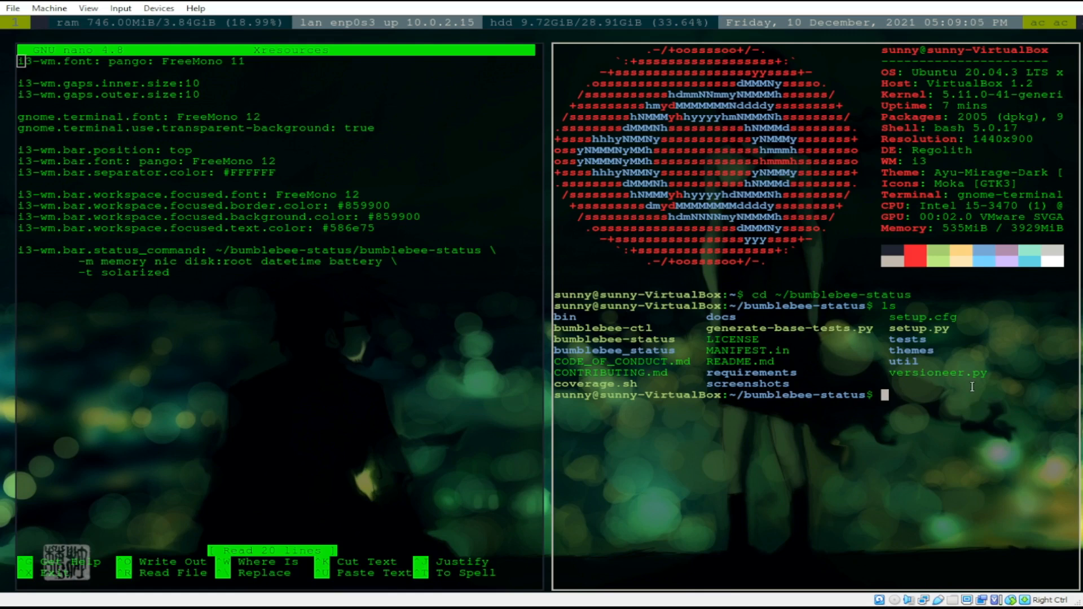
pyautogui.moveTo(870, 275)
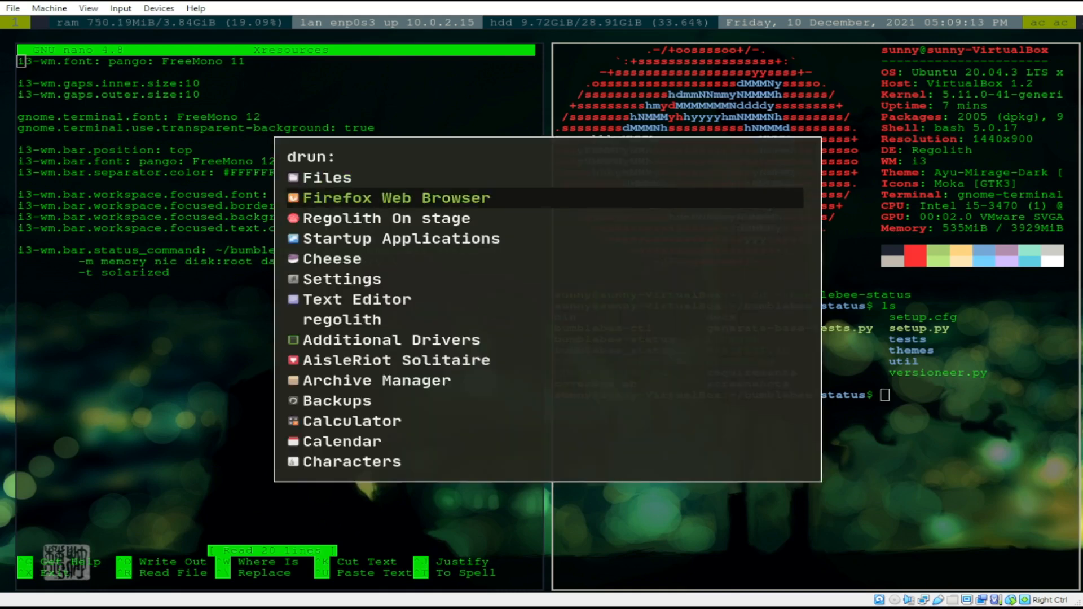
# Launch Firefox from the Rofi launcher and enter google.com in the address bar.
pyautogui.press('Escape')
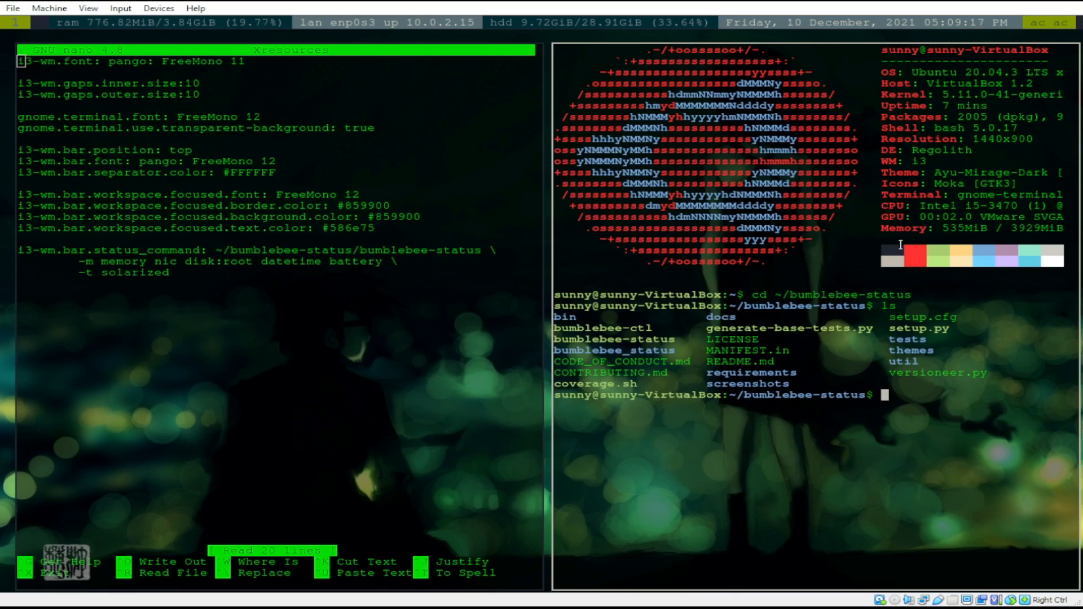
pyautogui.moveTo(731, 273)
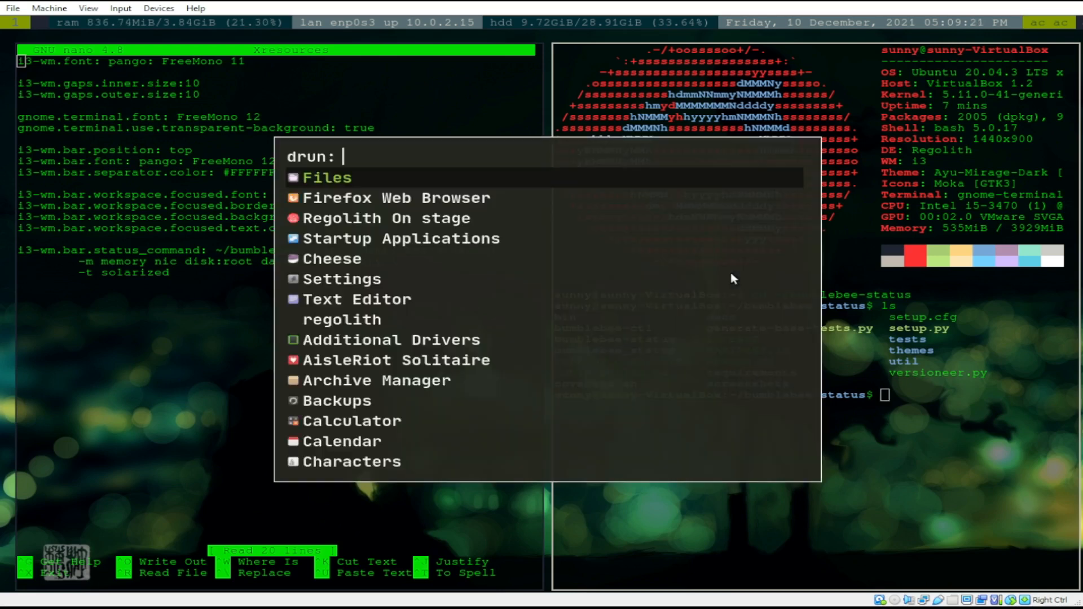
pyautogui.click(396, 199)
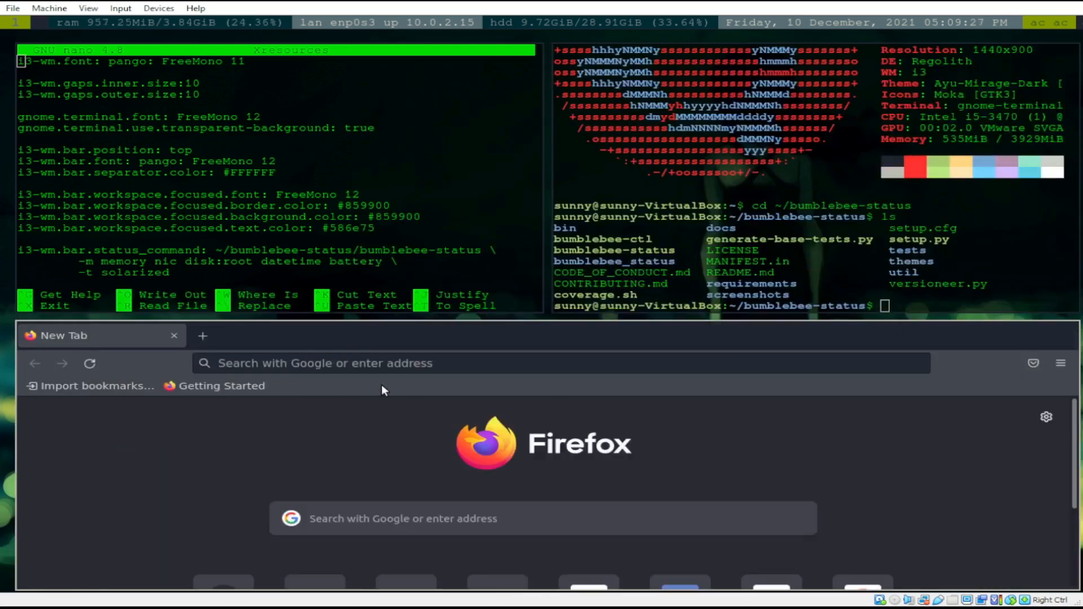
pyautogui.write('google.com/')
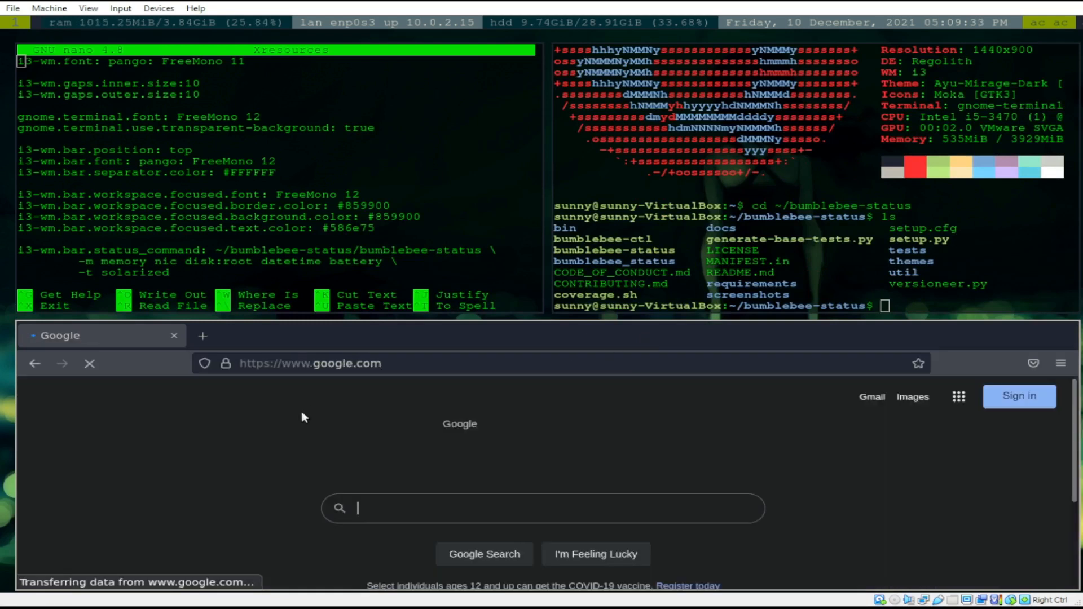
pyautogui.moveTo(413, 509)
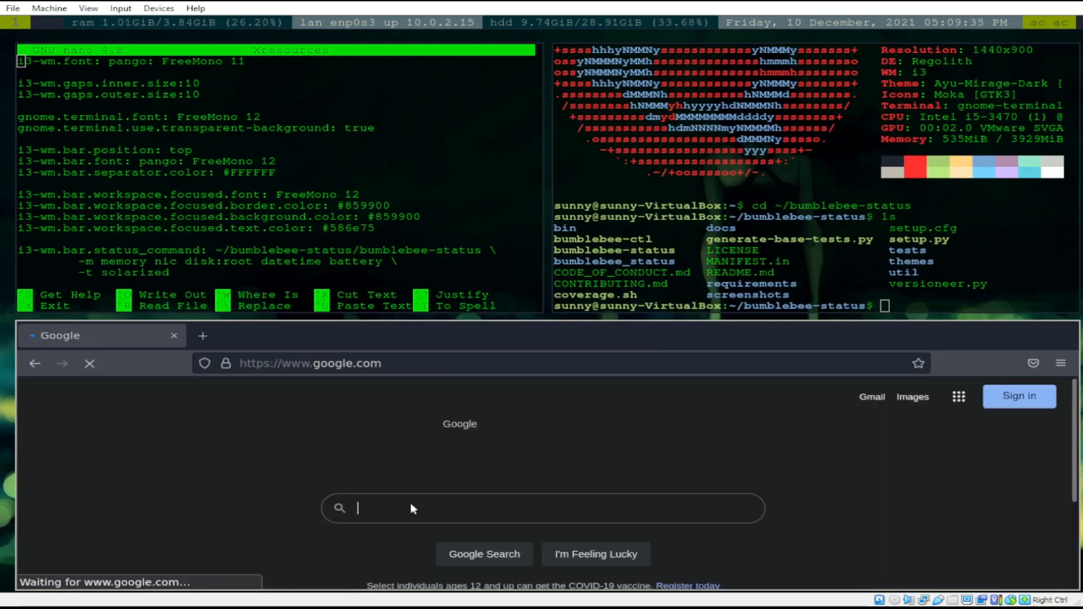
# Search Google for 'bumblebee status bar'.
pyautogui.write('bumblebeet')
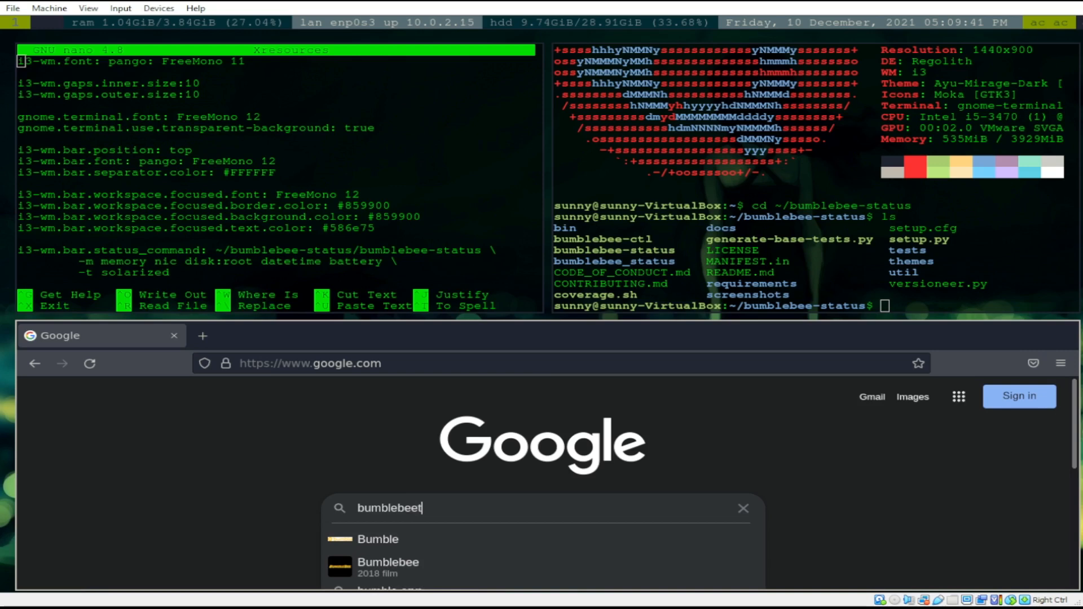
pyautogui.press('Backspace')
pyautogui.write(' status bar')
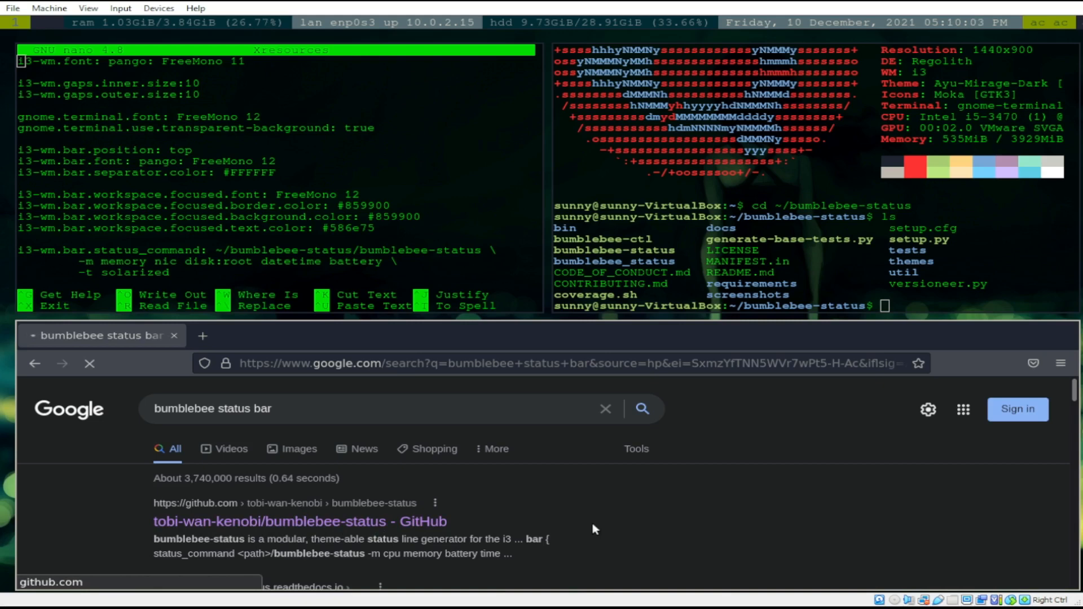
# Open the bumblebee-status GitHub repository and read the README down to the Examples section.
pyautogui.click(299, 521)
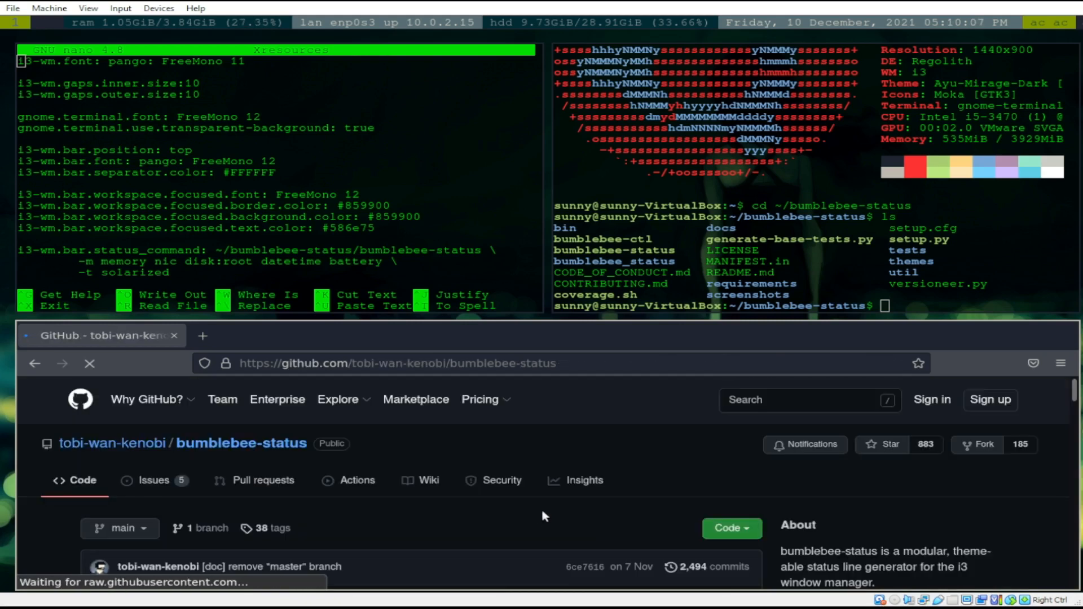
pyautogui.scroll(-3)
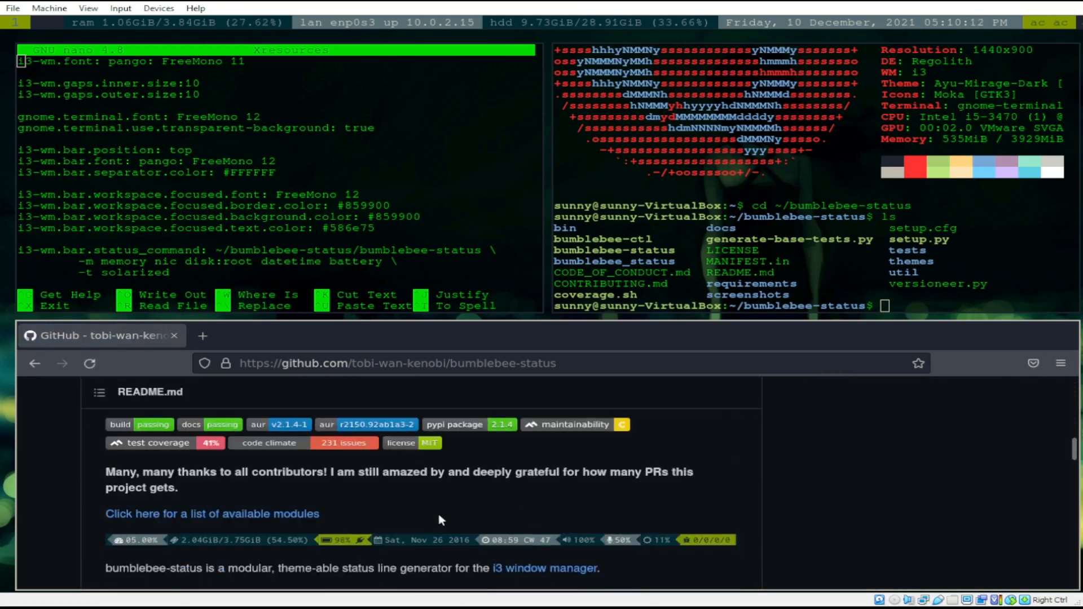
pyautogui.scroll(-3)
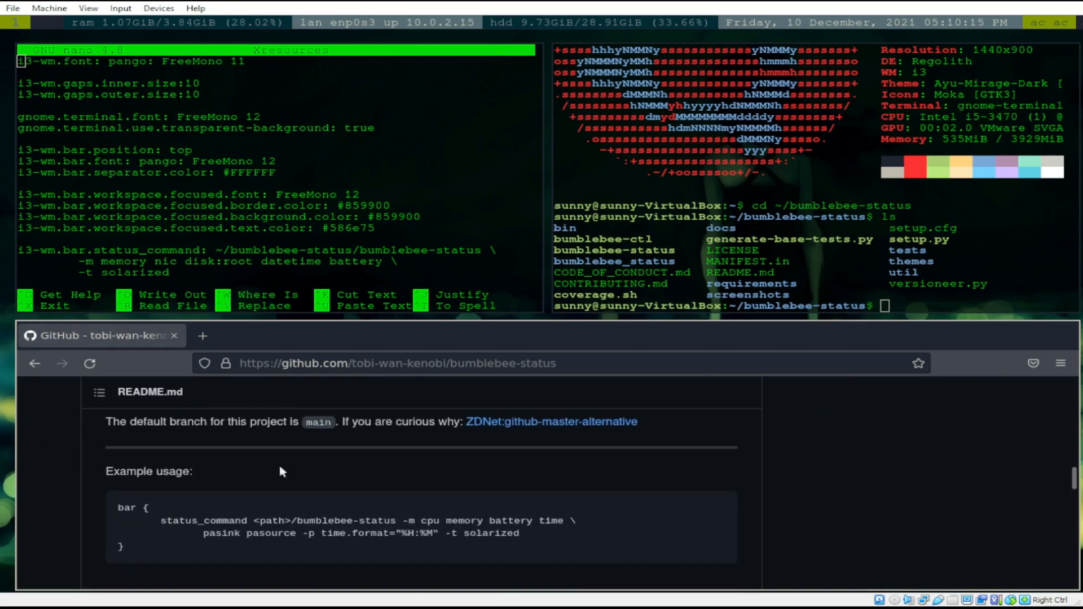
pyautogui.scroll(-3)
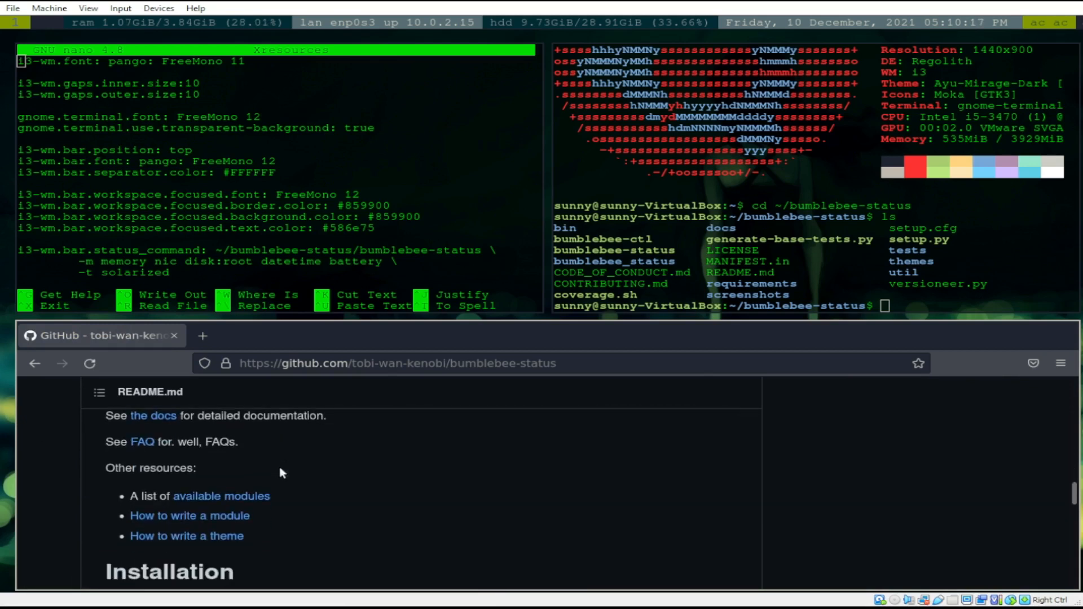
pyautogui.scroll(-3)
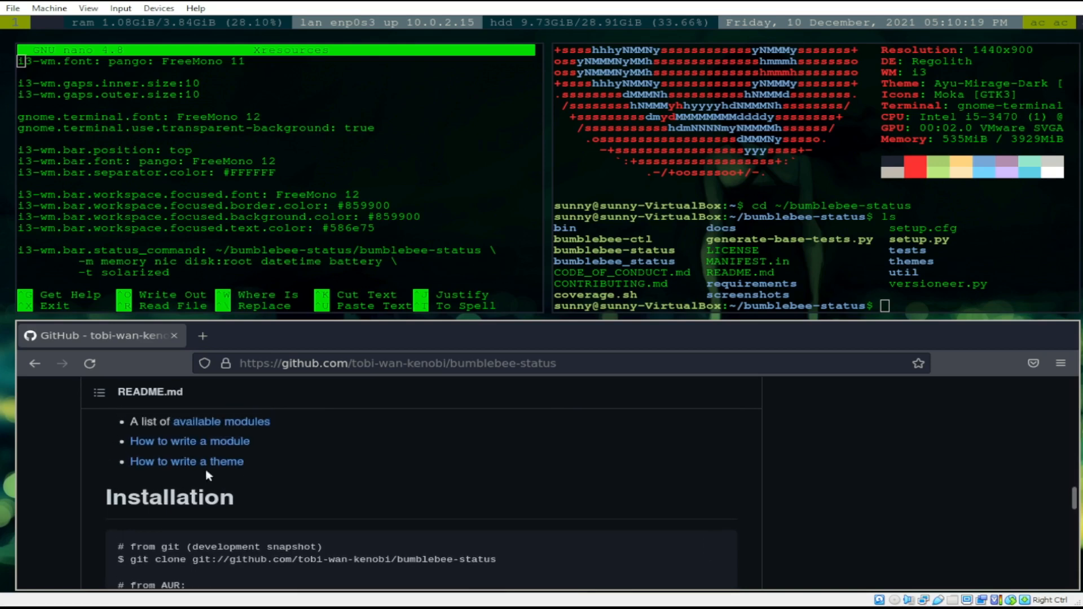
pyautogui.scroll(-3)
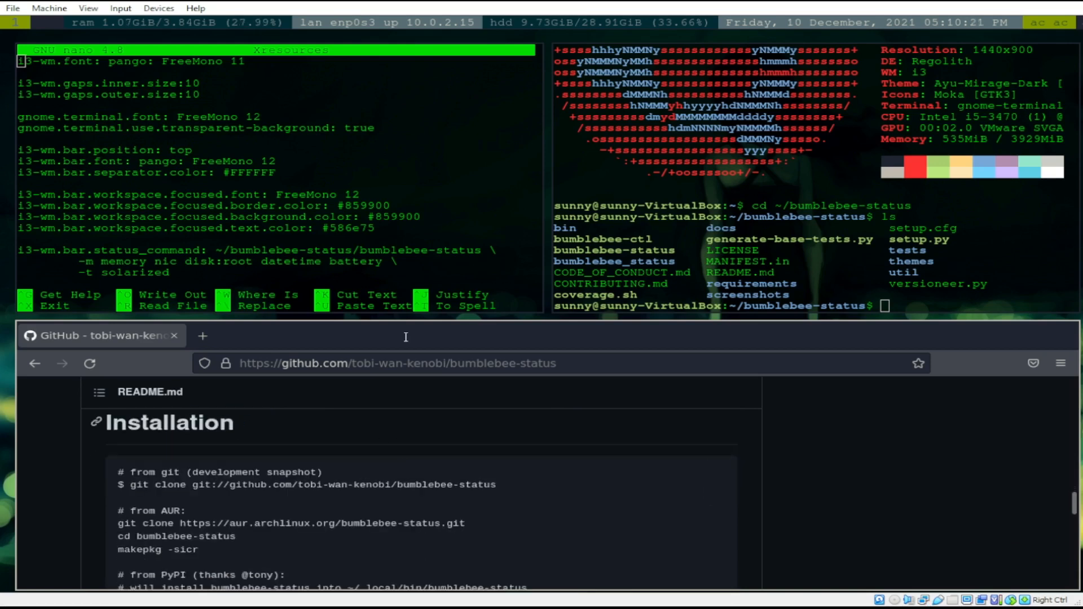
pyautogui.scroll(-3)
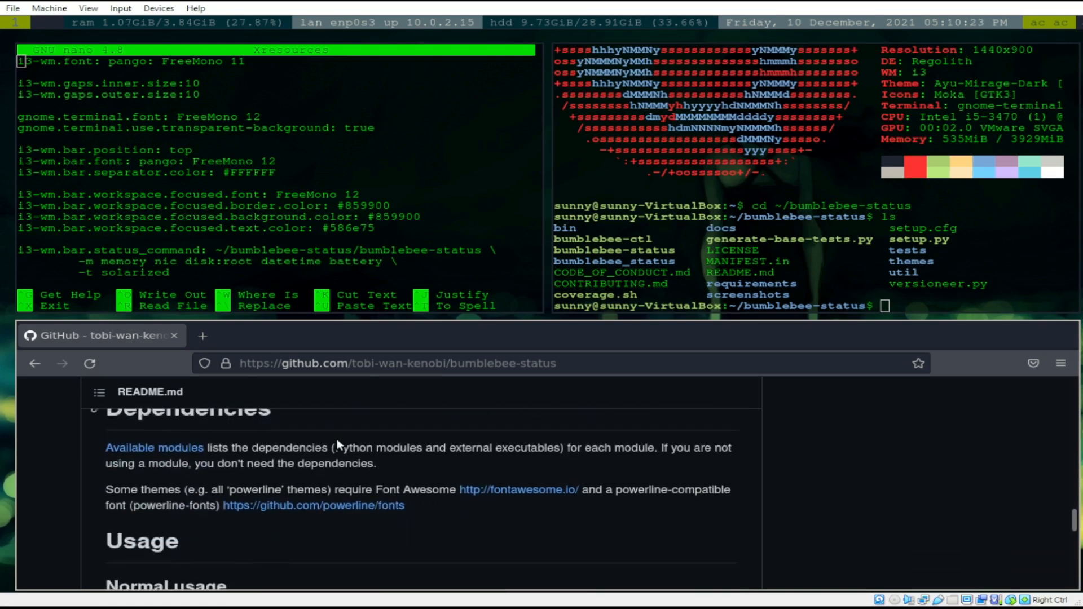
pyautogui.scroll(-3)
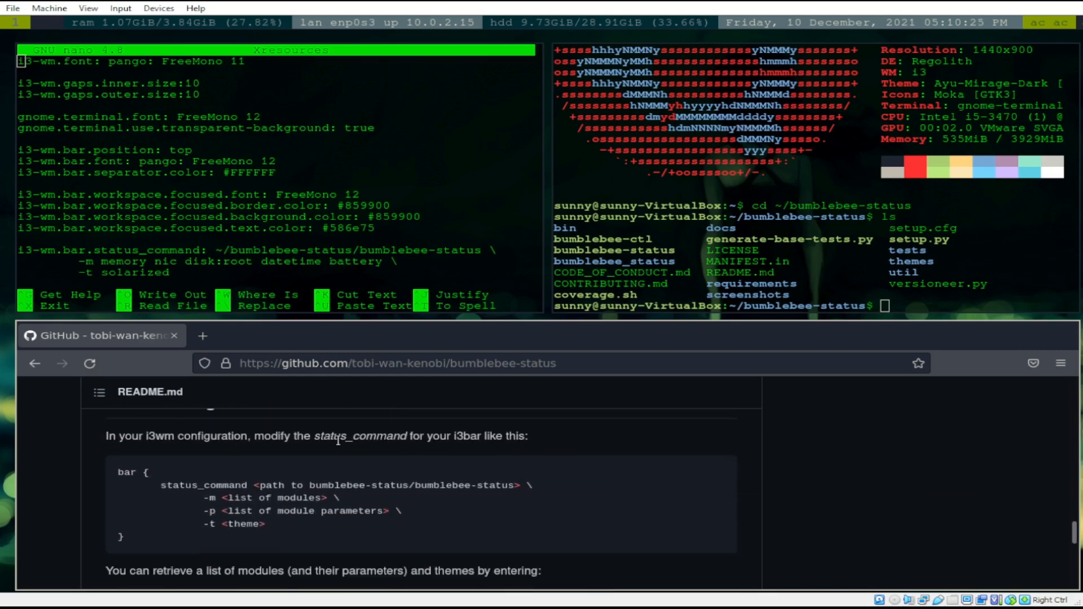
pyautogui.scroll(-3)
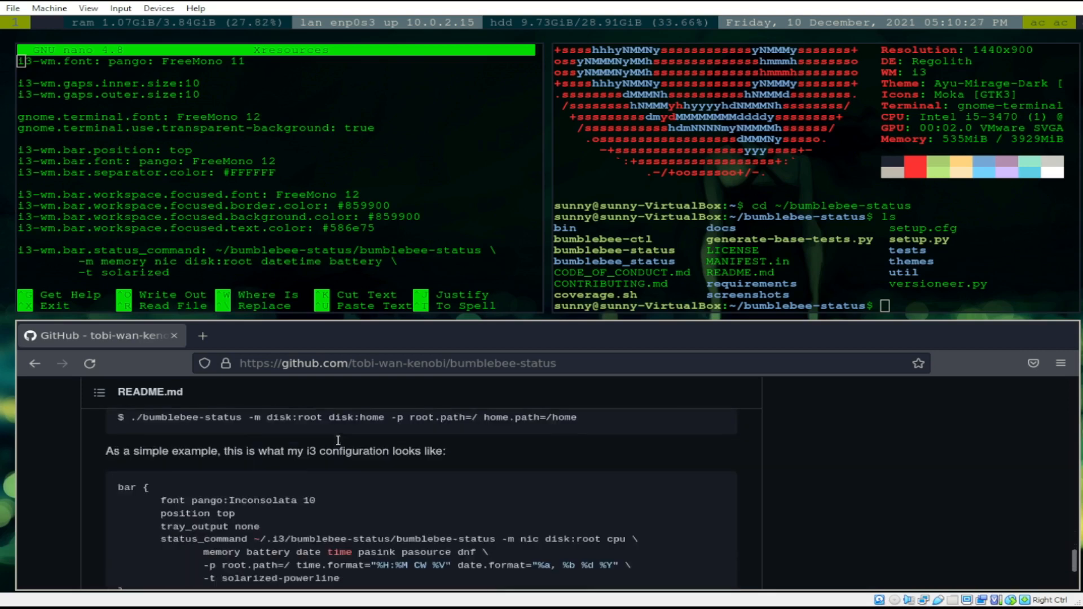
pyautogui.scroll(-3)
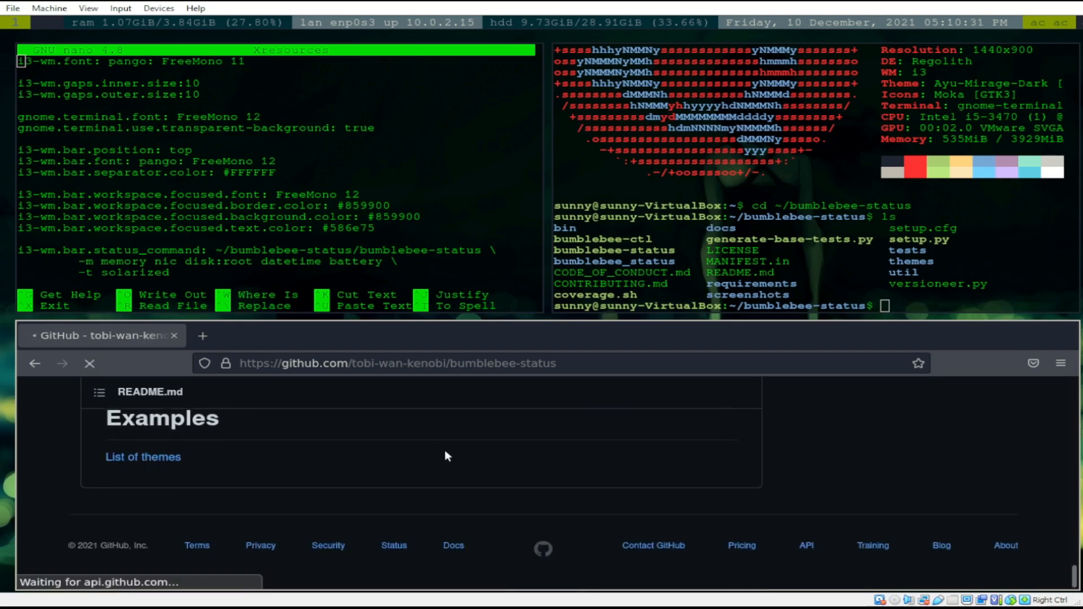
# Open the Read the Docs list of available bumblebee-status themes.
pyautogui.click(142, 457)
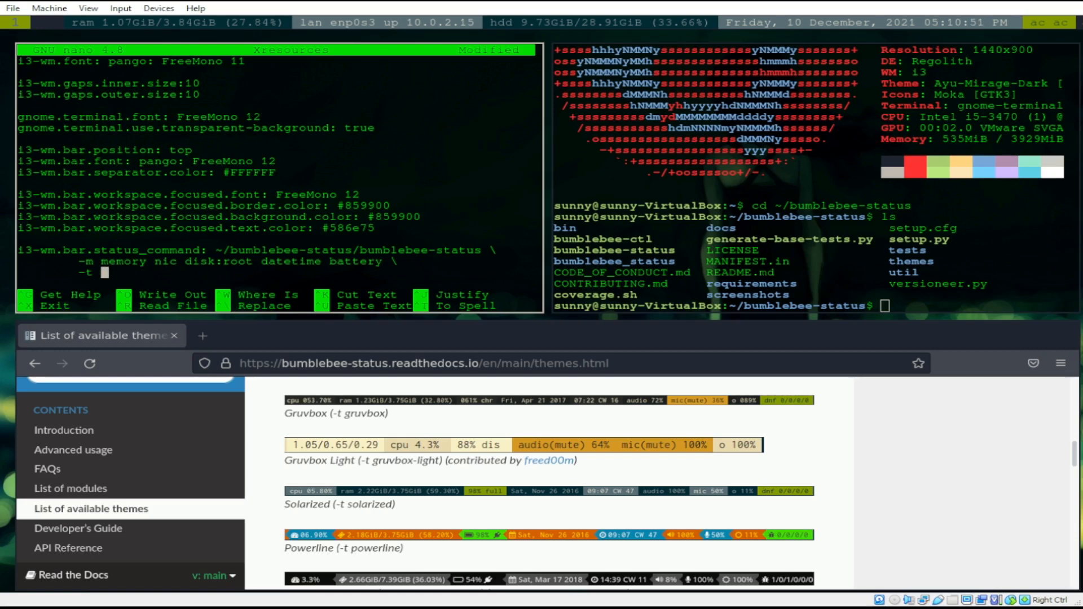
# Set the status bar theme to gruvbox-light in Xresources and save it.
pyautogui.write('g')
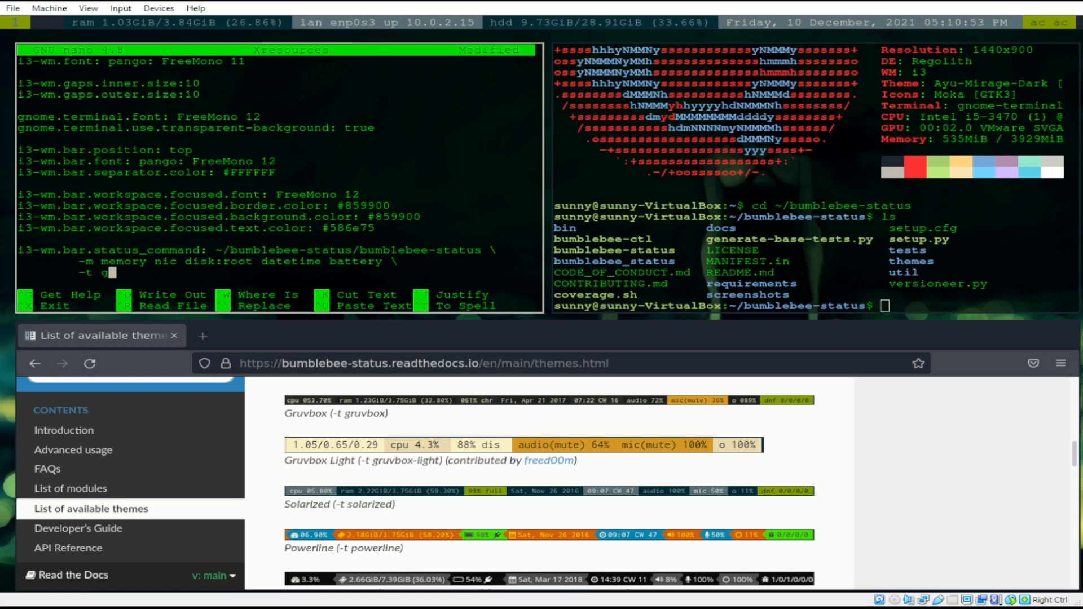
pyautogui.write('ruvbox-l')
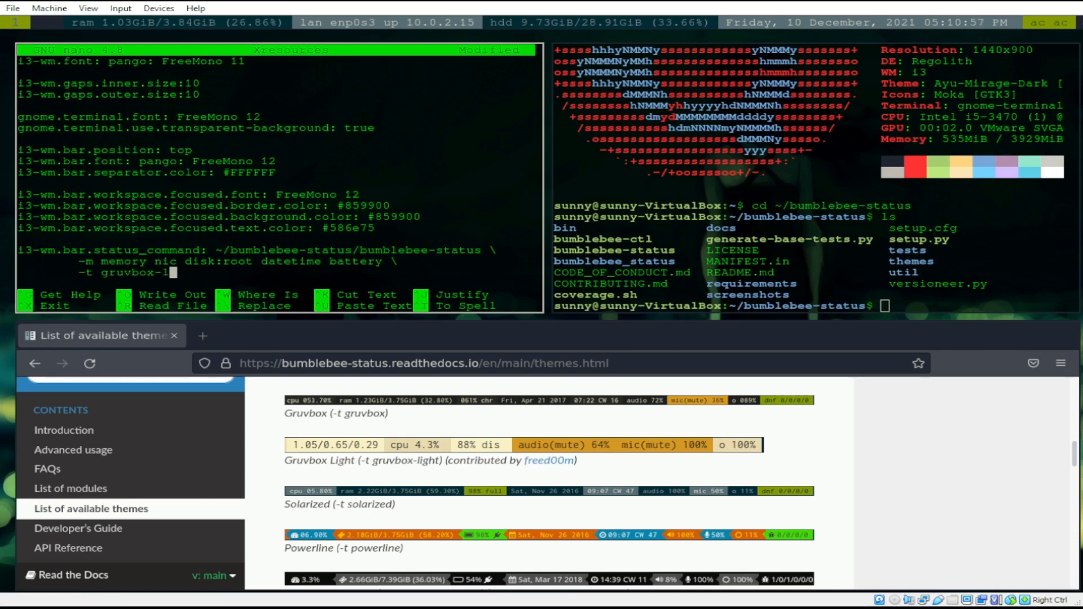
pyautogui.press('ctrl+o')
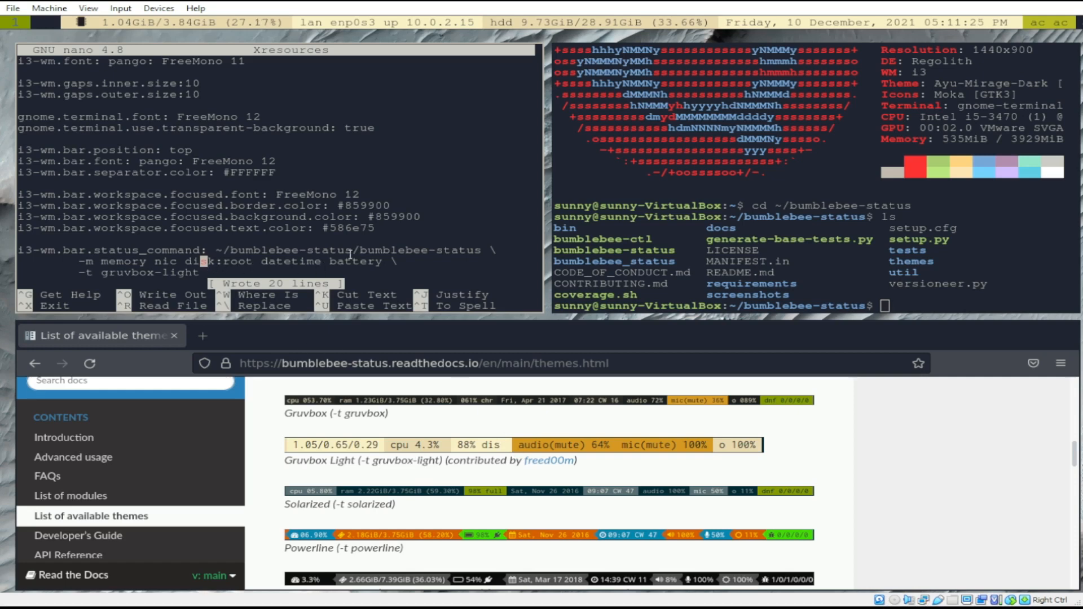
# Replace the theme name with solarized and save Xresources again.
pyautogui.press('BackSpace')
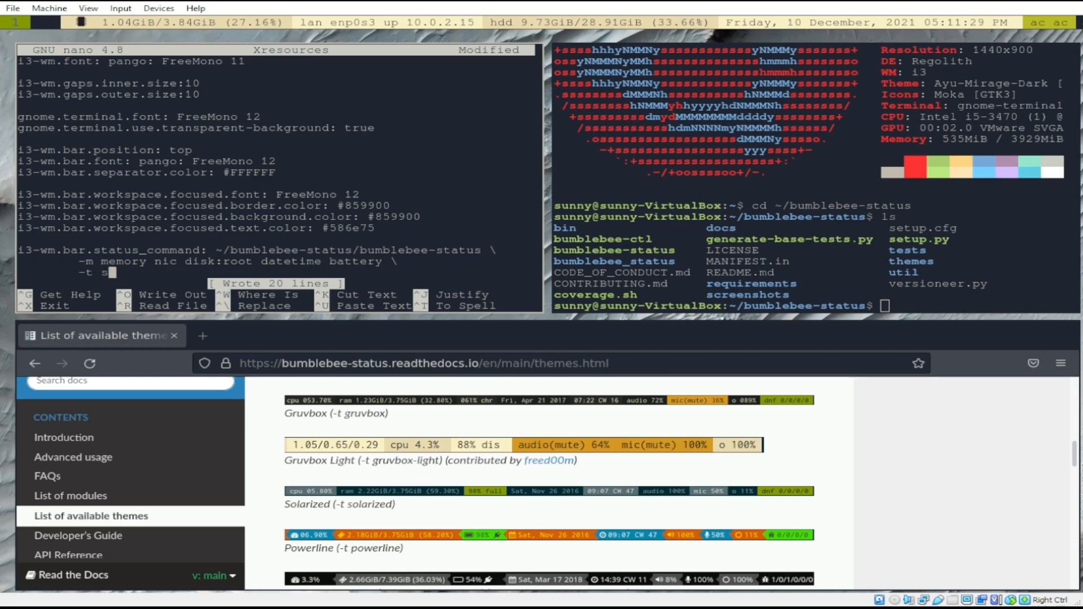
pyautogui.write('olarized')
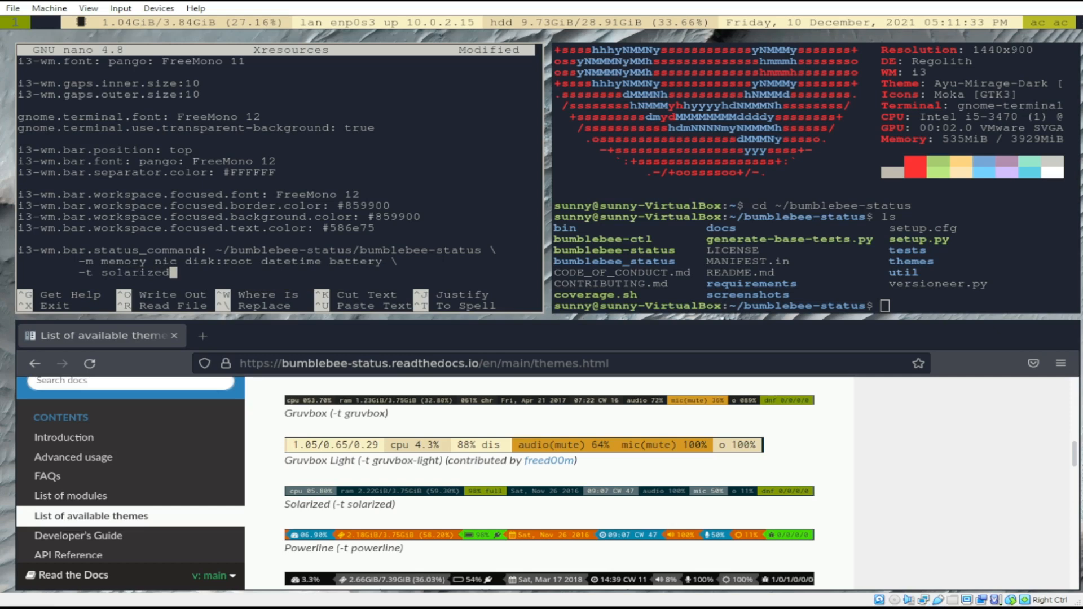
pyautogui.press('ctrl+o')
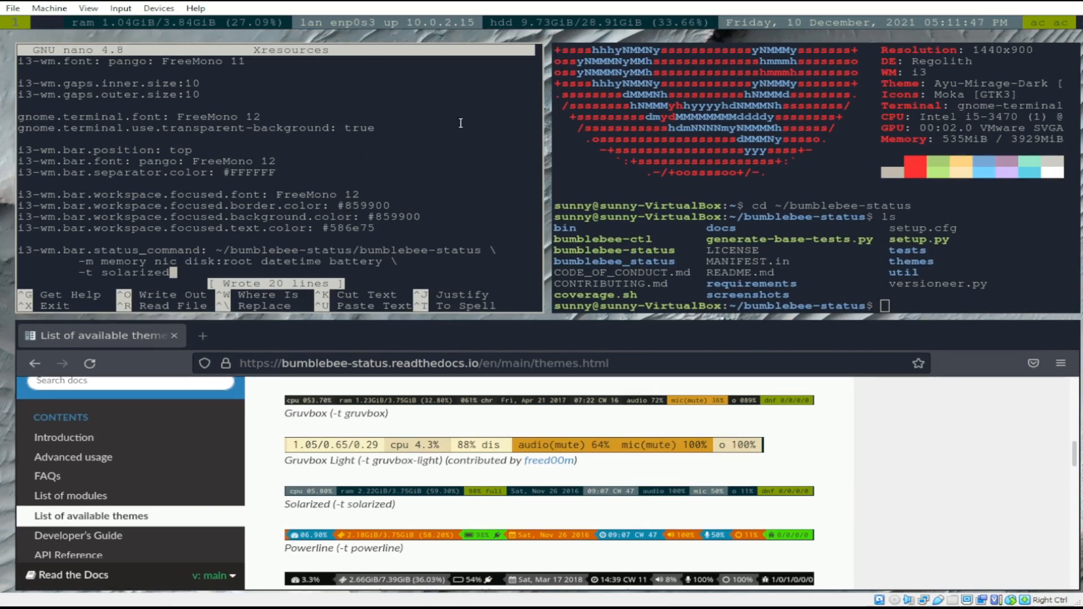
pyautogui.moveTo(522, 229)
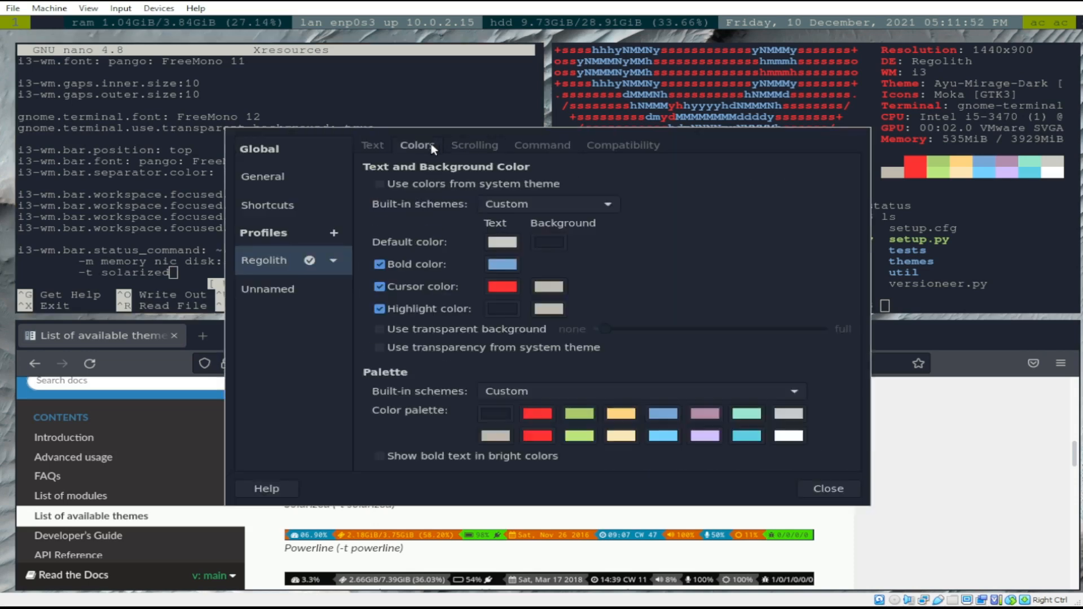
# Enable the transparent background in the Regolith profile, then move into ~/.config for compton.conf.
pyautogui.click(379, 328)
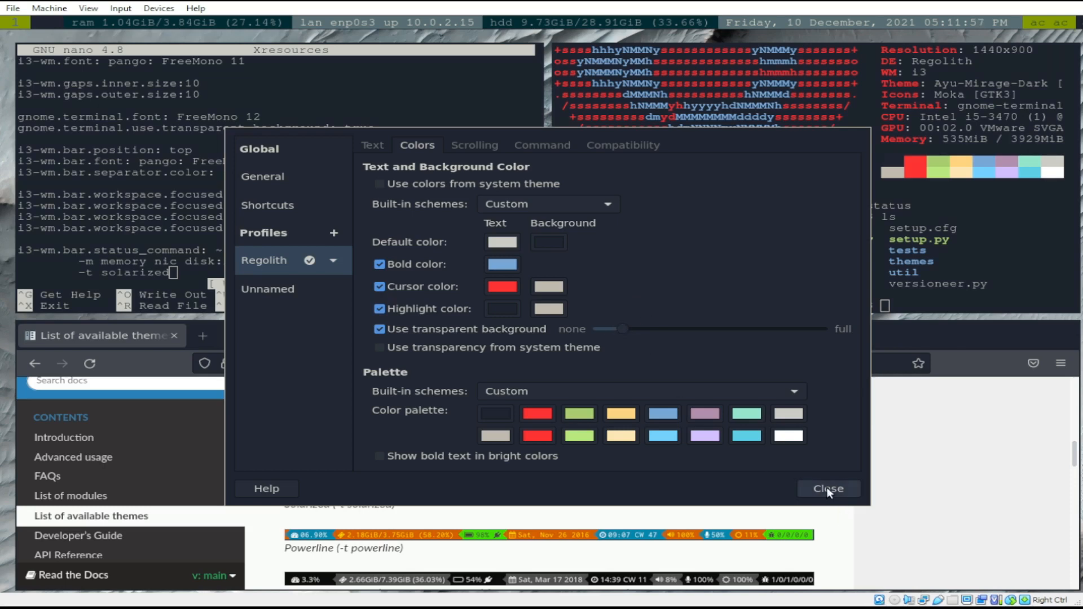
pyautogui.click(827, 488)
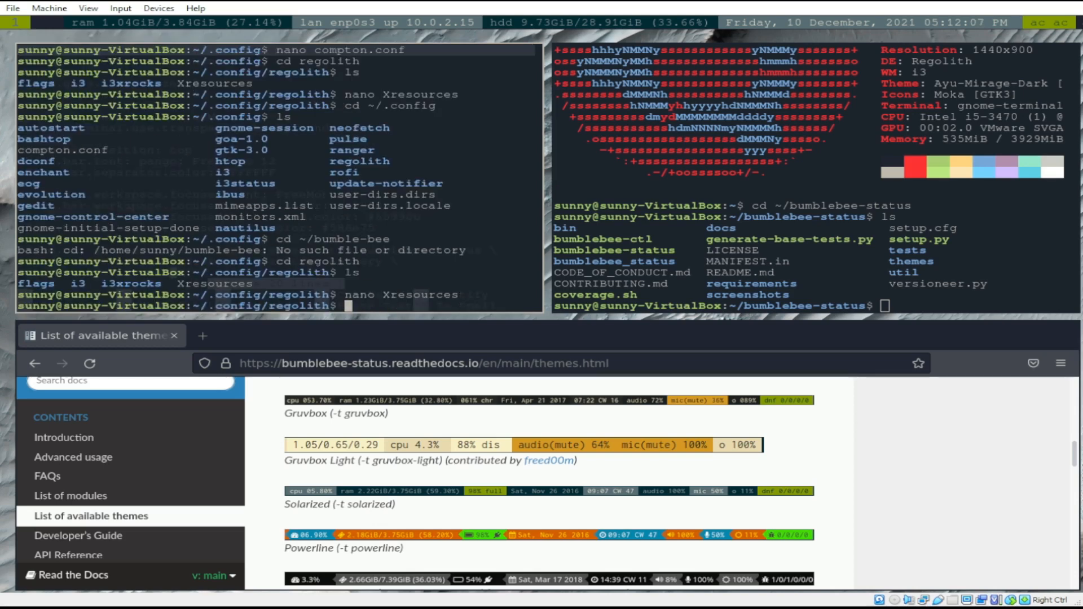
pyautogui.write('ls')
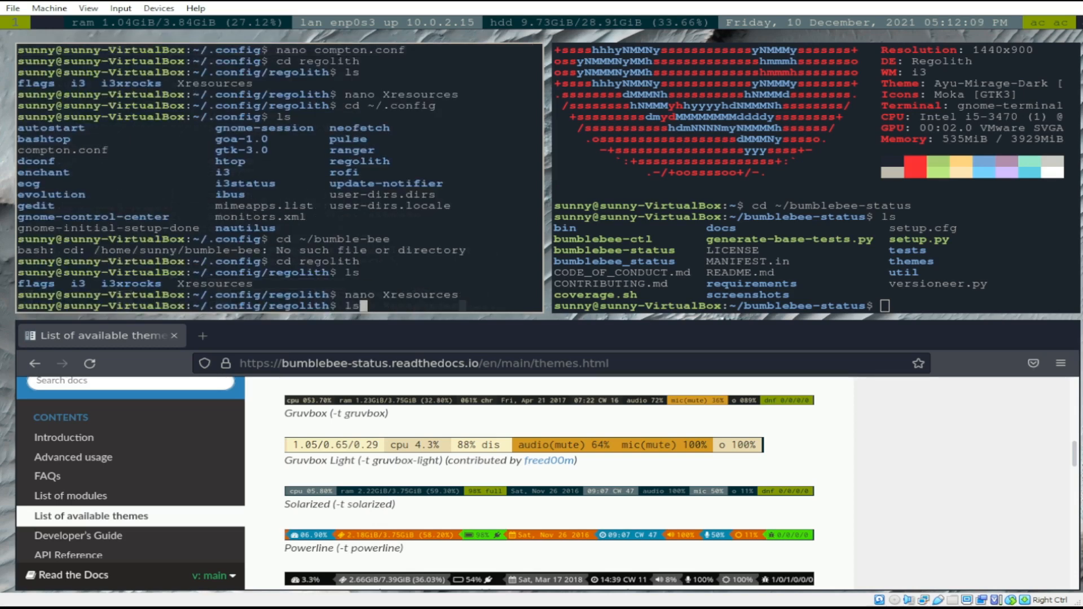
pyautogui.write('cd ~/.config')
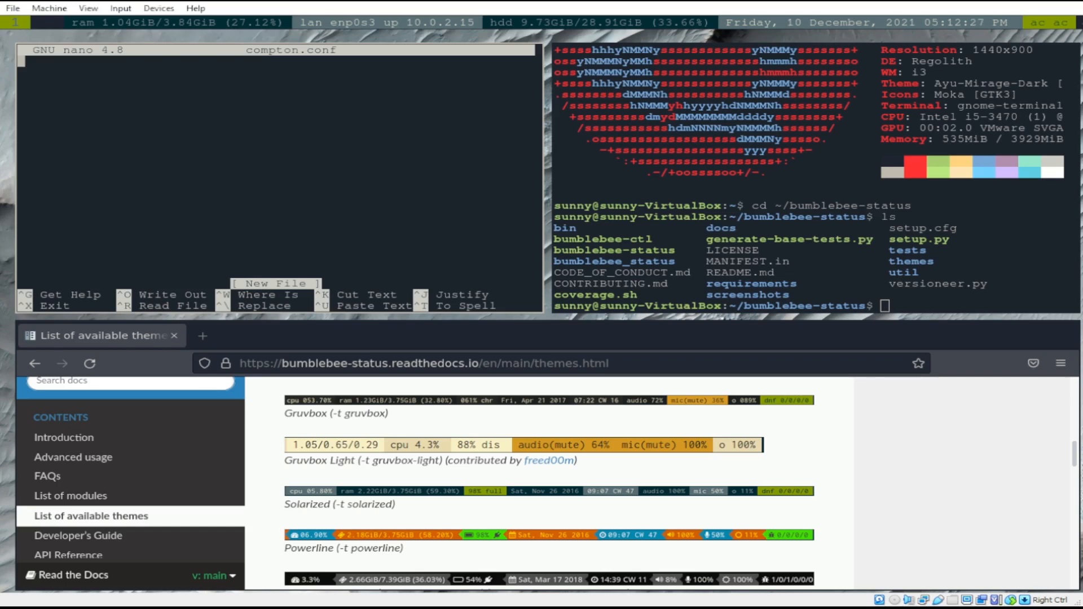
# Add opacity-rule = ["85:class_g='Gnome-terminal'"] to compton.conf and write the file.
pyautogui.write('opaci')
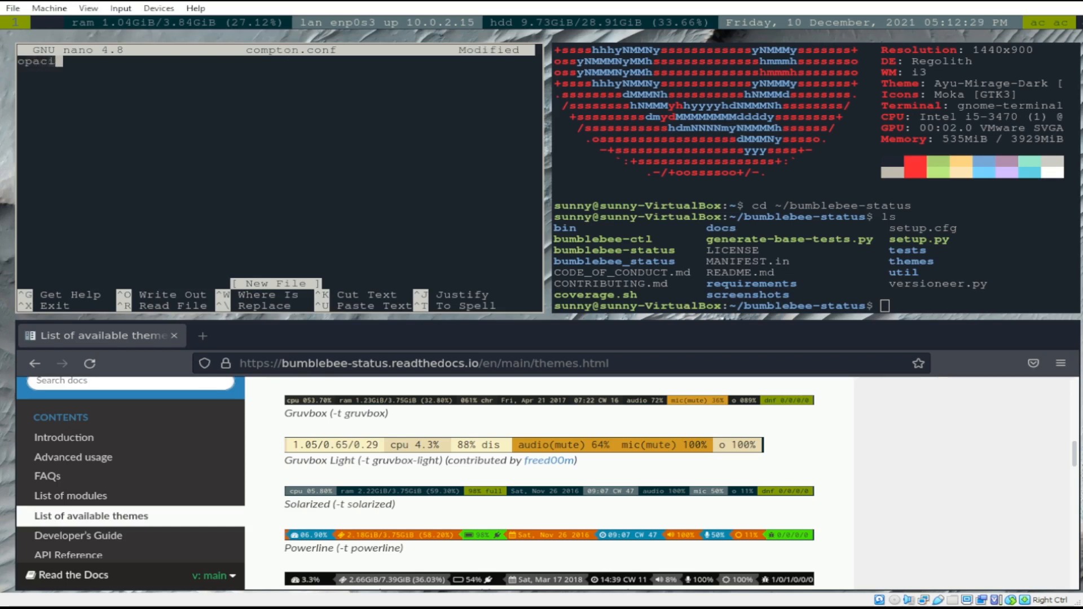
pyautogui.write('ty-')
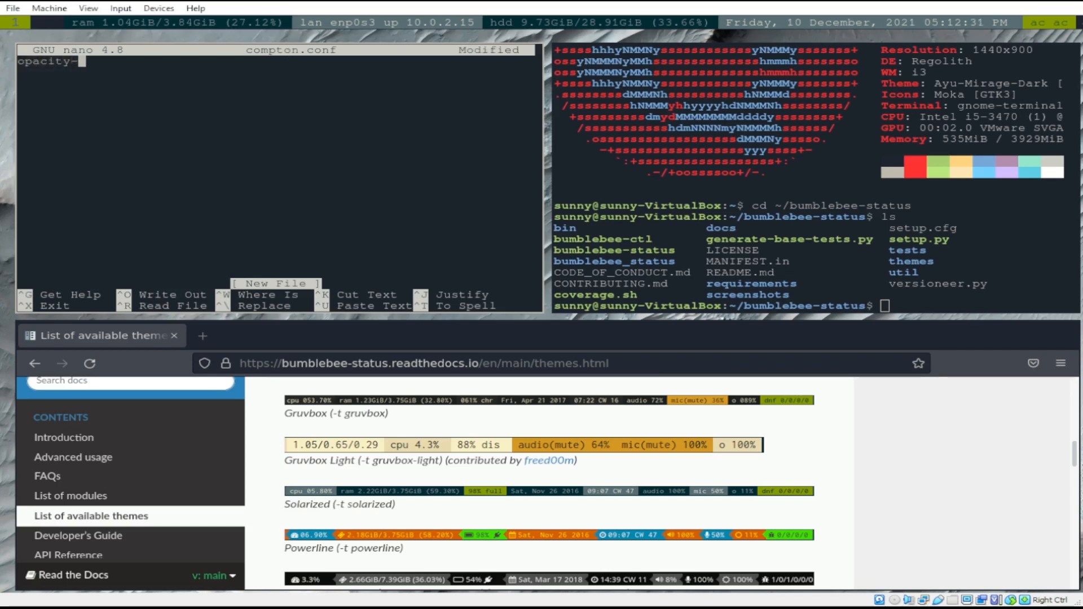
pyautogui.write('rule =')
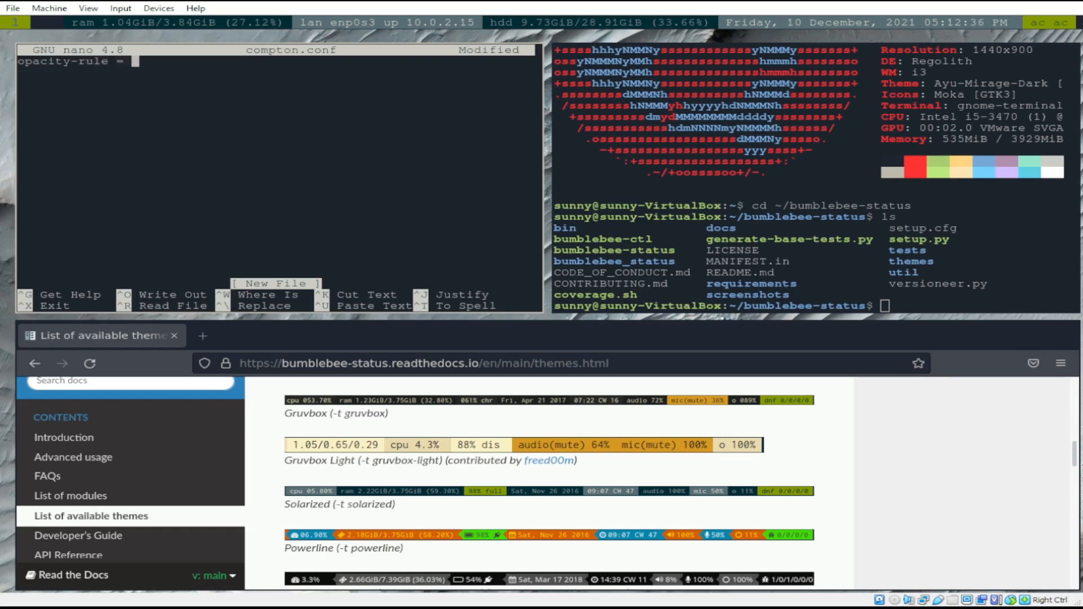
pyautogui.write('[')
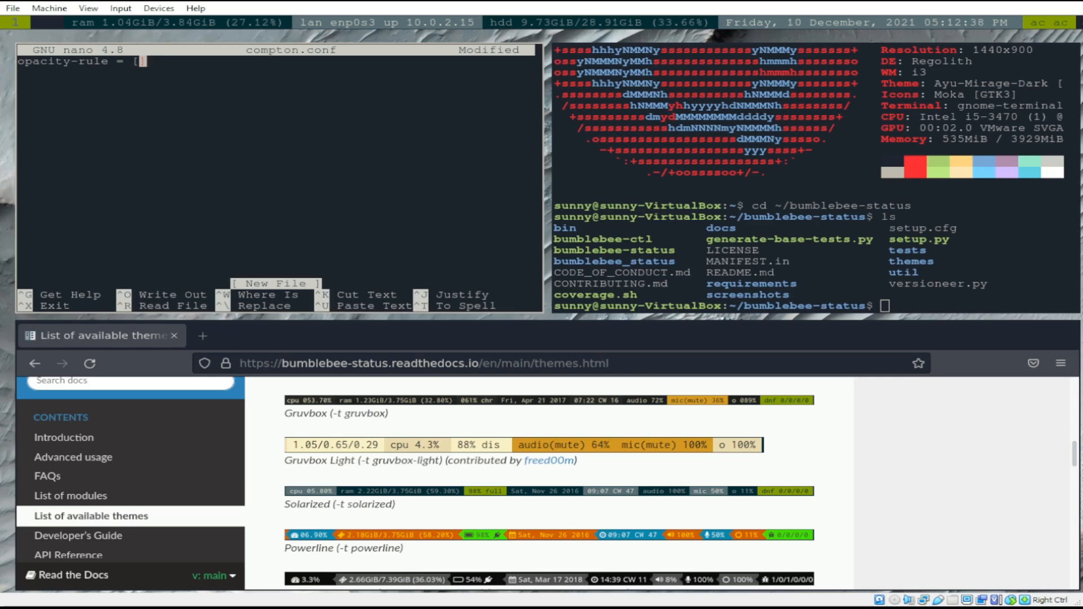
pyautogui.write('"')
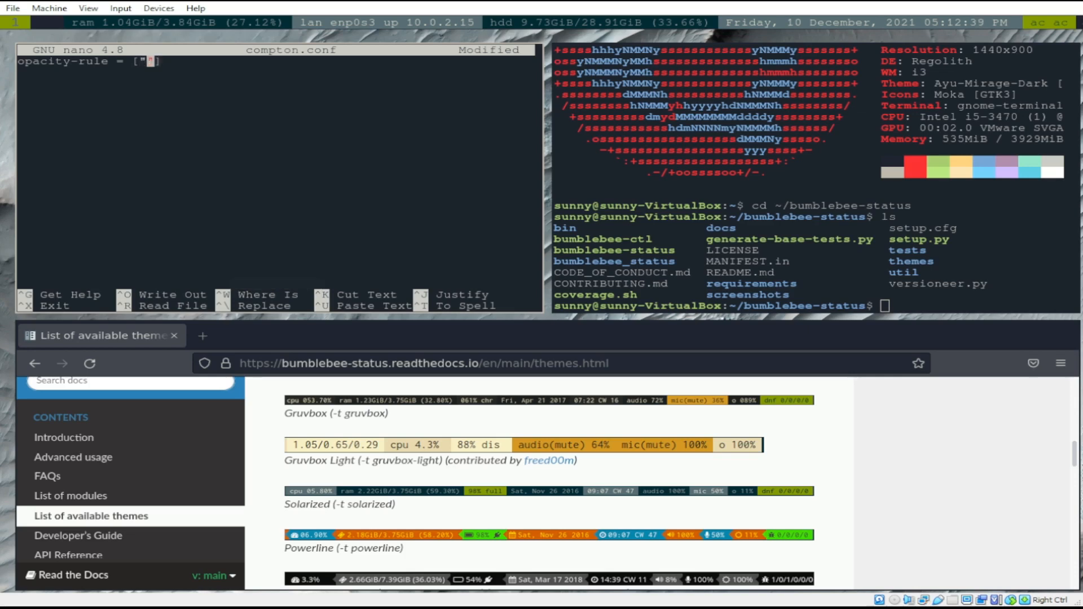
pyautogui.write('85')
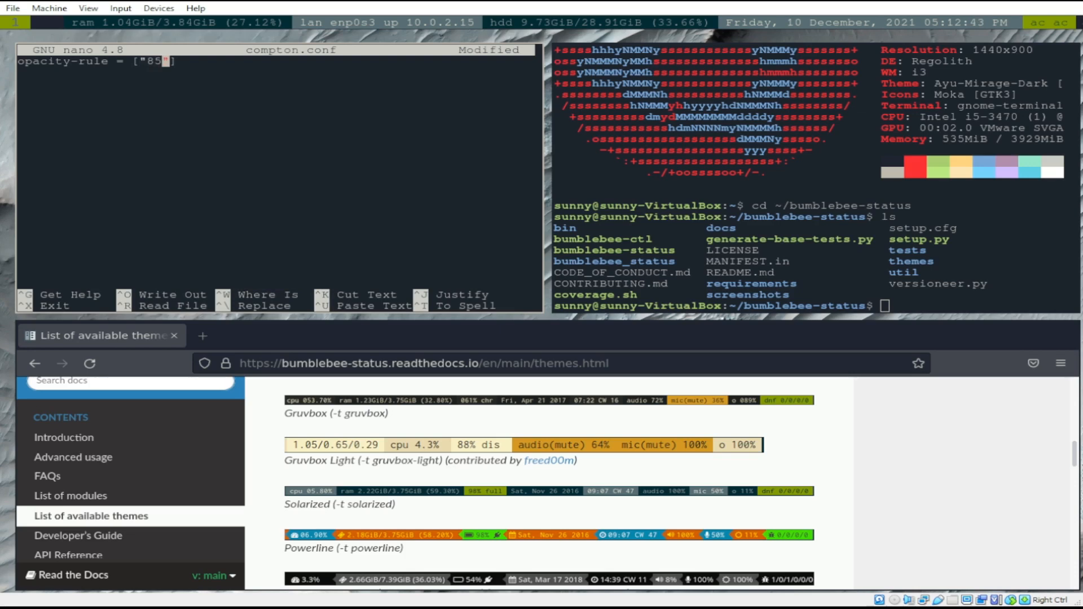
pyautogui.write(':glas')
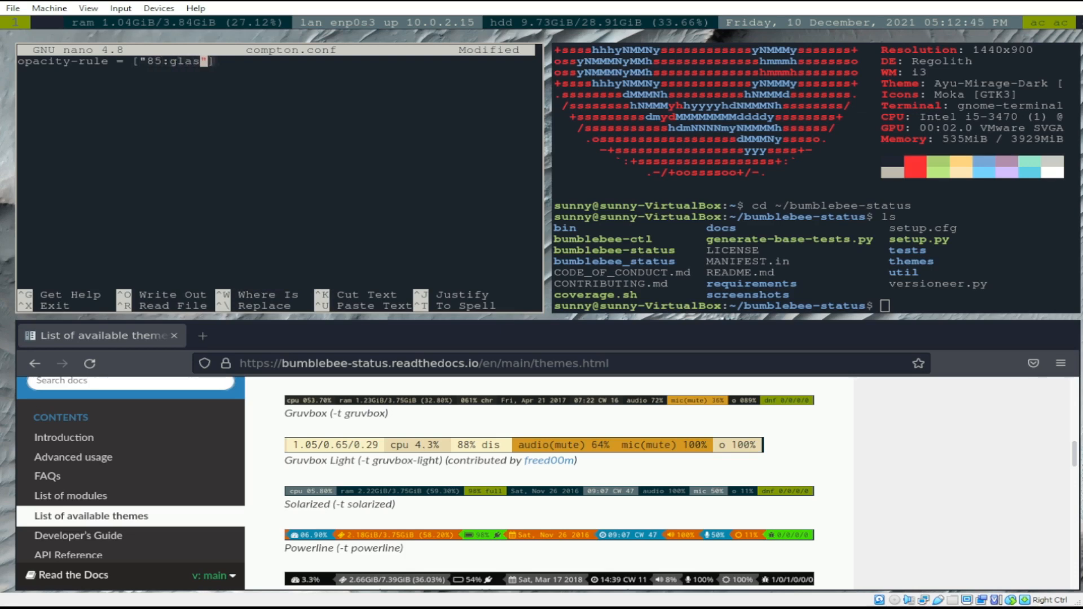
pyautogui.write('class_g')
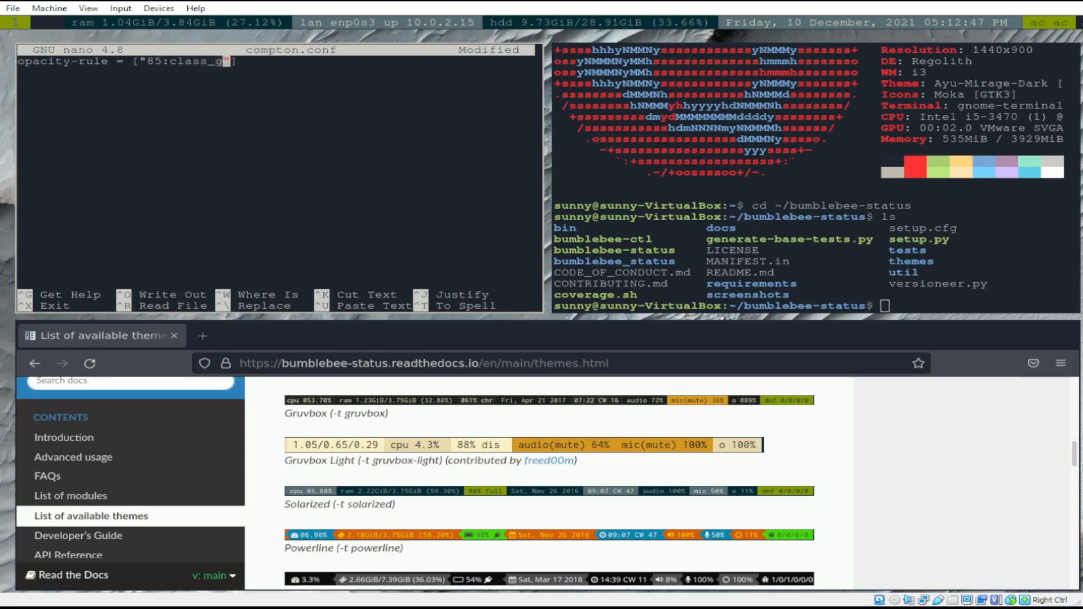
pyautogui.write('=')
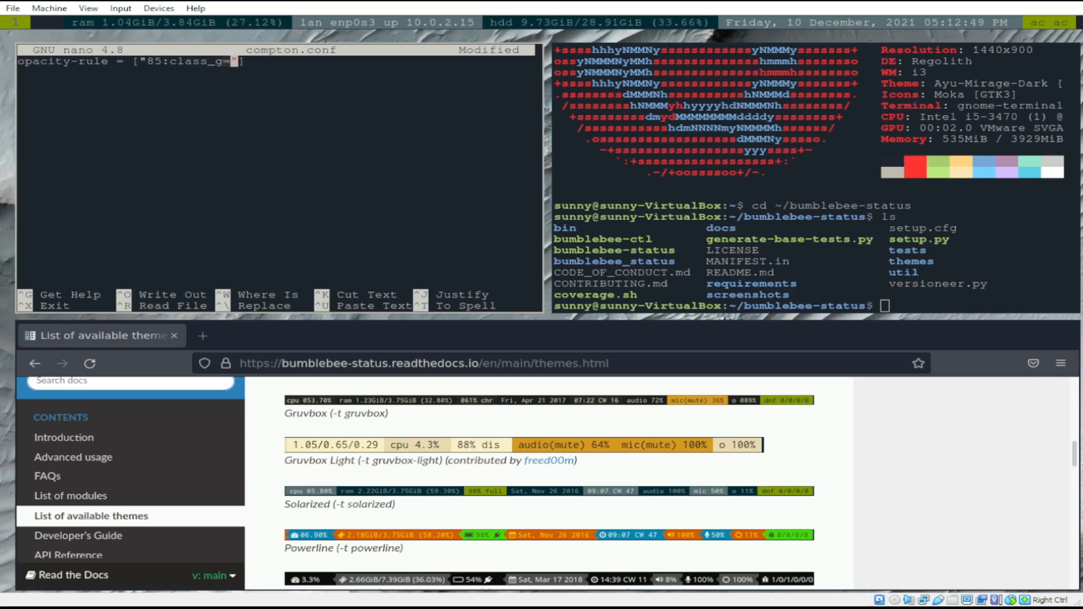
pyautogui.write("Gnome-terminal'")
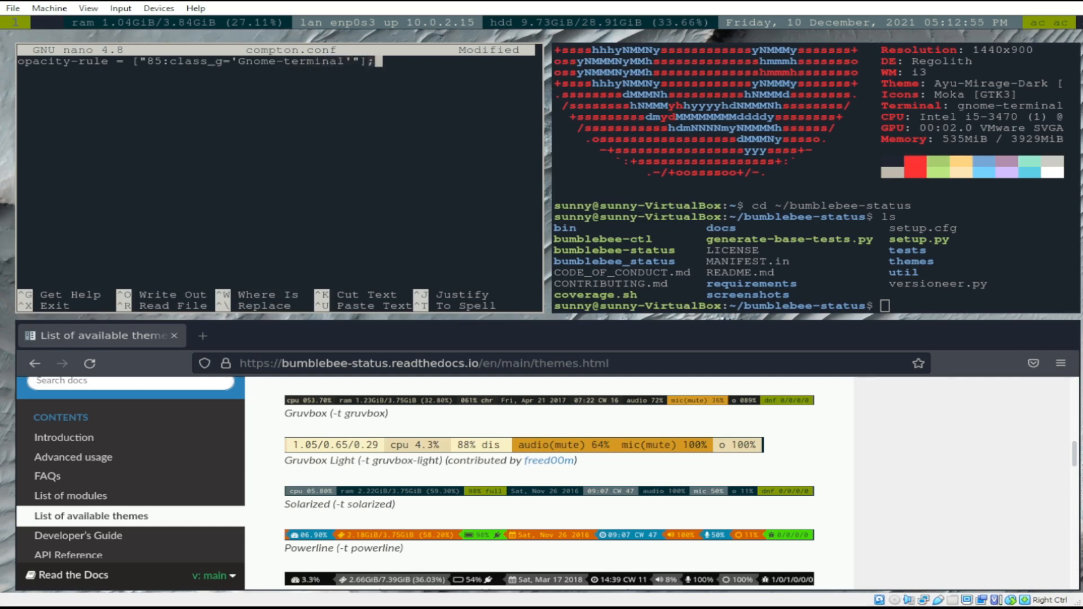
pyautogui.press('ctrl+o')
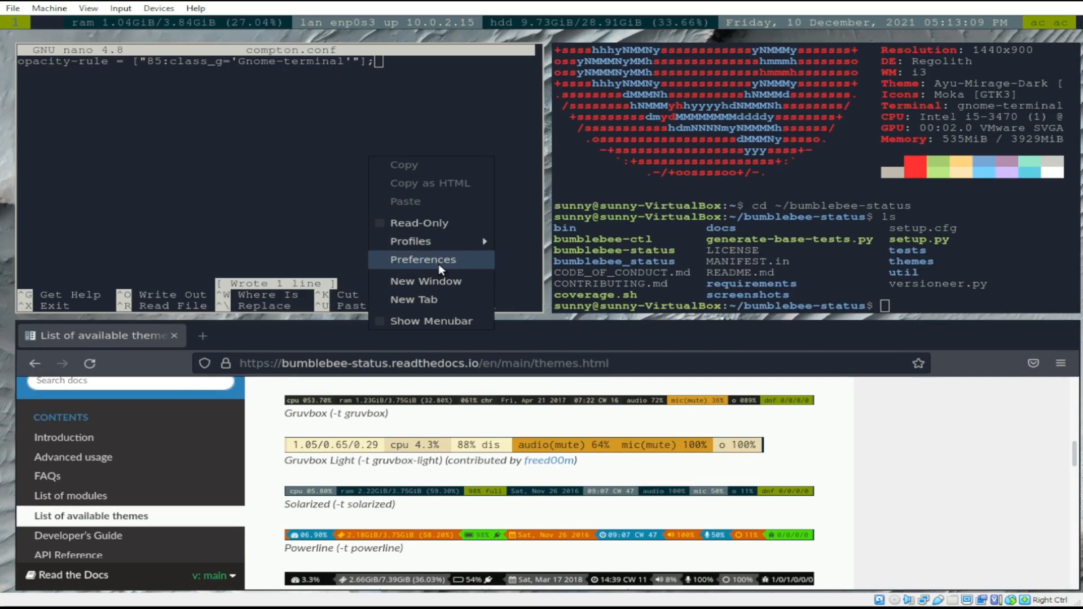
pyautogui.click(421, 260)
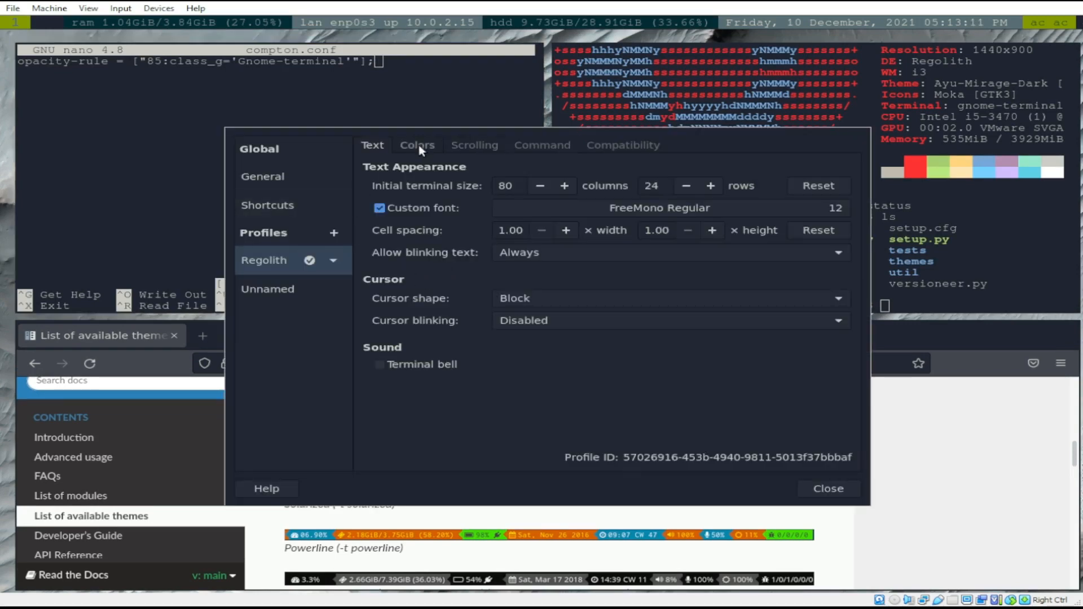
pyautogui.click(416, 145)
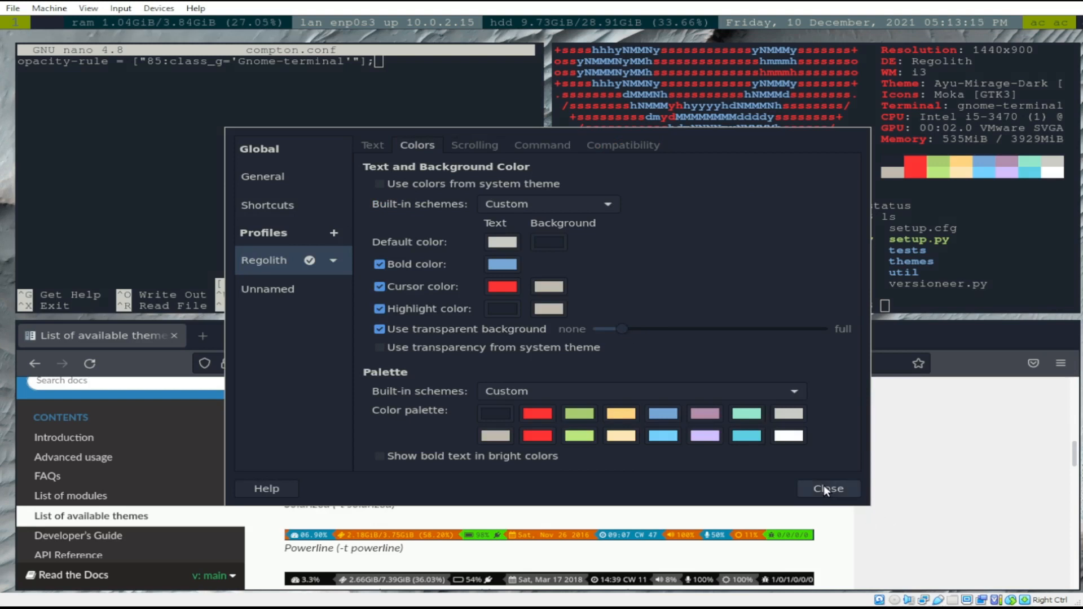
pyautogui.click(827, 488)
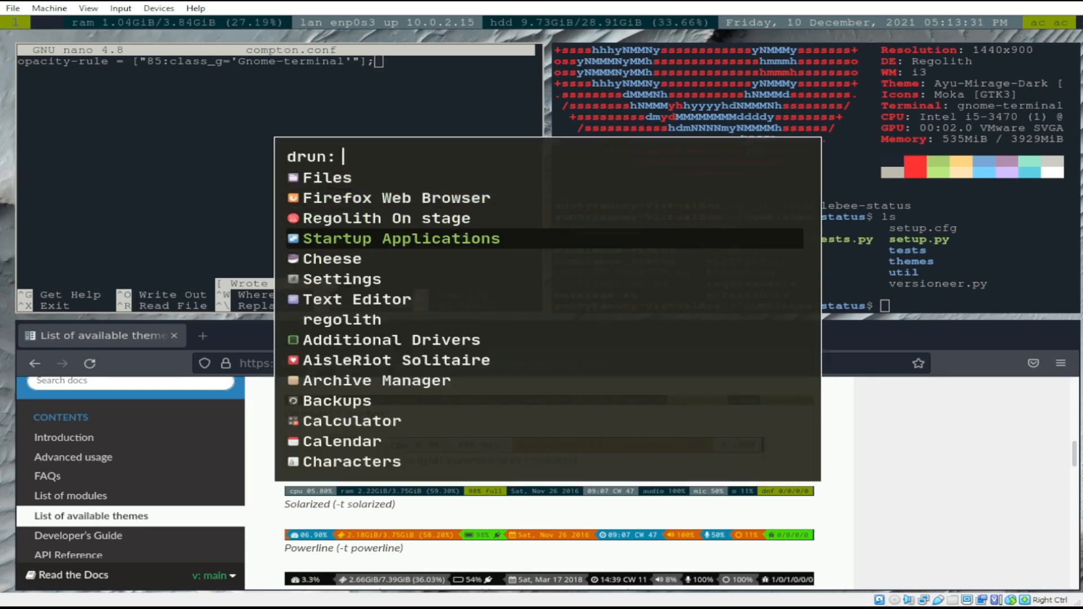
# Check Startup Applications already lists Compton, then issue sudo reboot from the terminal.
pyautogui.click(401, 238)
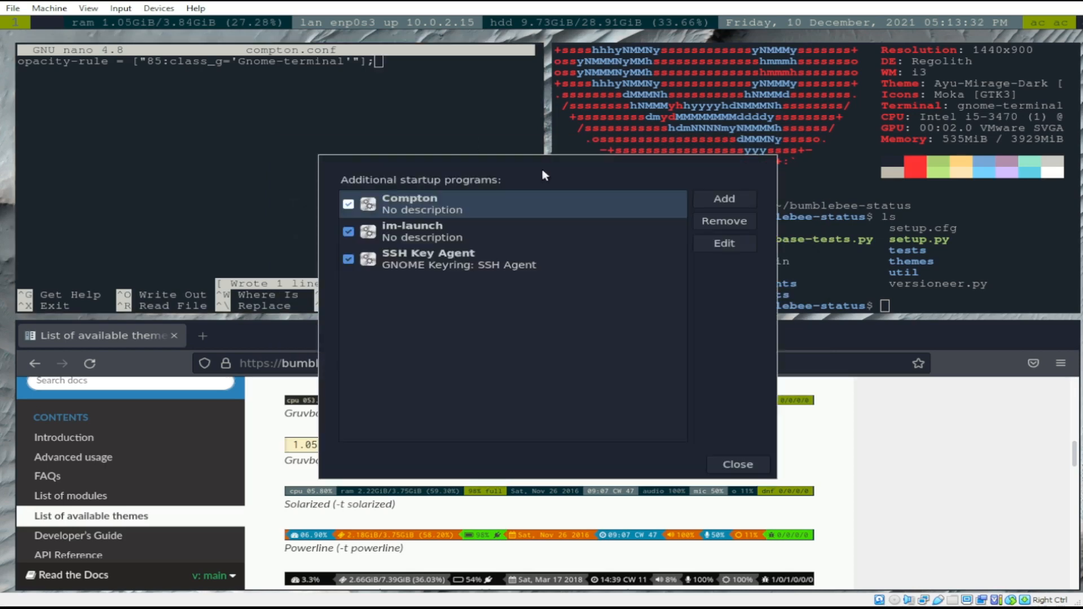
pyautogui.click(723, 199)
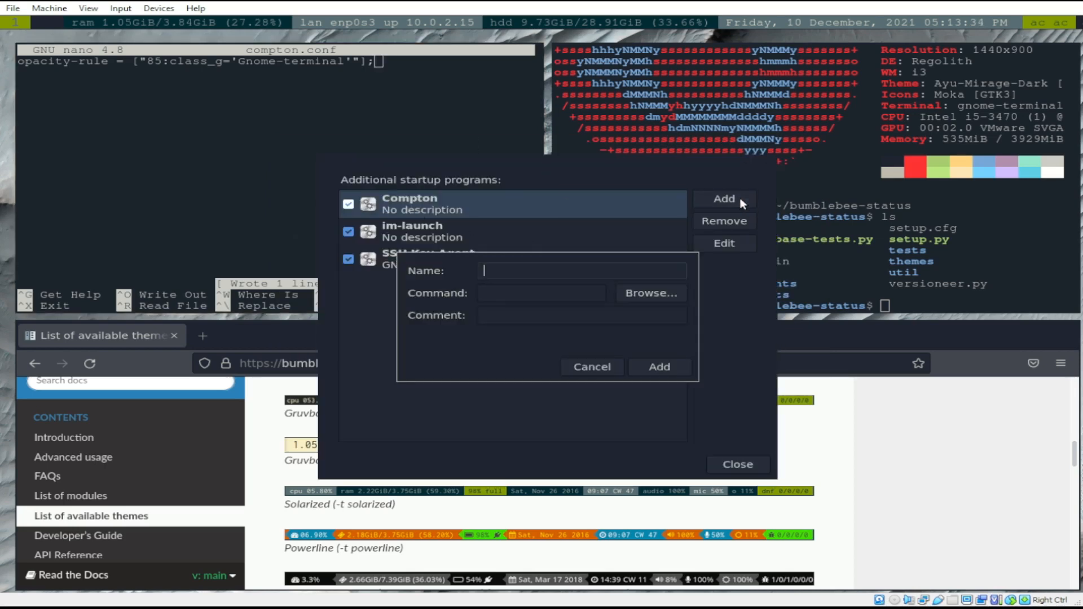
pyautogui.click(724, 244)
pyautogui.write('compton')
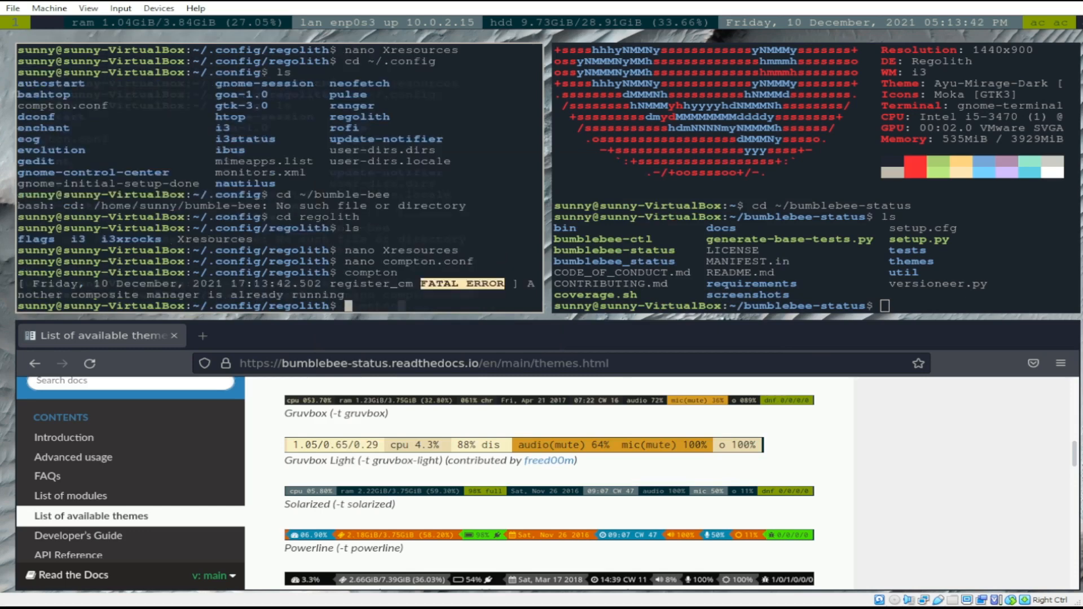
pyautogui.write('sudo')
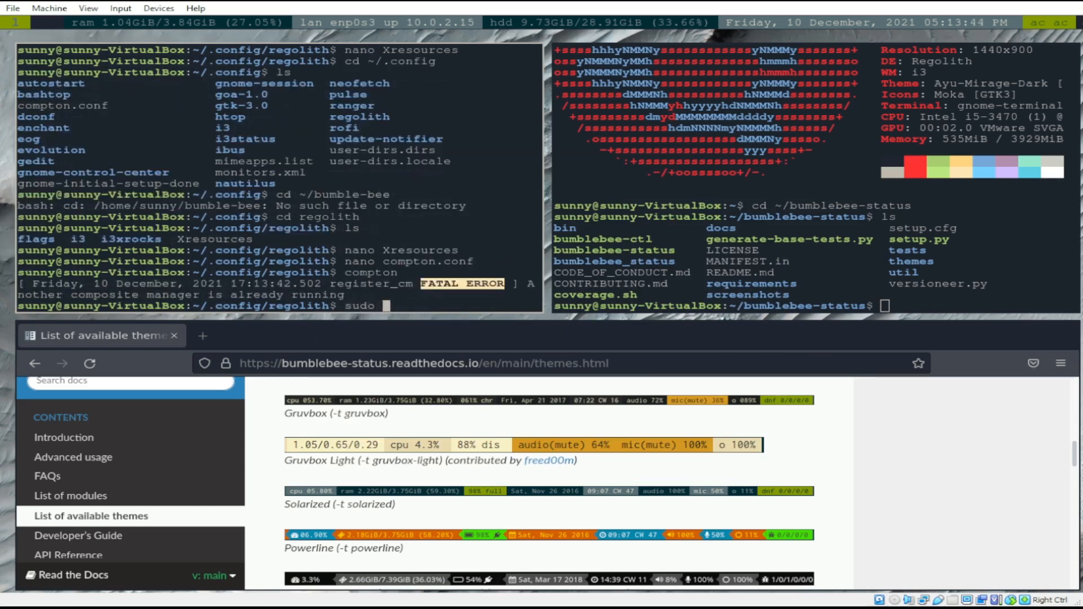
pyautogui.write('ret')
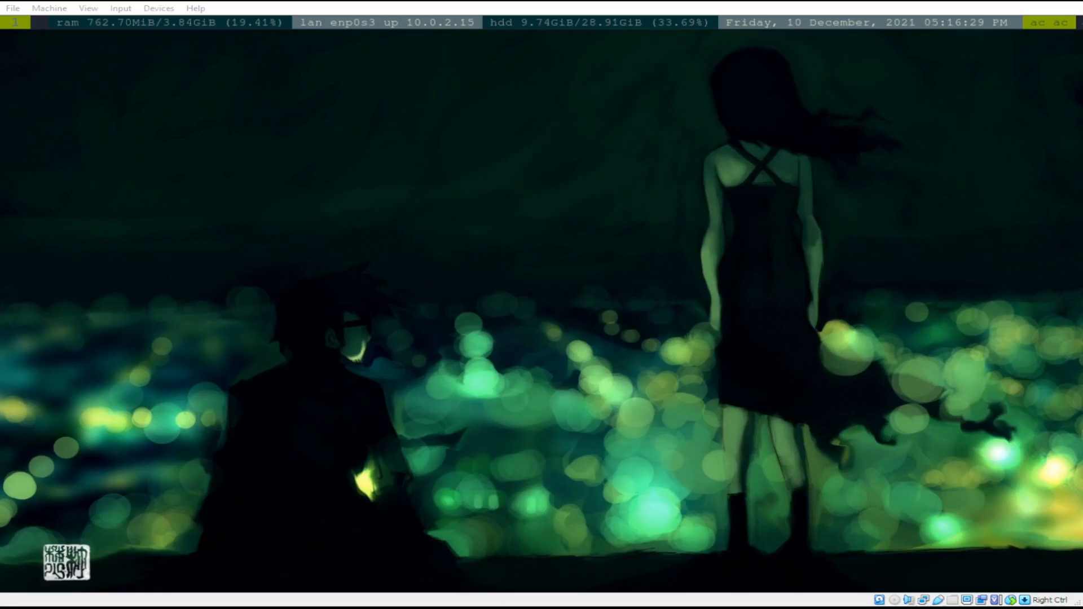
pyautogui.moveTo(469, 257)
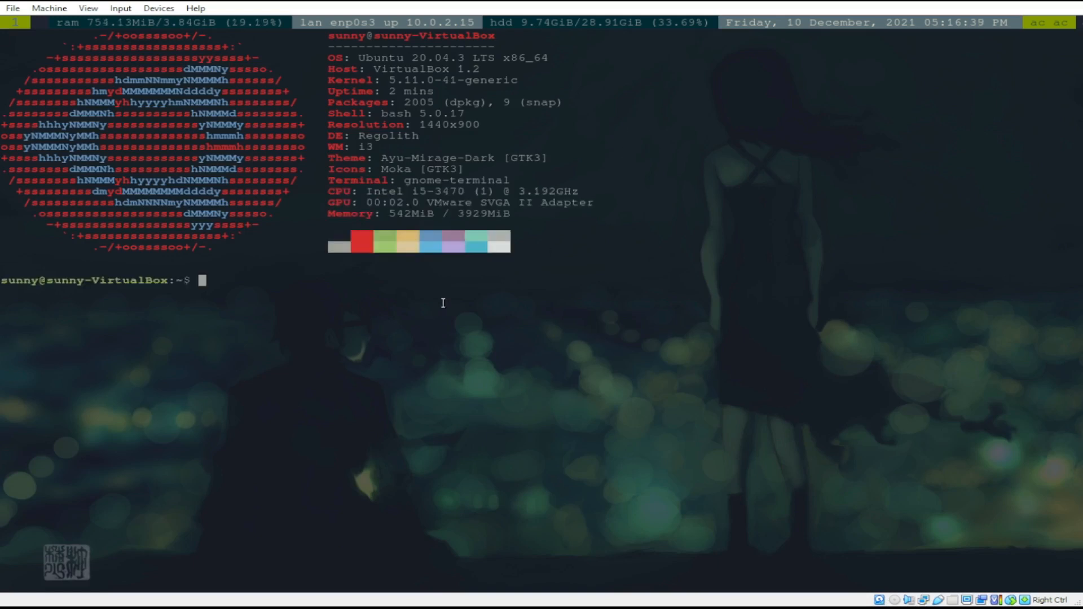
pyautogui.moveTo(624, 298)
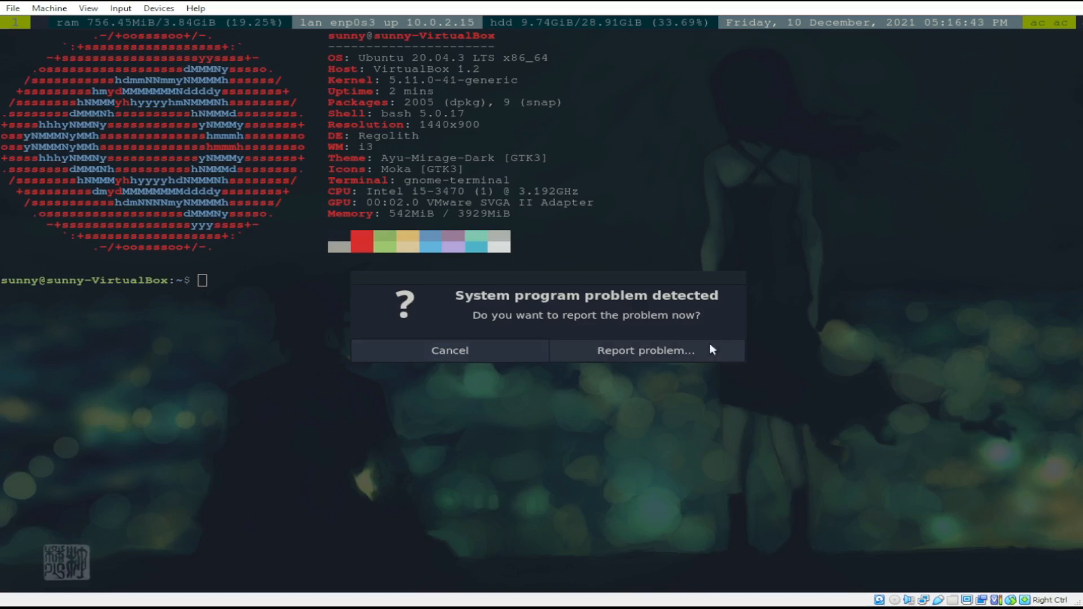
pyautogui.moveTo(487, 348)
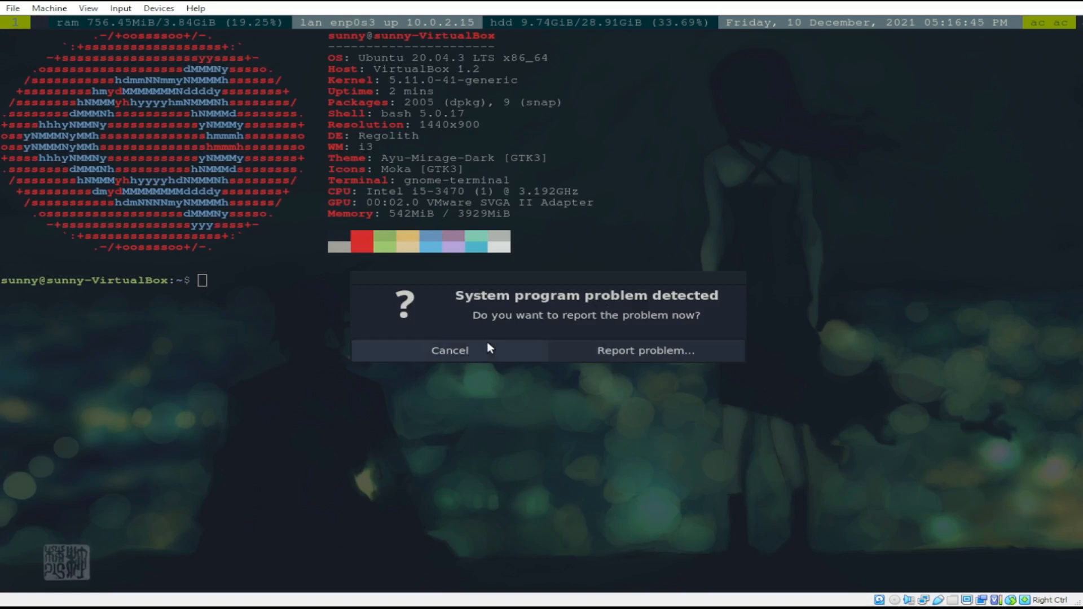
pyautogui.moveTo(506, 360)
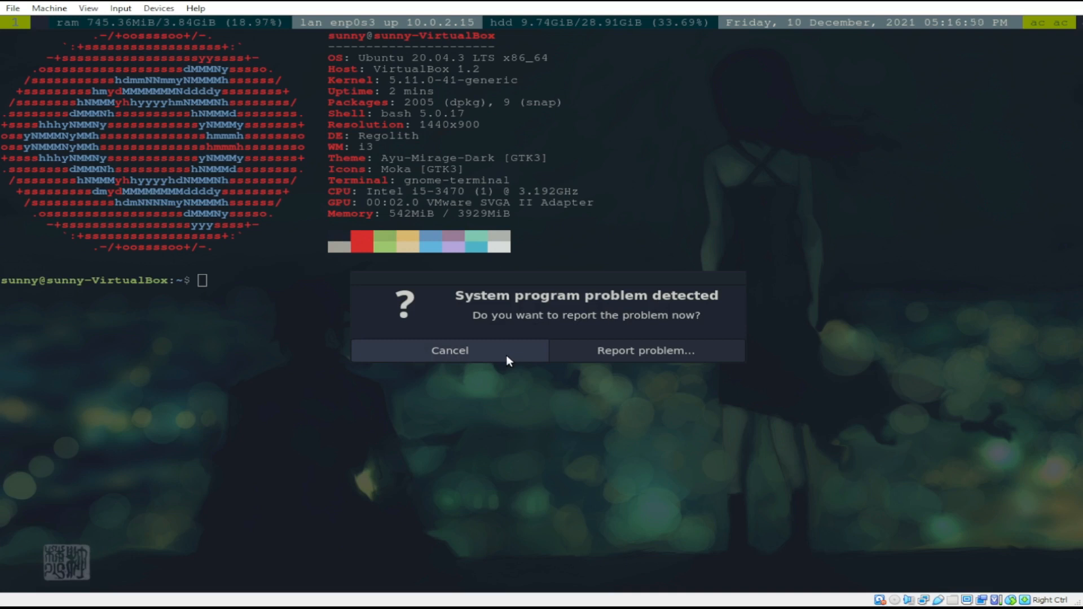
# Cancel the System program problem dialog and start unimatrix in the translucent terminal.
pyautogui.click(449, 349)
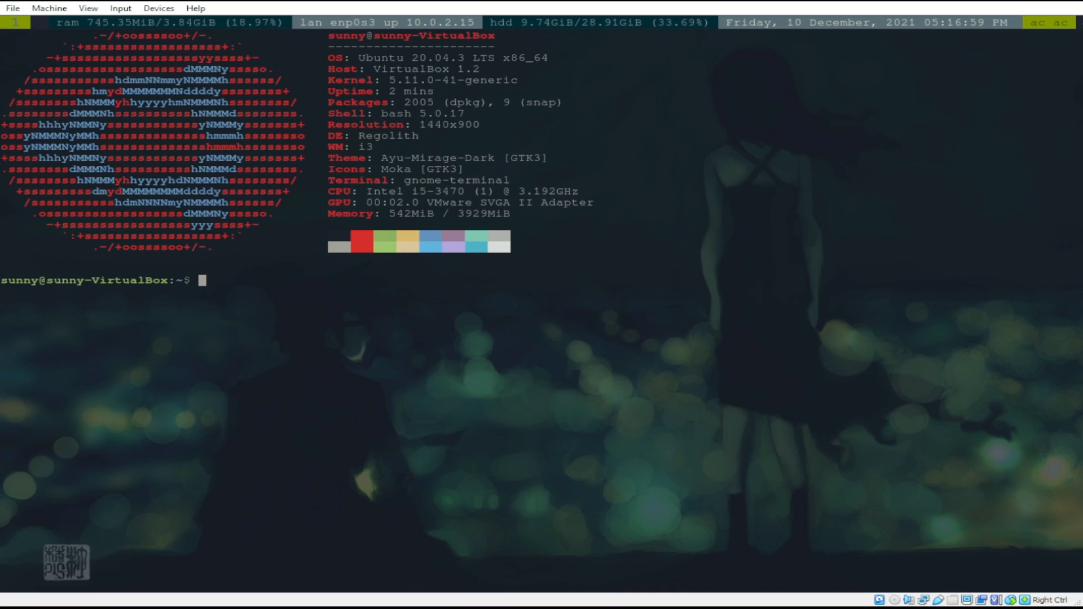
pyautogui.write('uni')
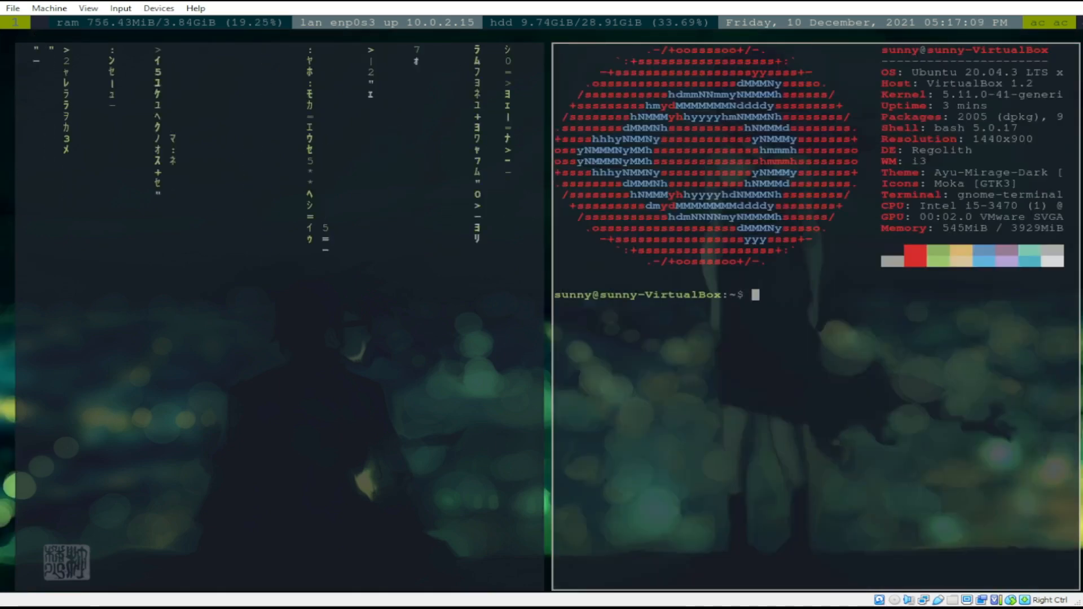
# Run ranger in one tiled terminal and sudo tty-clock with seconds in another.
pyautogui.write('ranger')
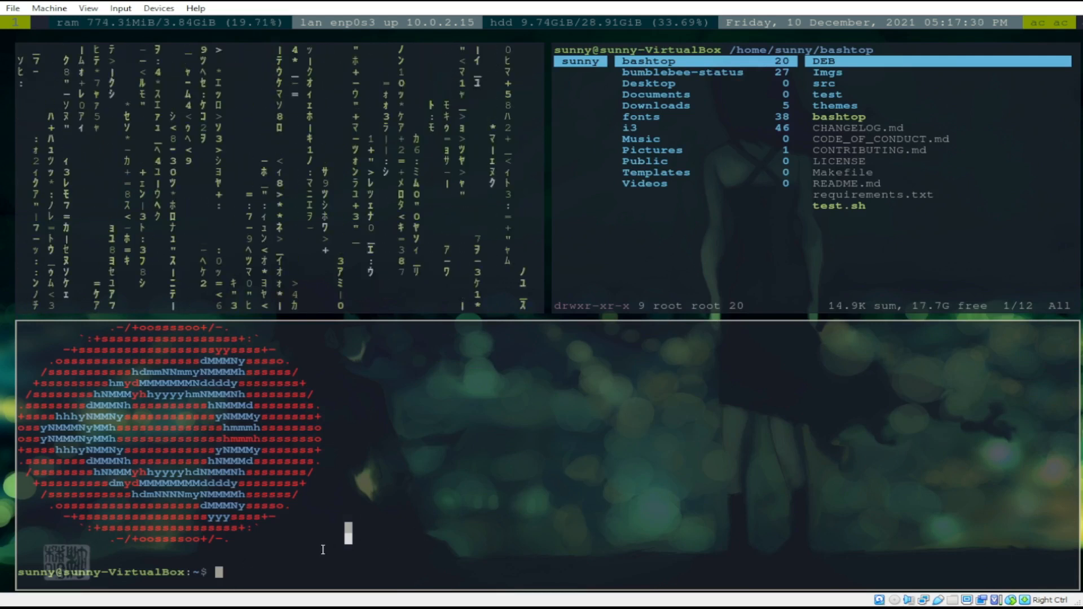
pyautogui.write('tty-')
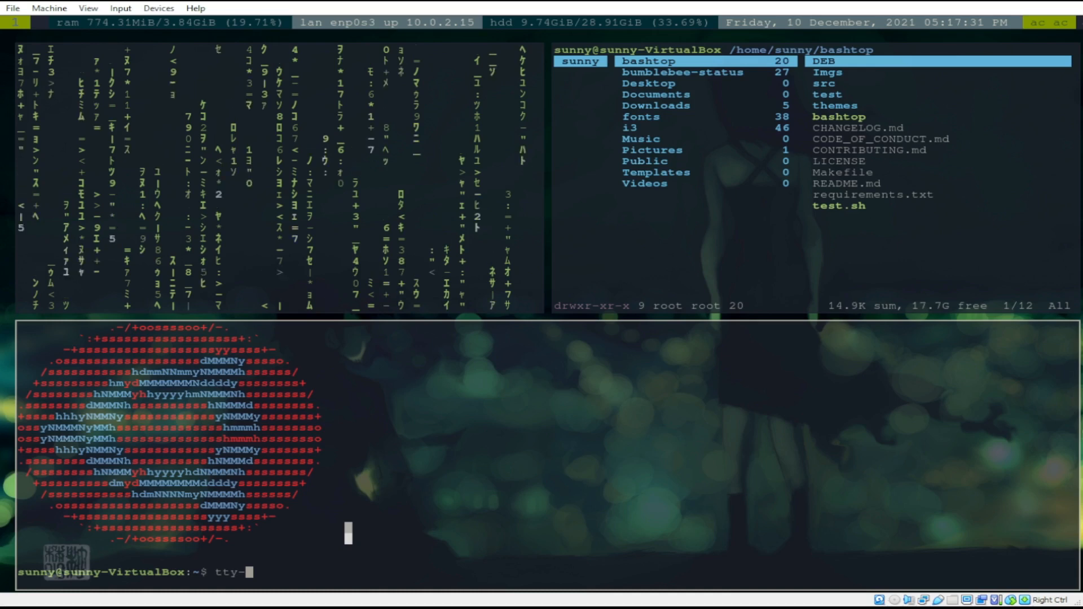
pyautogui.write('sudo')
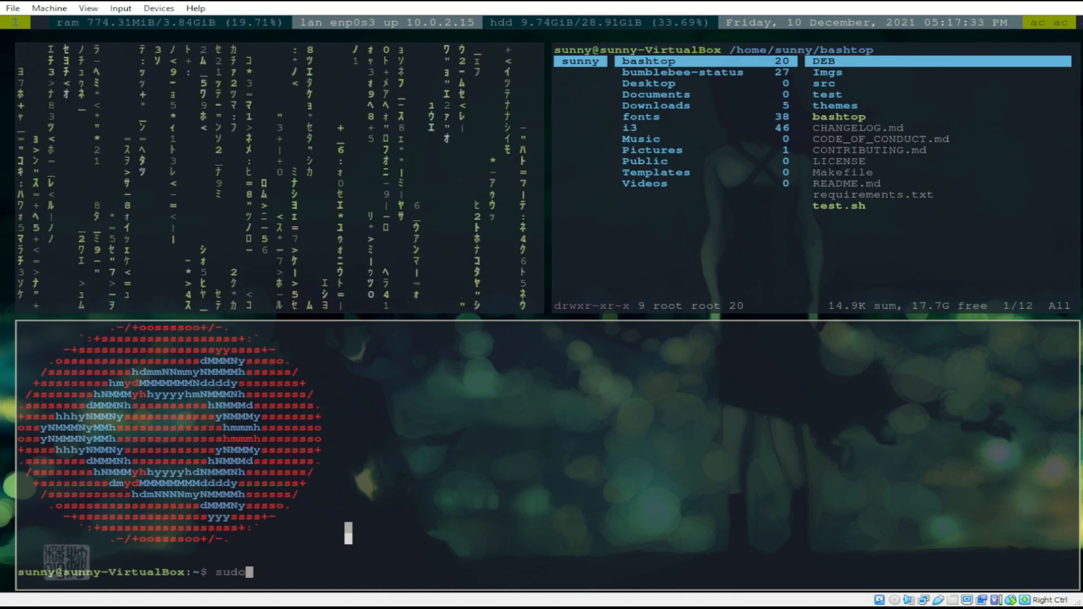
pyautogui.write('tty-clock -')
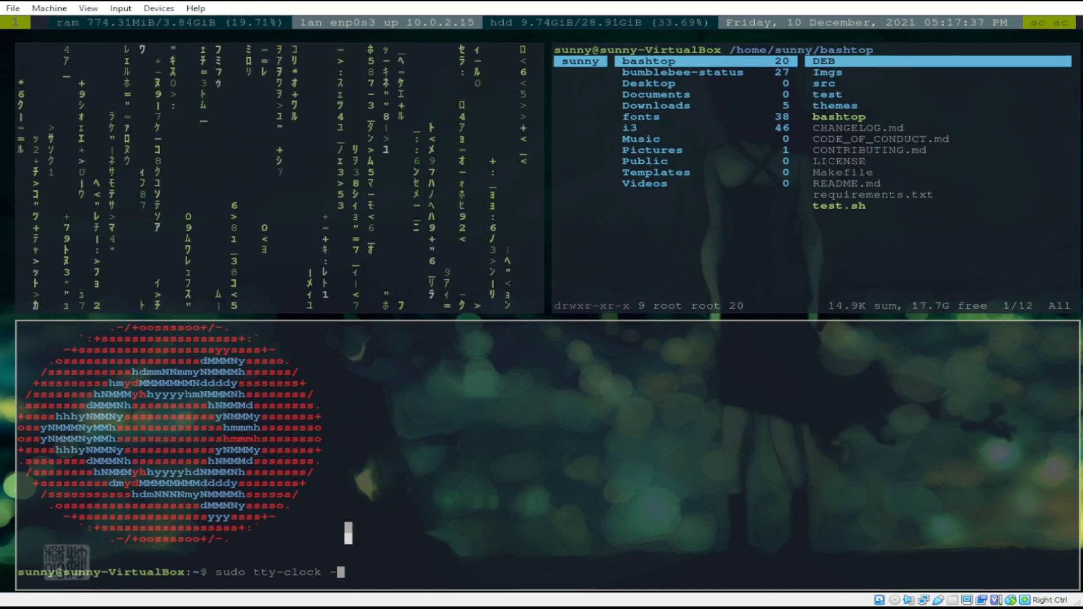
pyautogui.write('s')
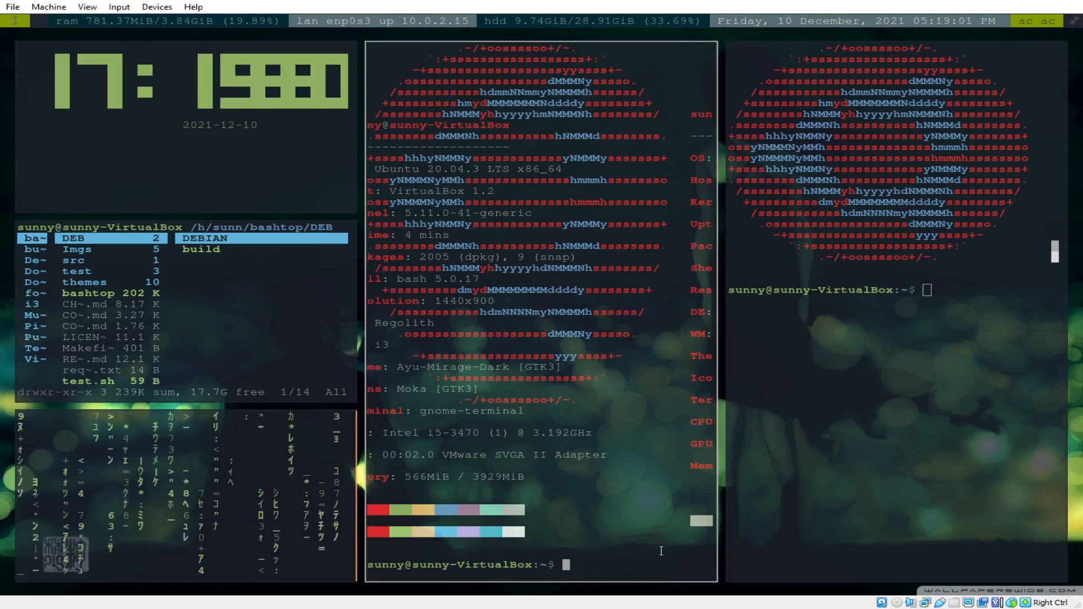
# Run htop in a tiled pane and enter neofetch in a floating terminal.
pyautogui.write('htop')
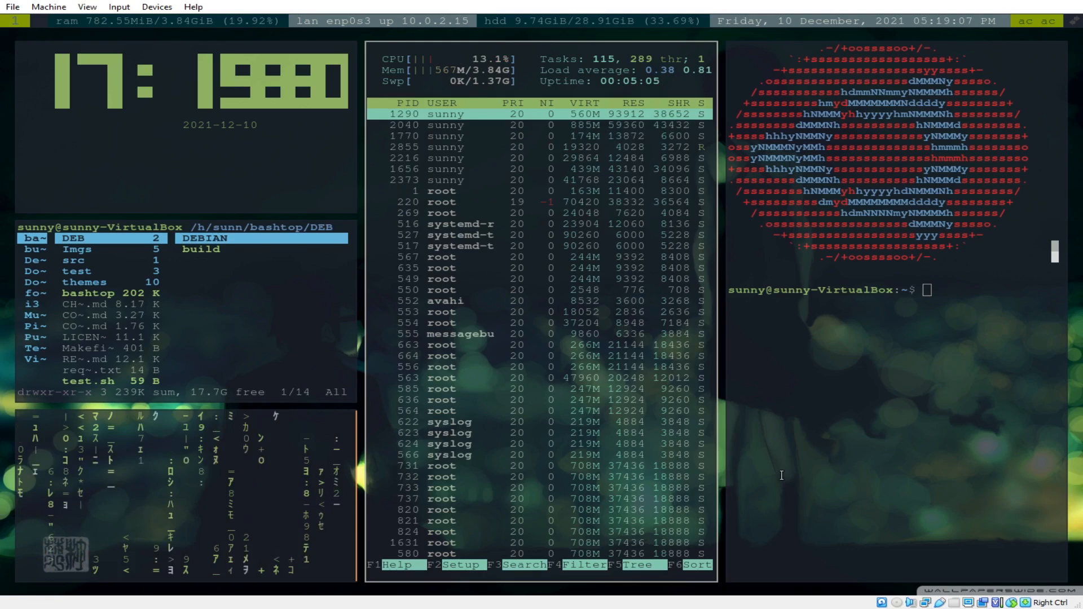
pyautogui.moveTo(947, 311)
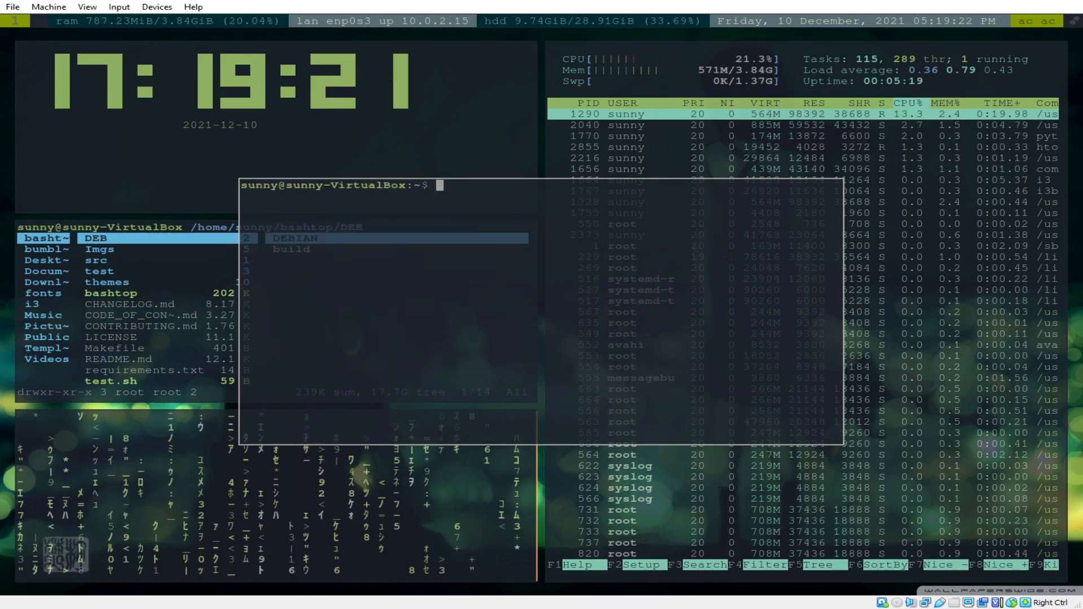
pyautogui.write('ne')
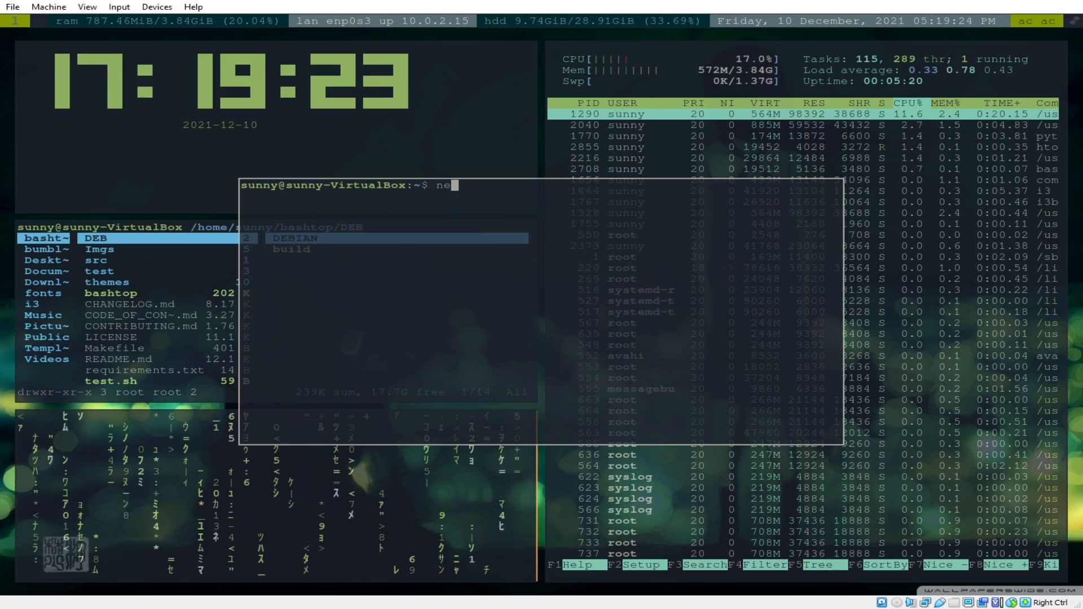
pyautogui.write('ofetch')
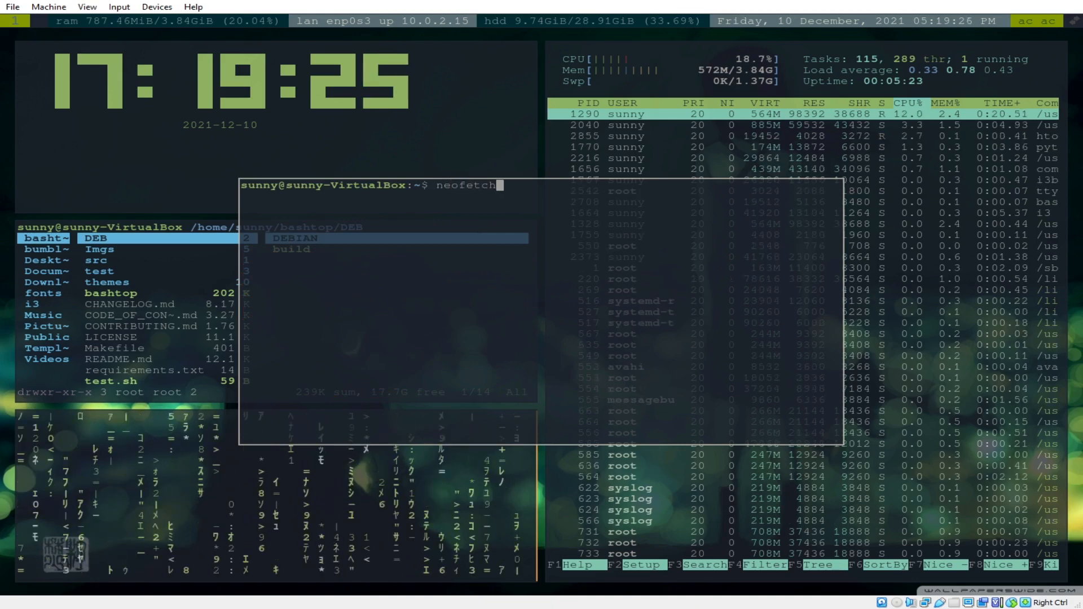